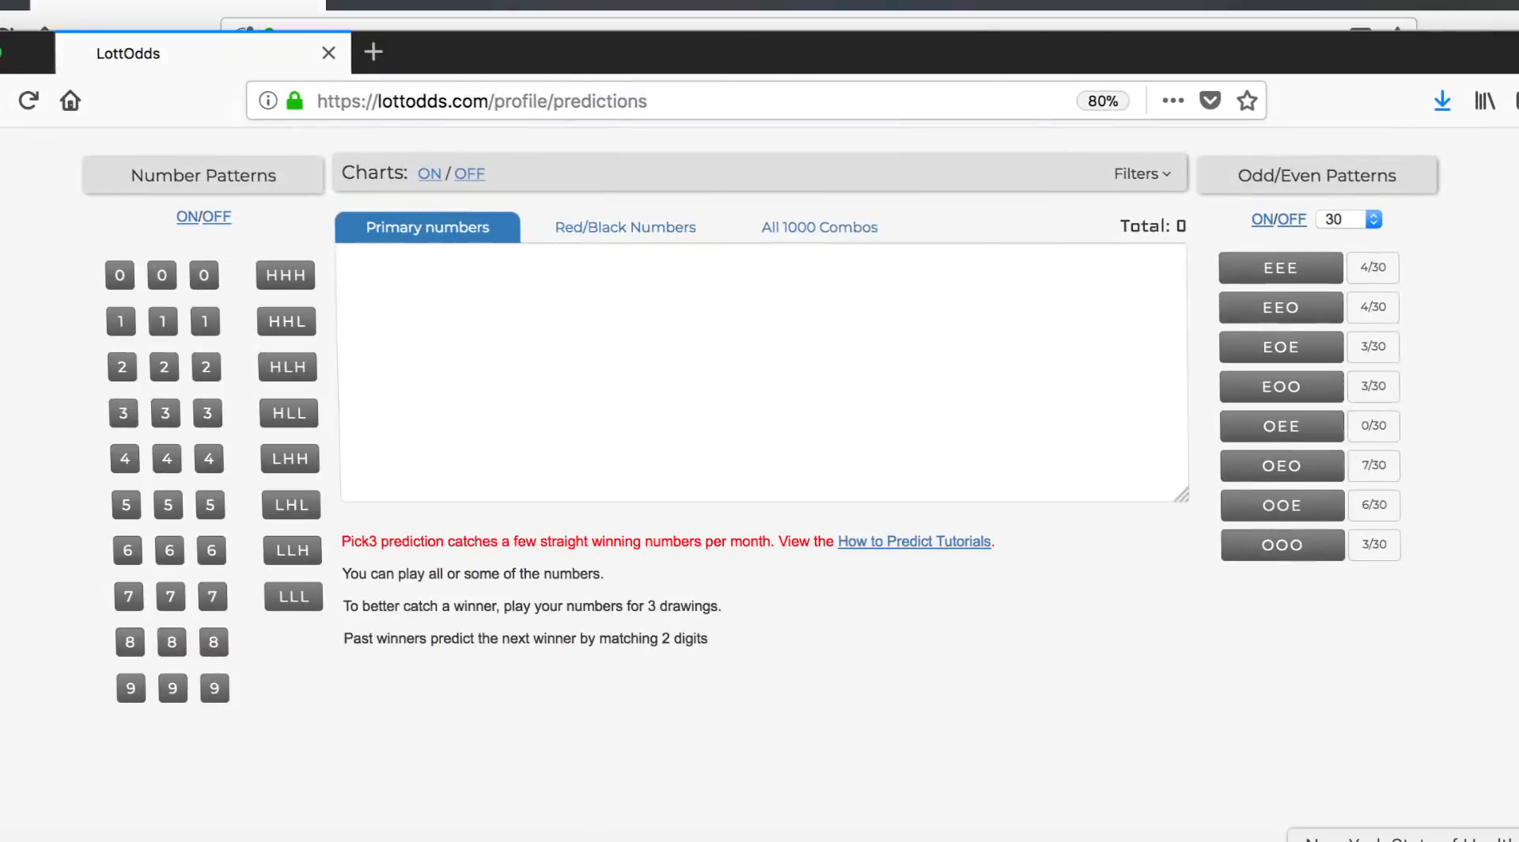
Expand the Pick 3 Filters panel to reveal the Front Pair grid 00–99
scroll(up, 3)
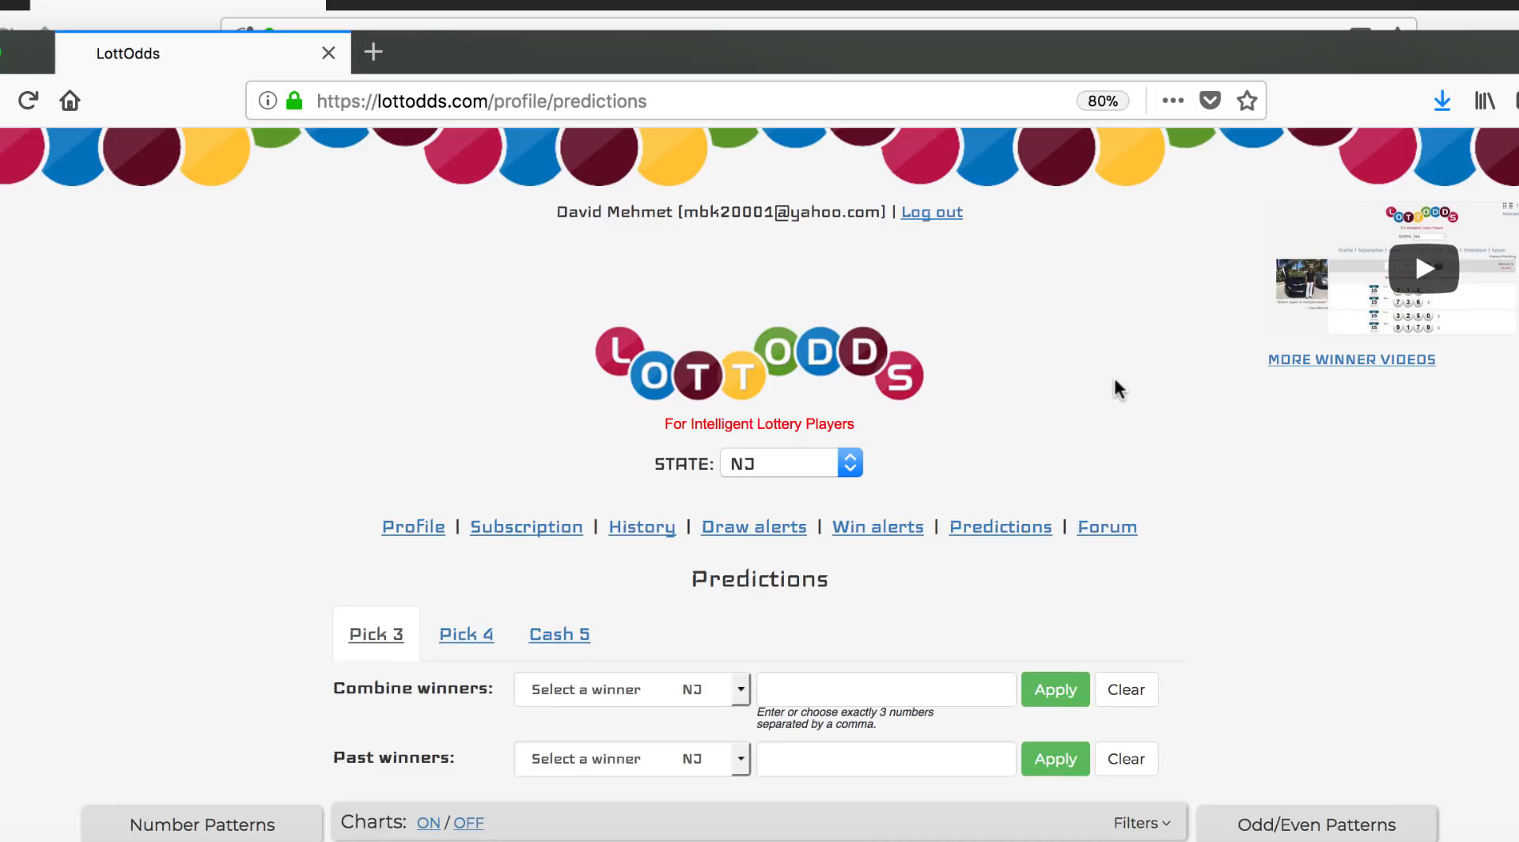
mouse_move(1203, 481)
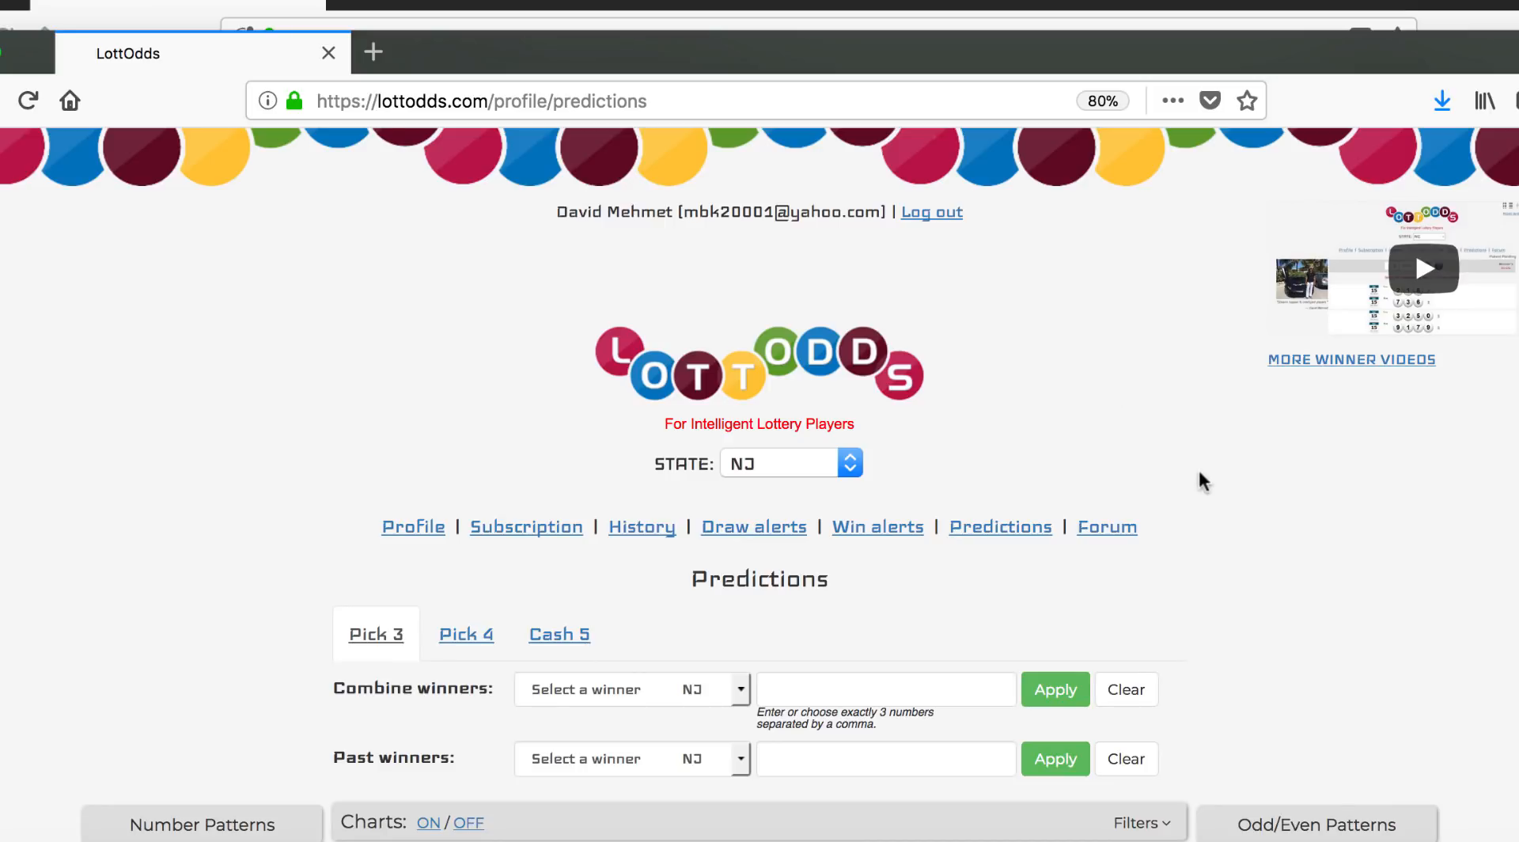
scroll(down, 3)
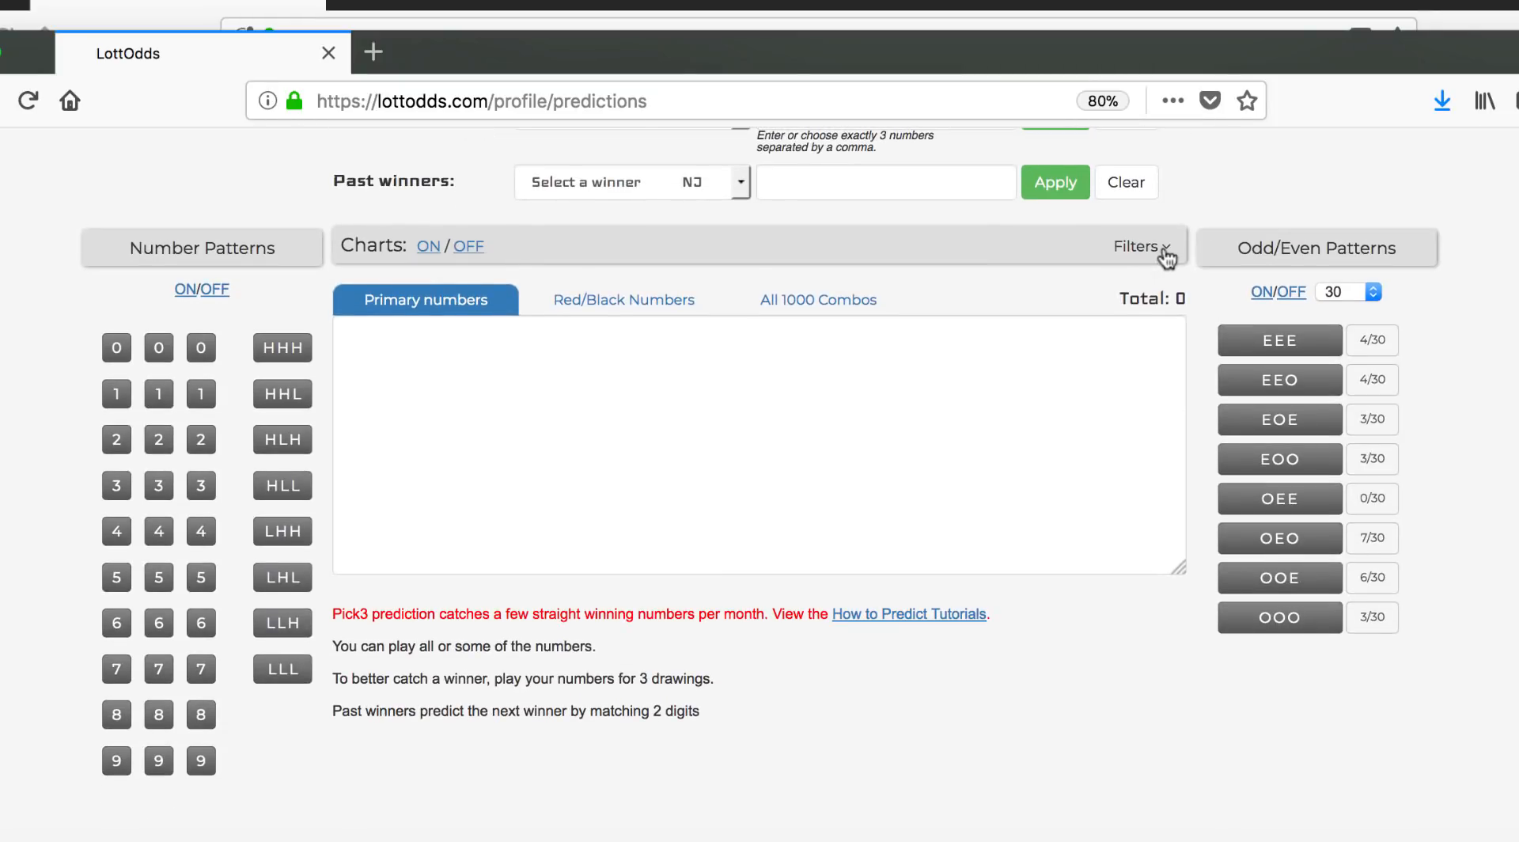
click(1141, 246)
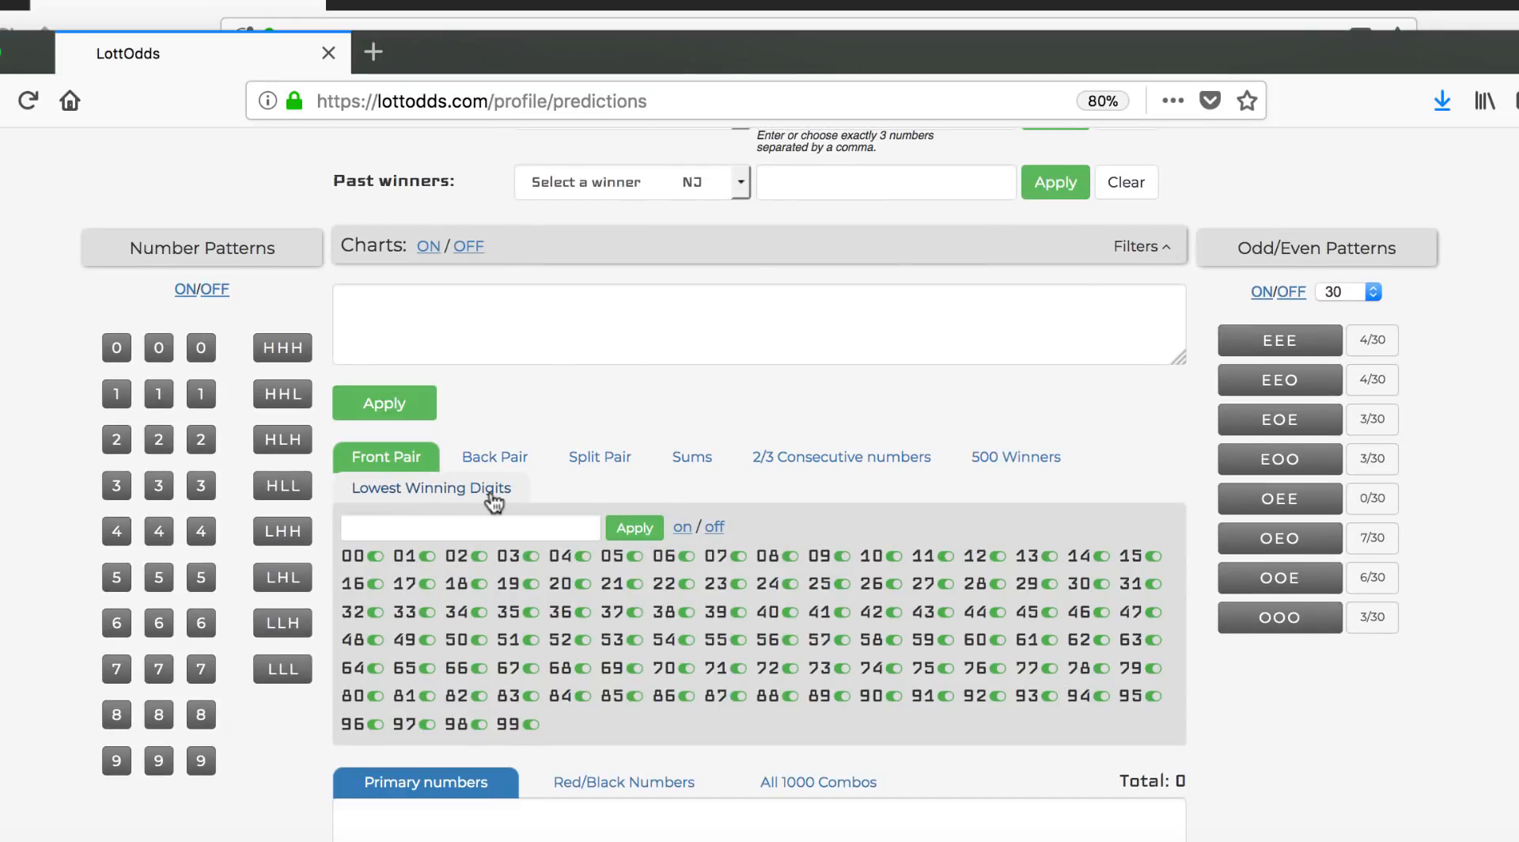
mouse_move(1201, 580)
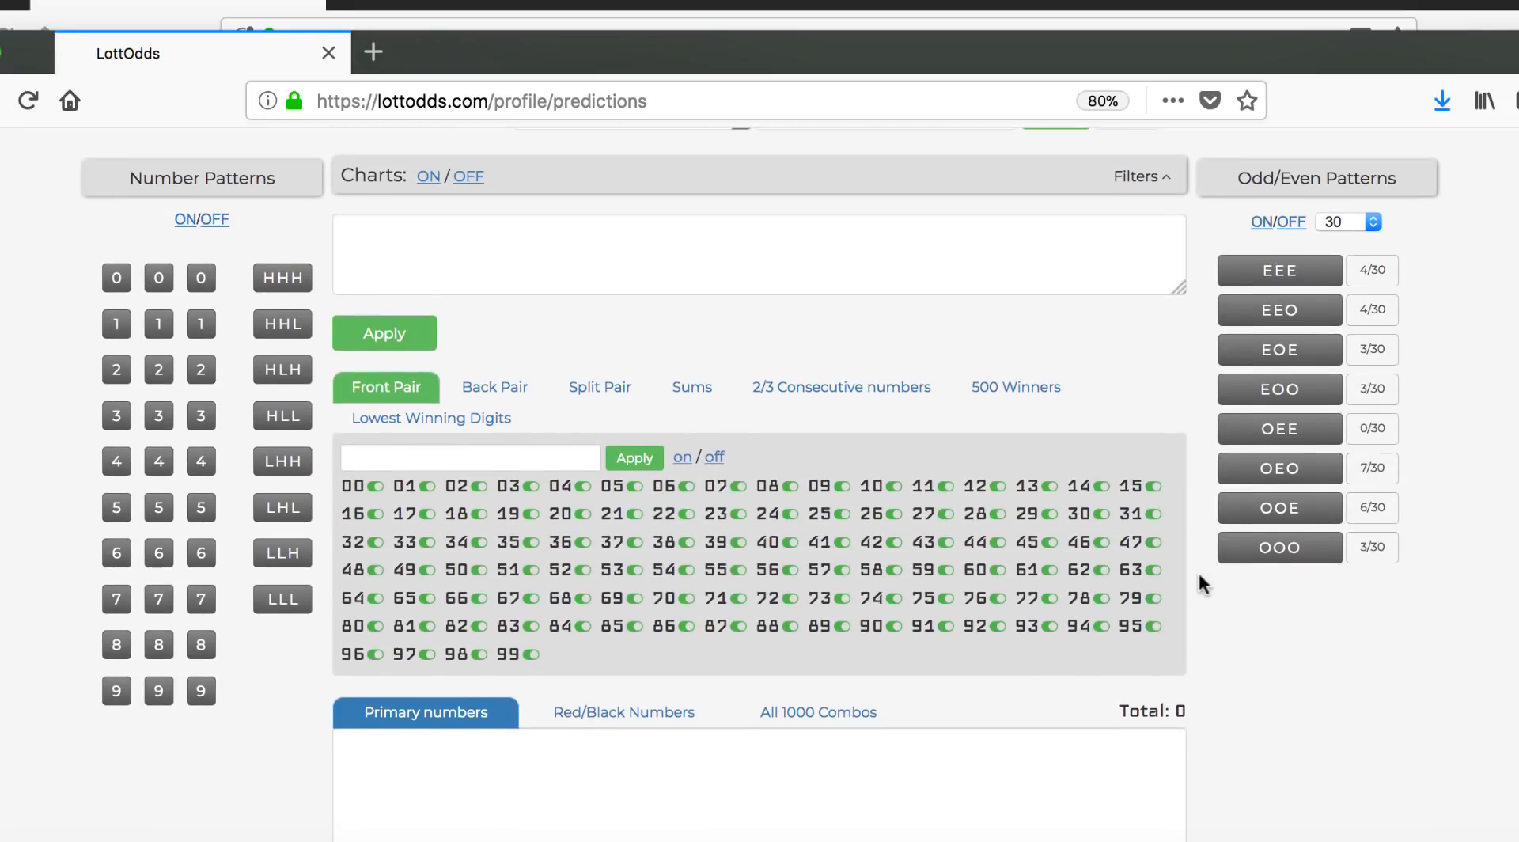
scroll(down, 3)
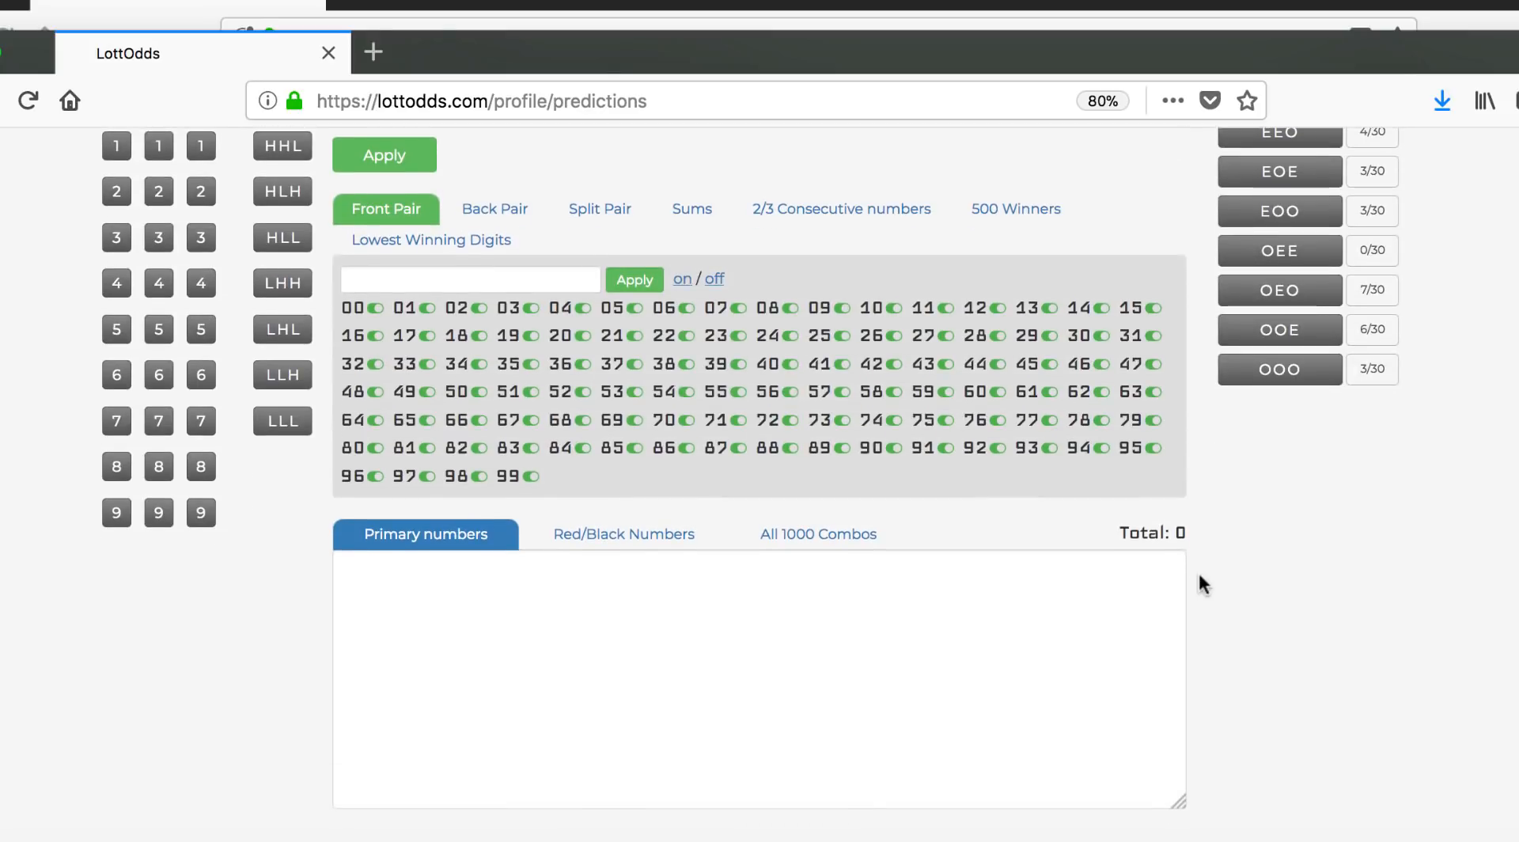
scroll(down, 3)
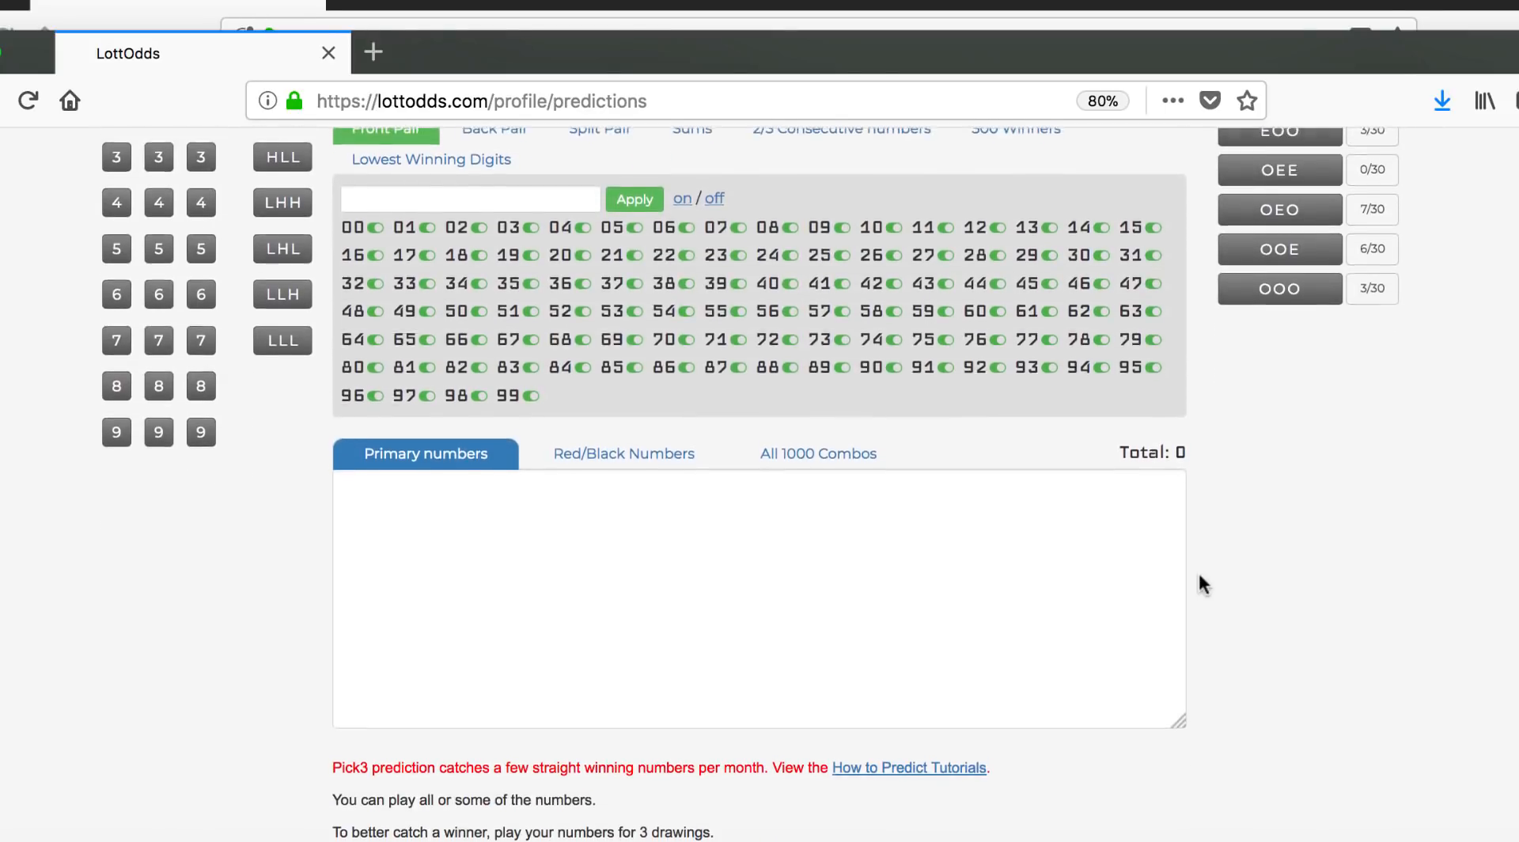
scroll(up, 3)
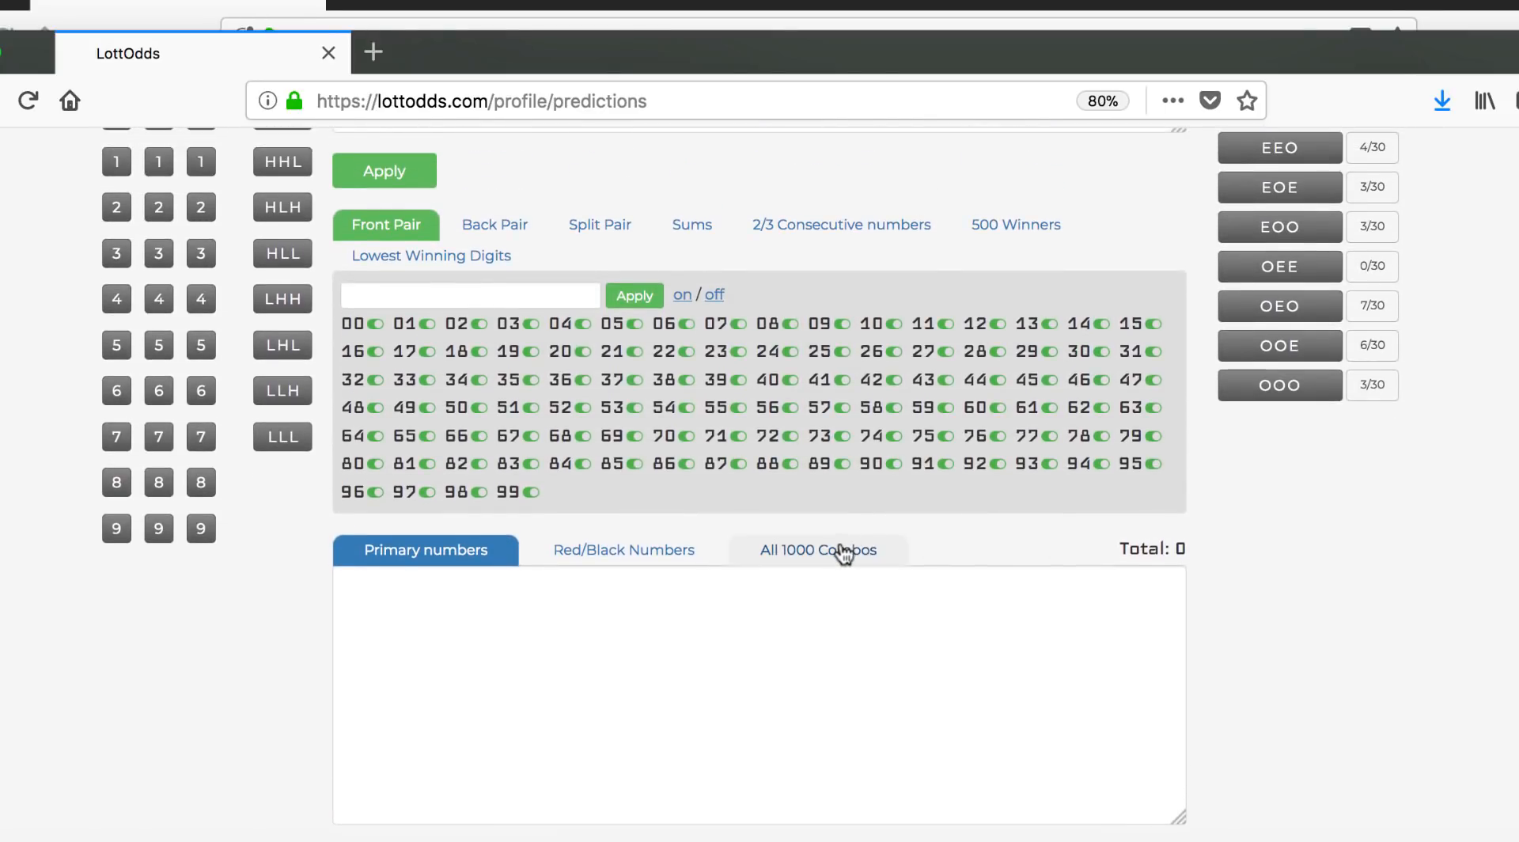
scroll(down, 3)
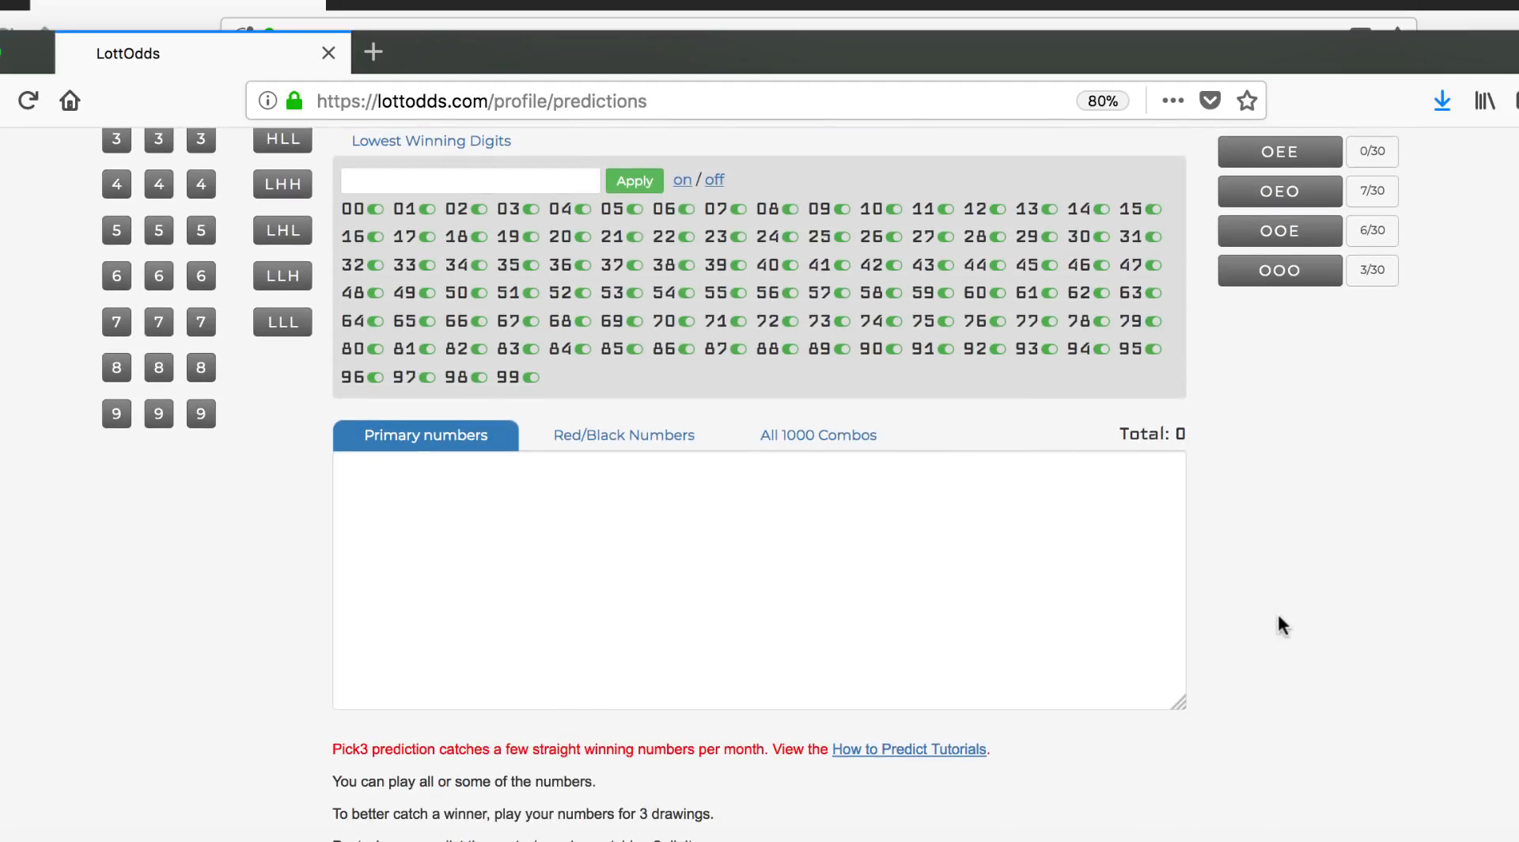
mouse_move(623, 436)
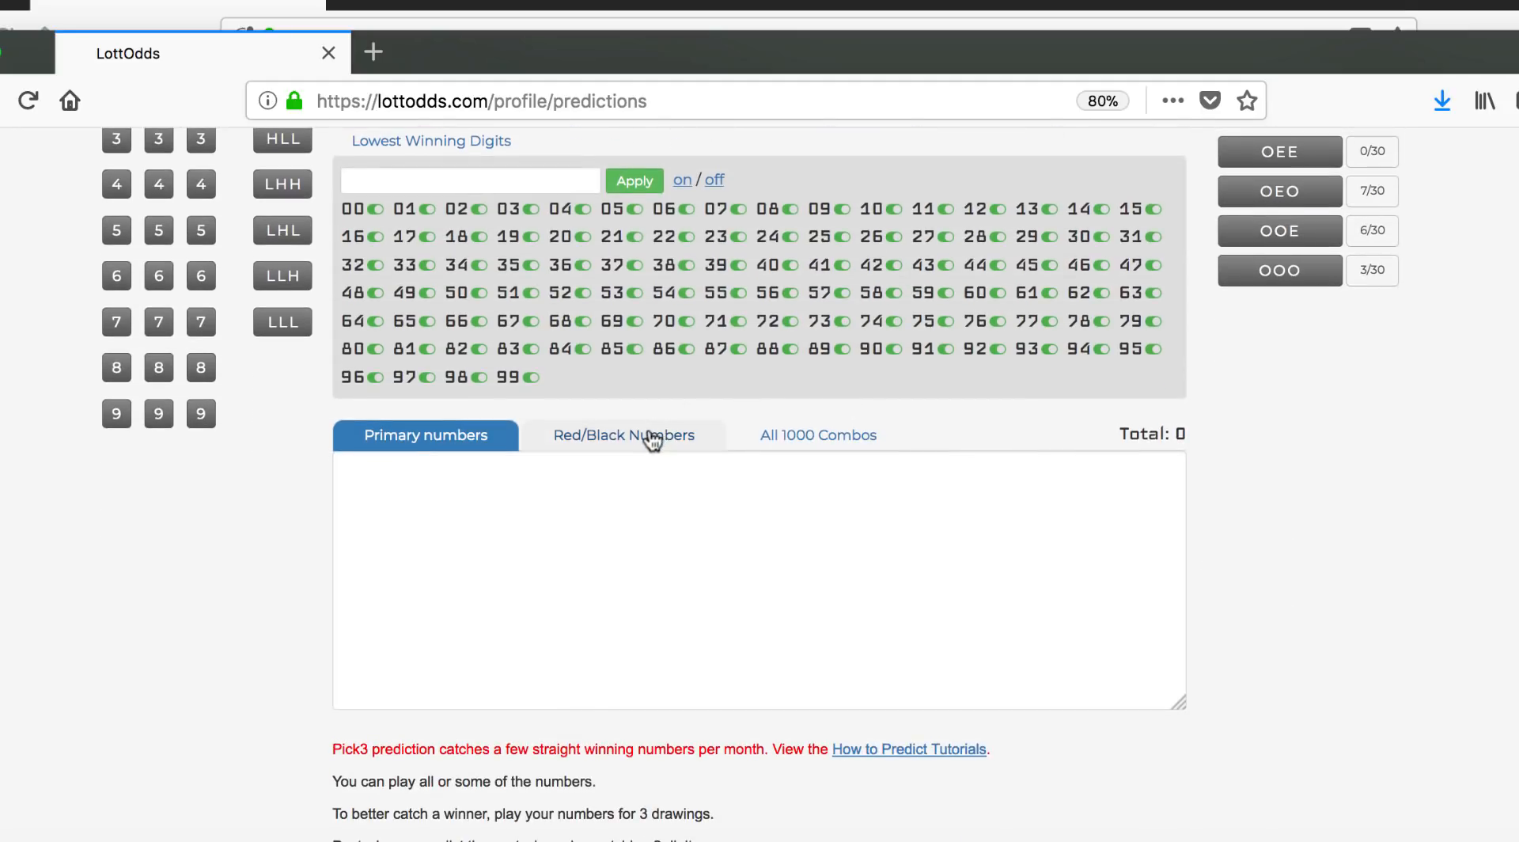
Show the Red/Black Numbers list totalling 220 Pick 3 combinations
click(623, 434)
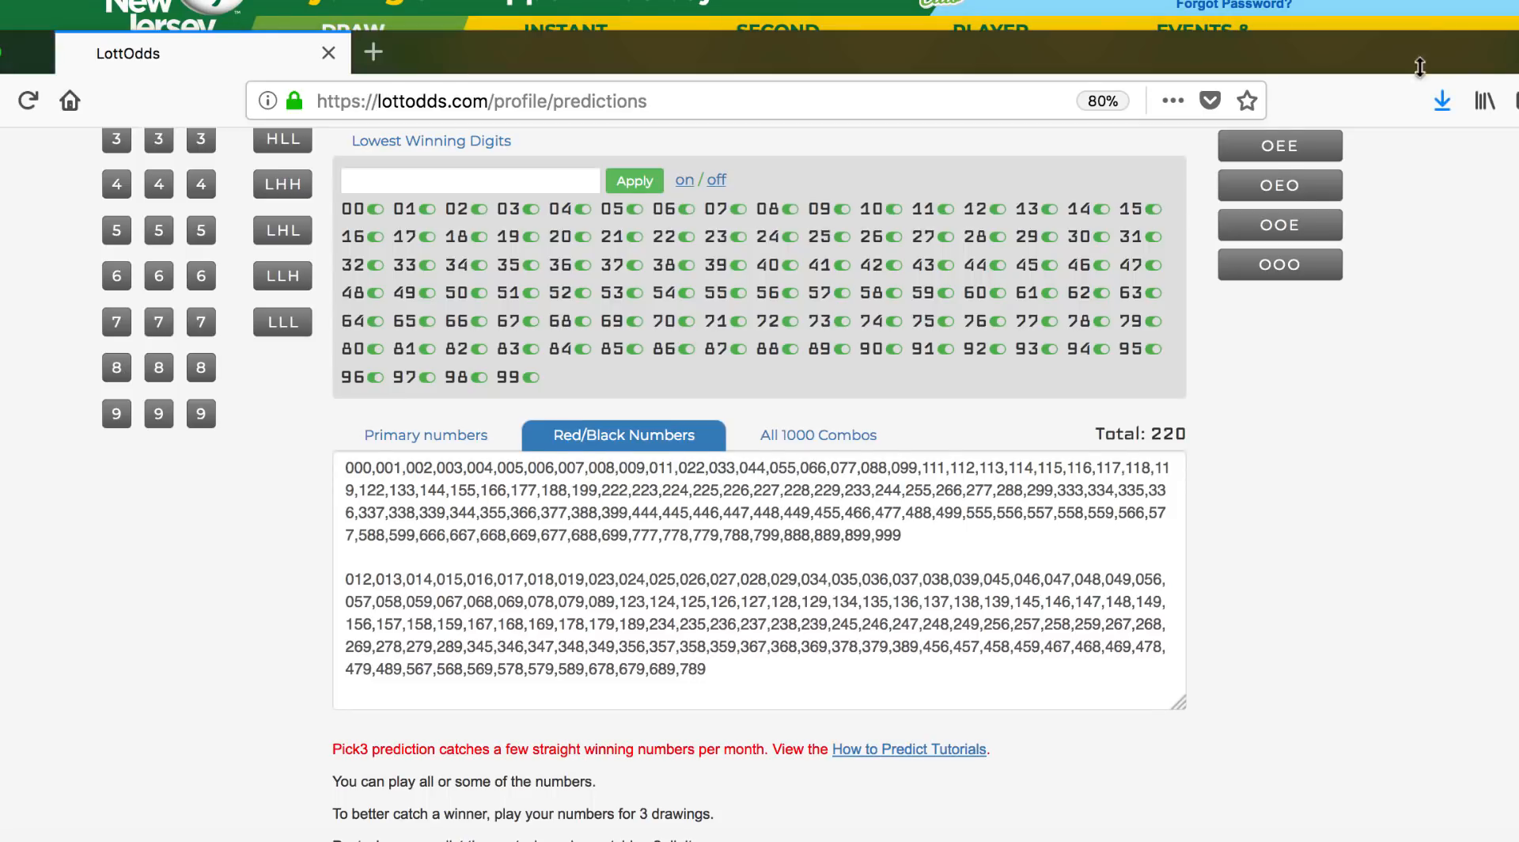
scroll(up, 3)
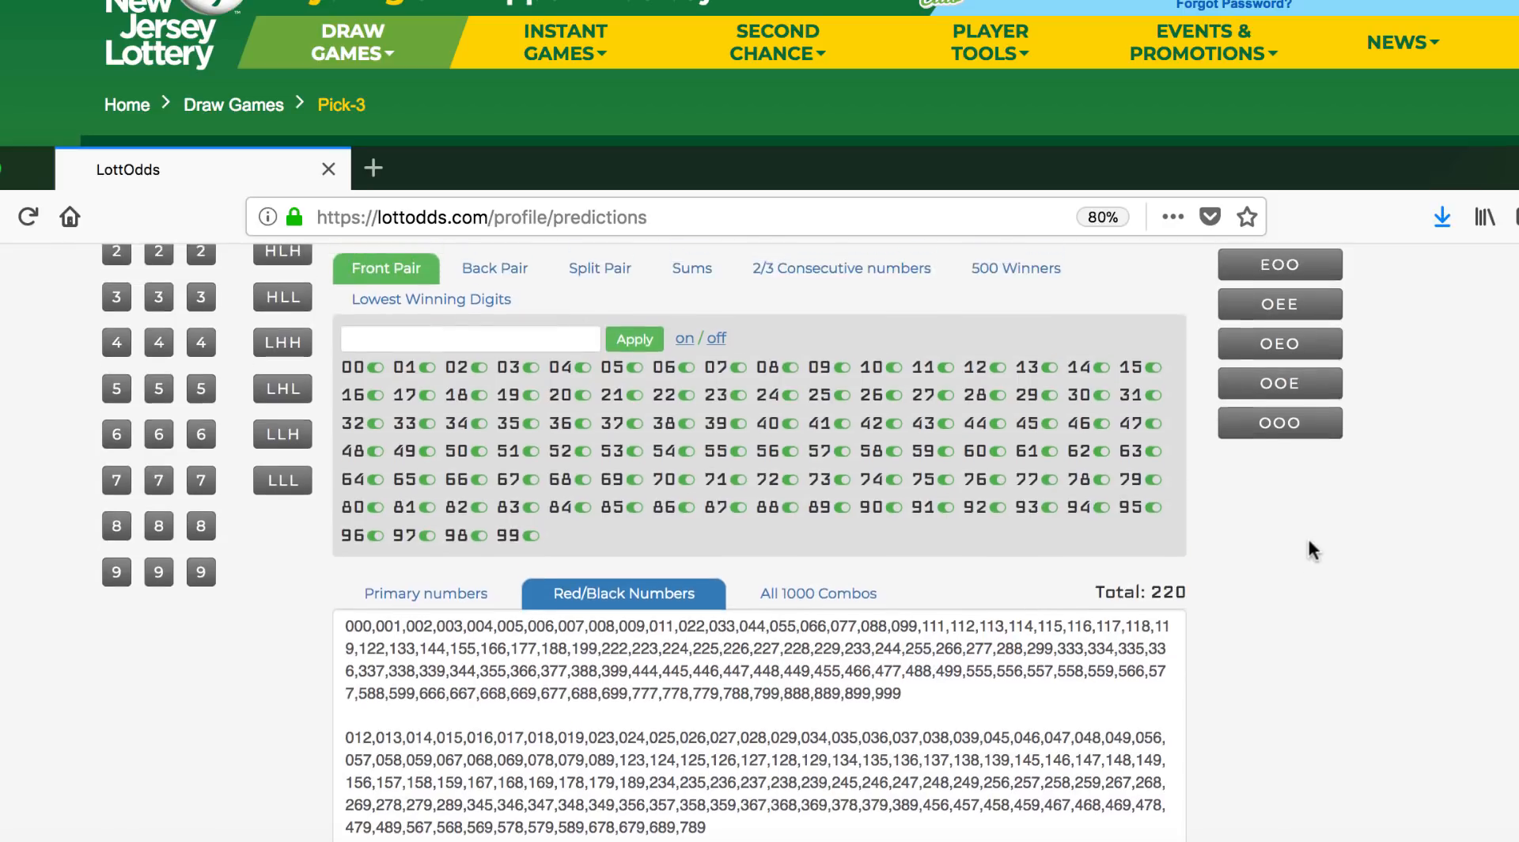
scroll(up, 3)
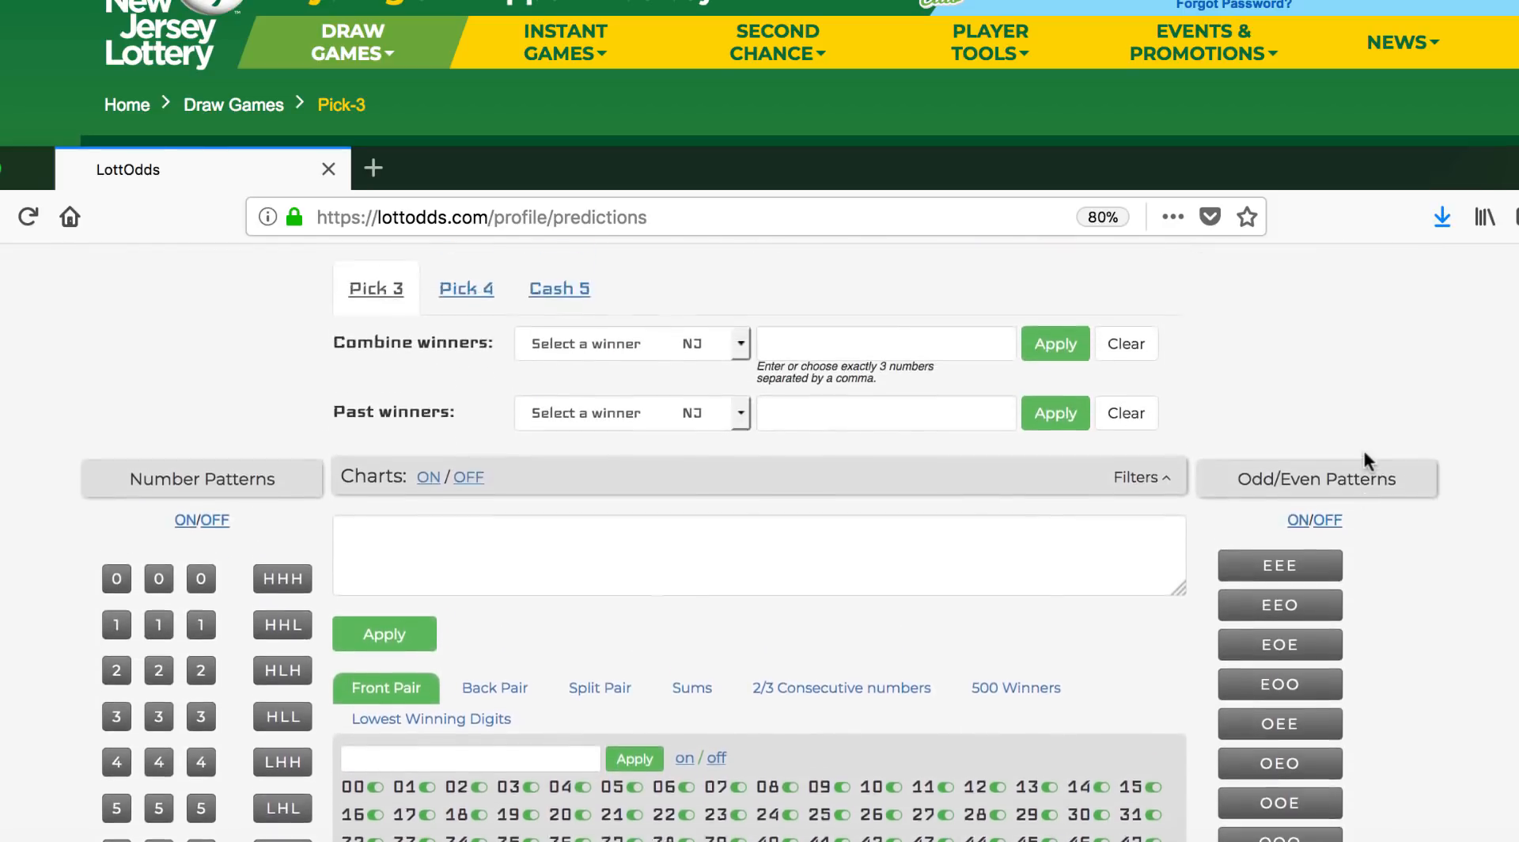
scroll(up, 3)
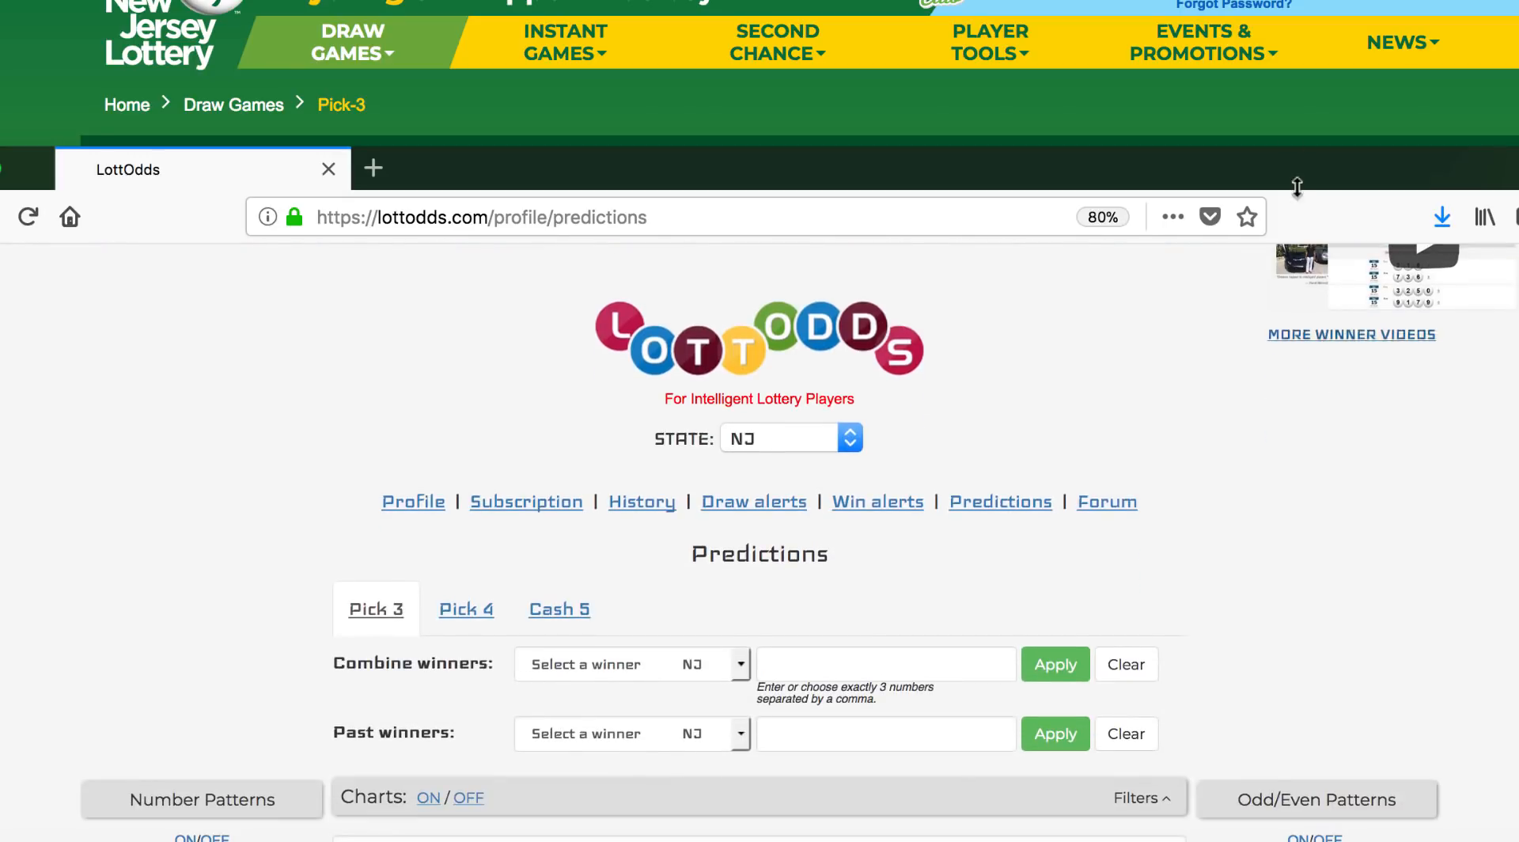
scroll(up, 3)
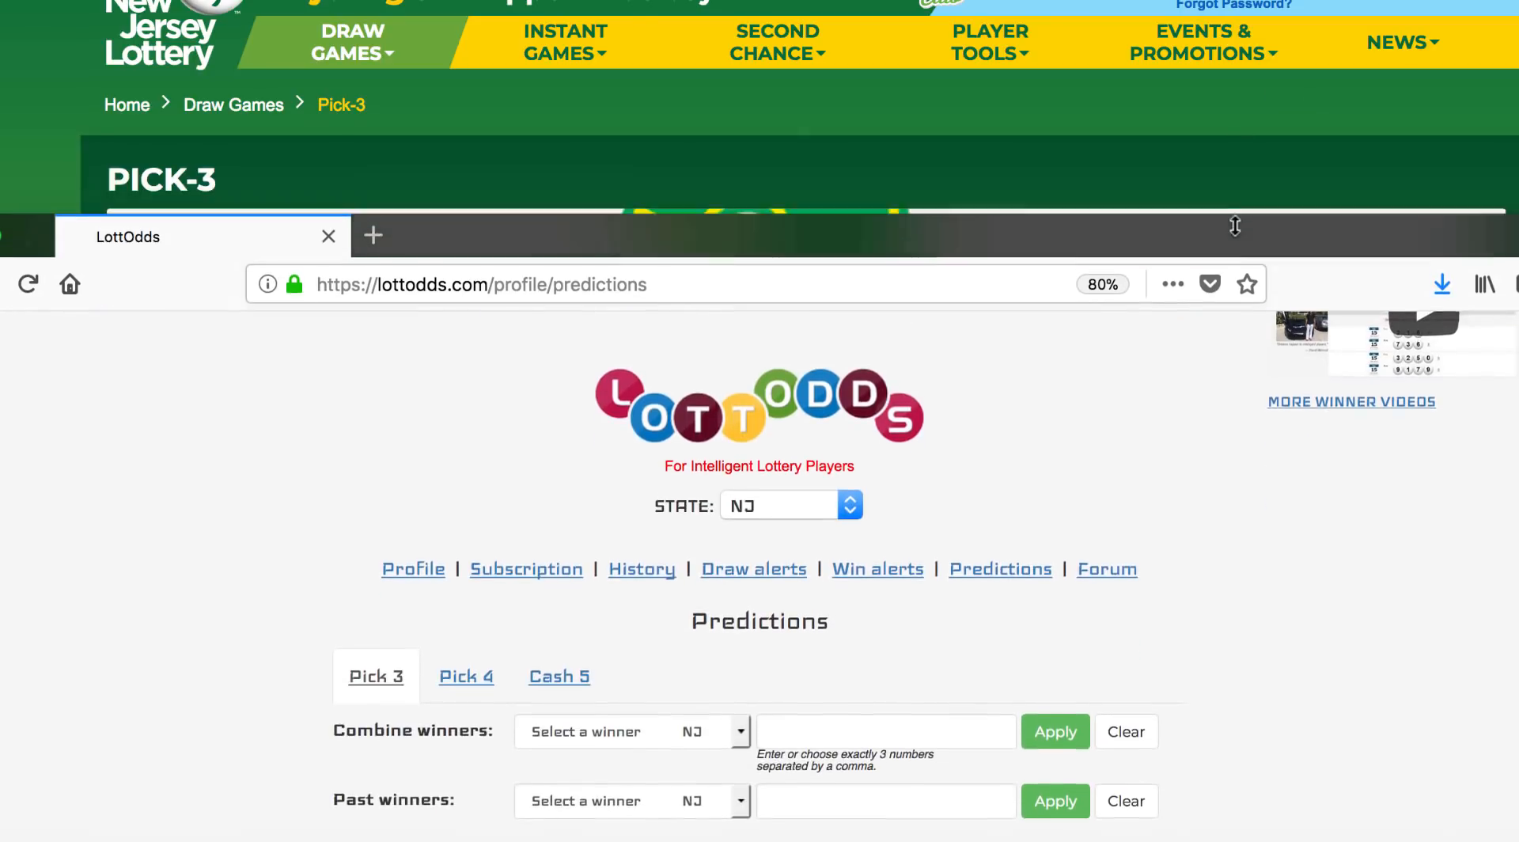
Scroll the NJ Lottery Pick-3 page to the winning numbers table for 07/08–07/01/2018
scroll(up, 3)
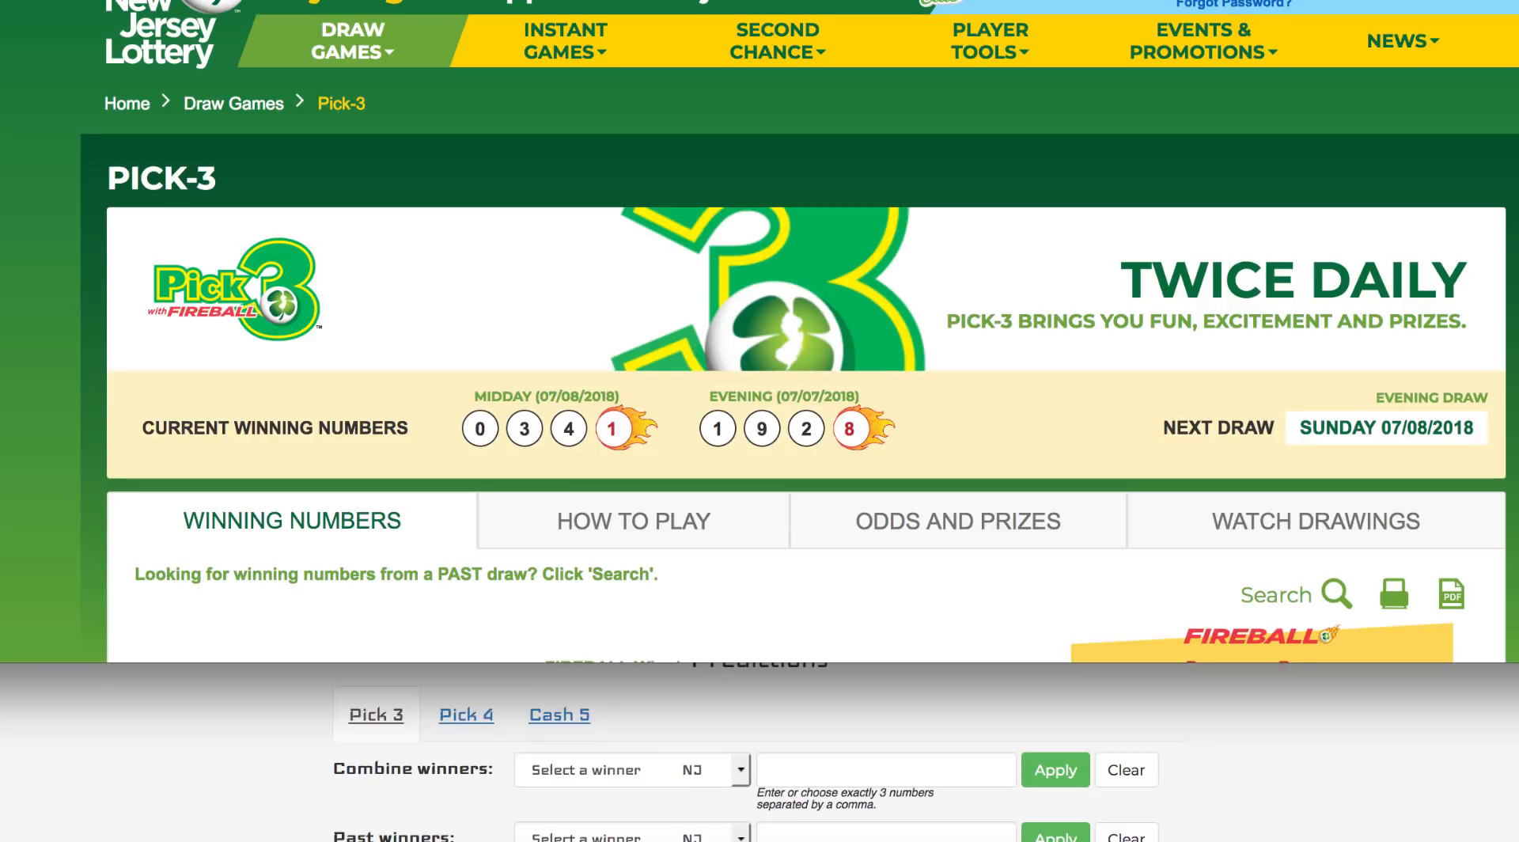
scroll(down, 3)
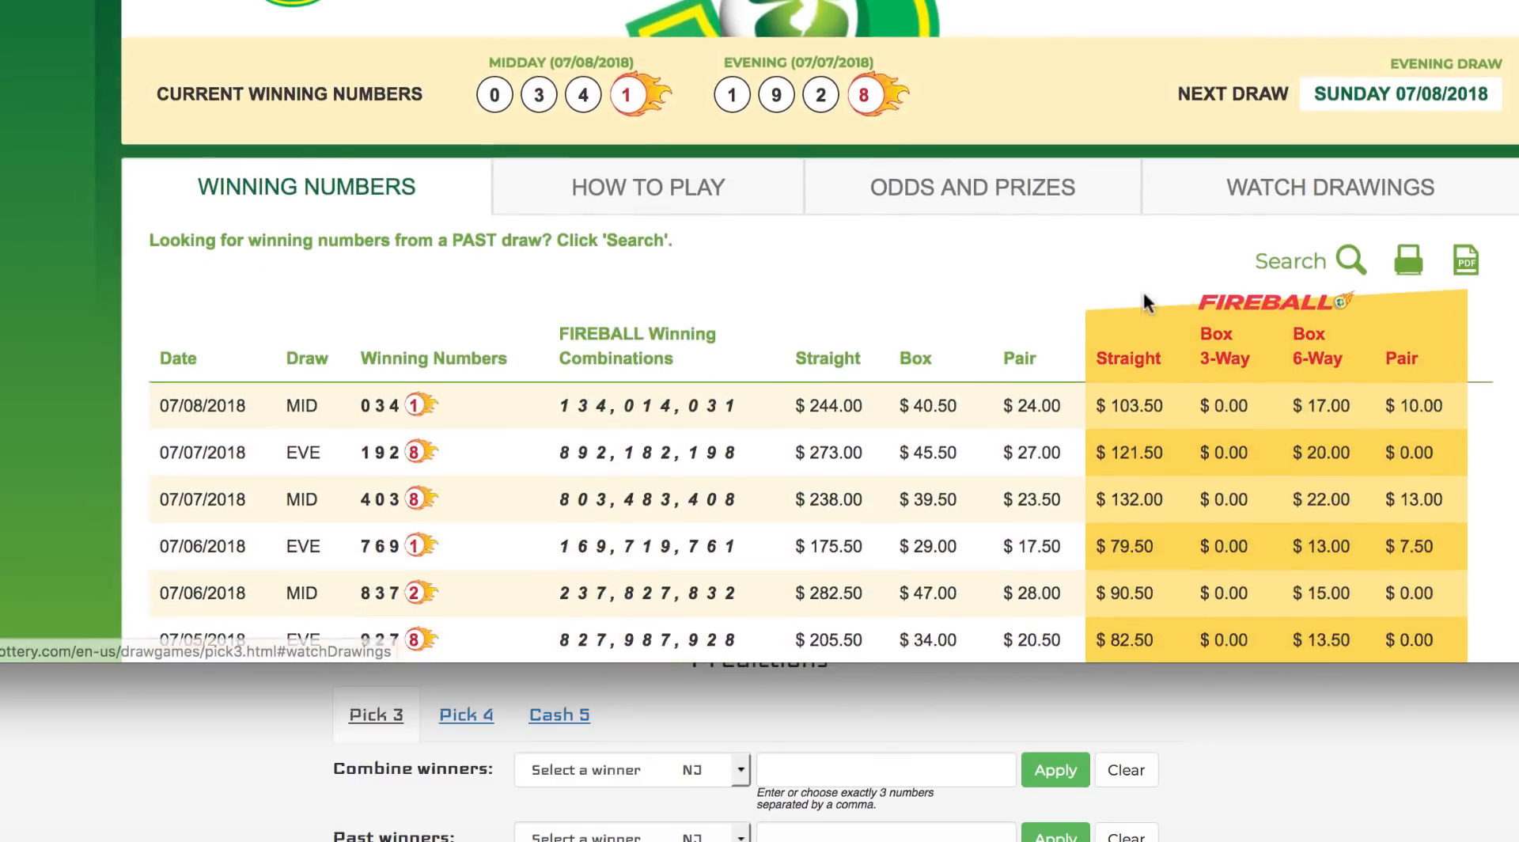
scroll(down, 3)
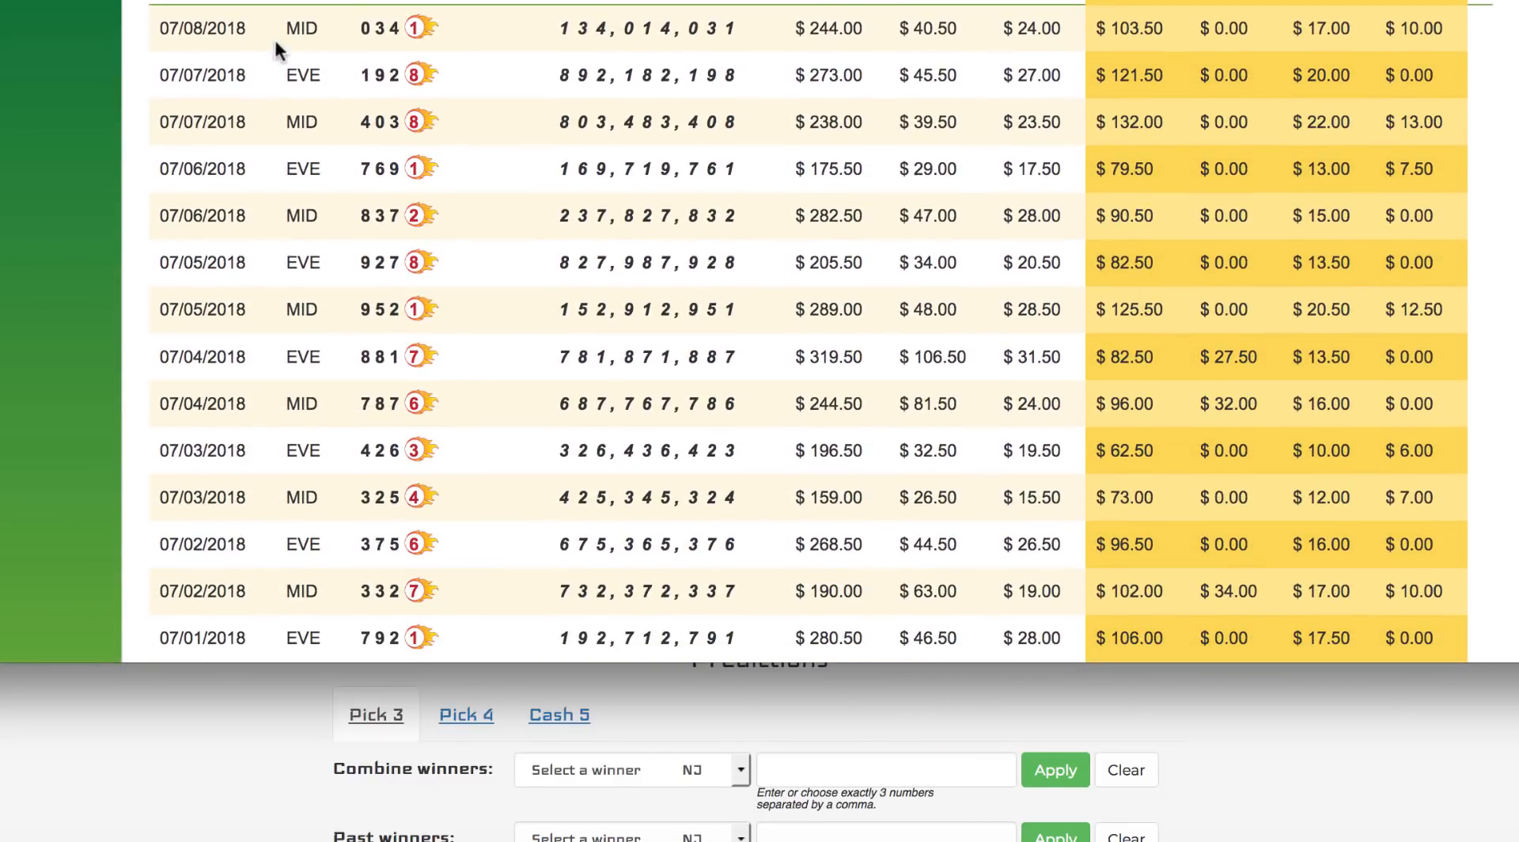
mouse_move(348, 88)
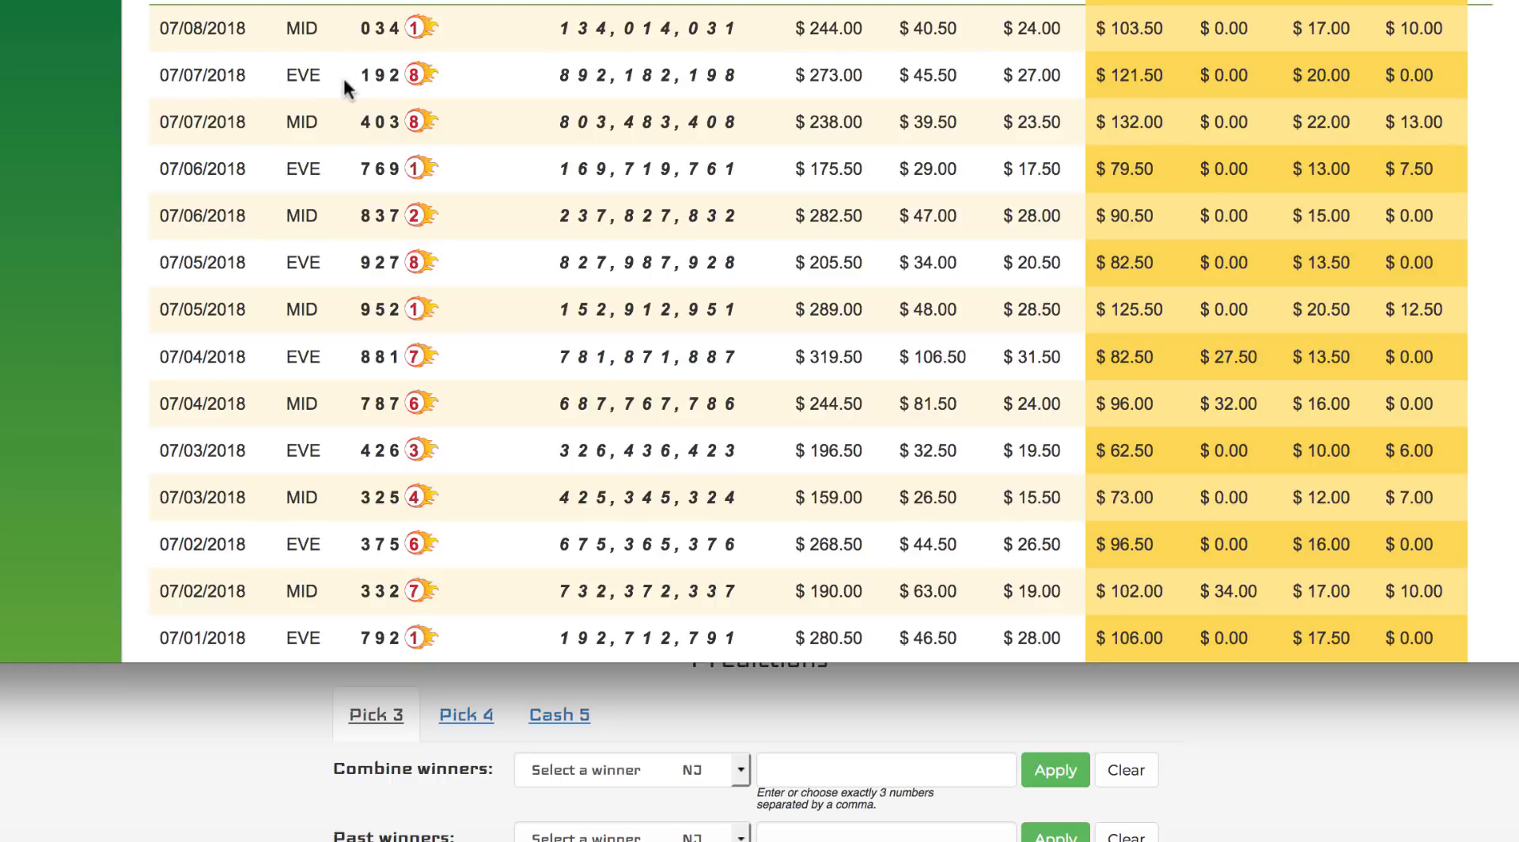
mouse_move(1326, 721)
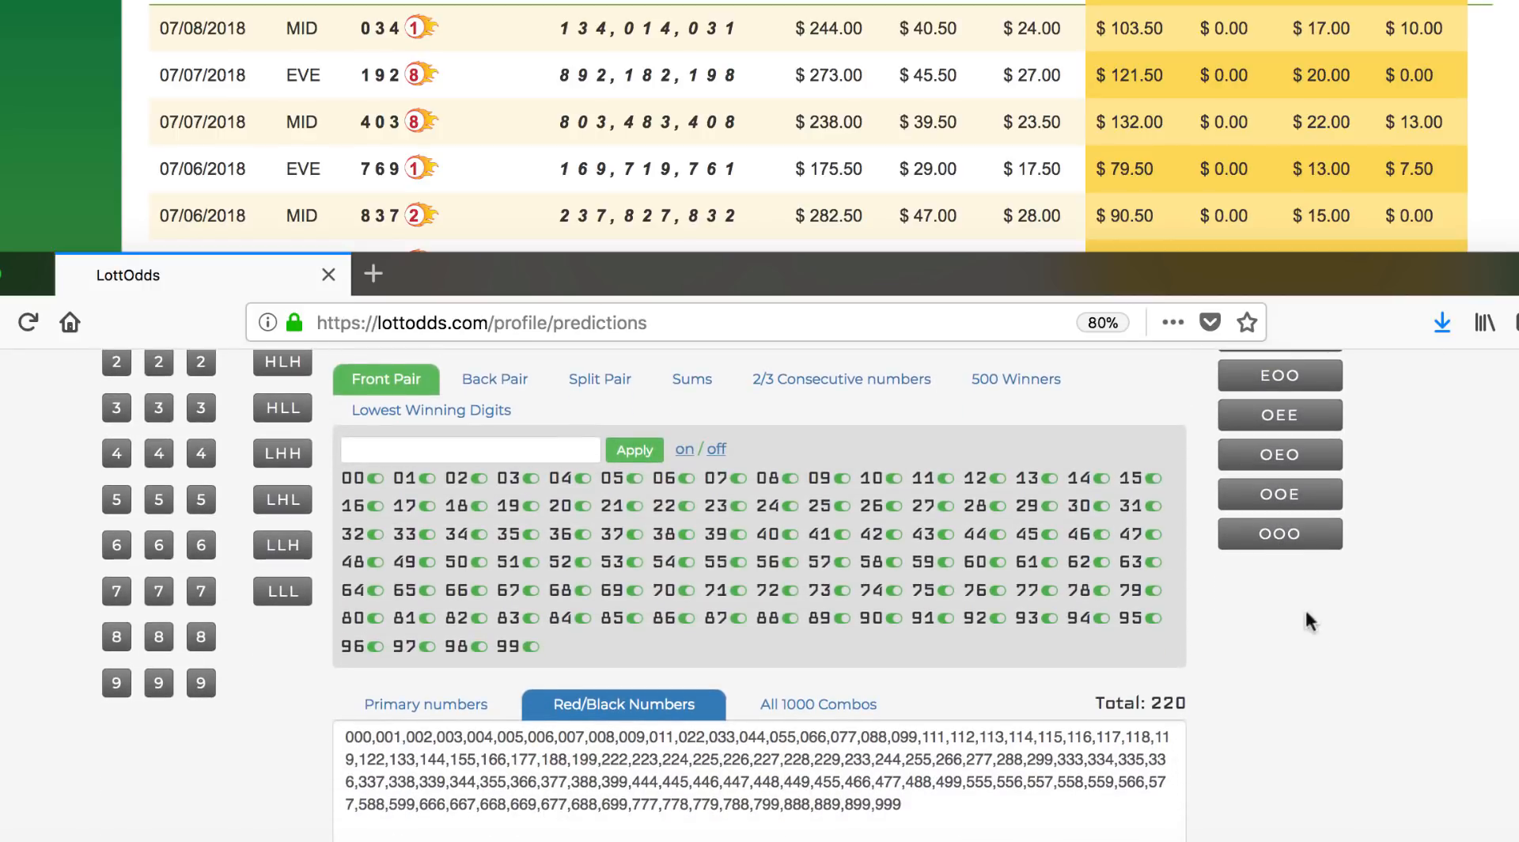
Switch the filter to Lowest Winning Digits, listing digits 0 through 9
scroll(down, 3)
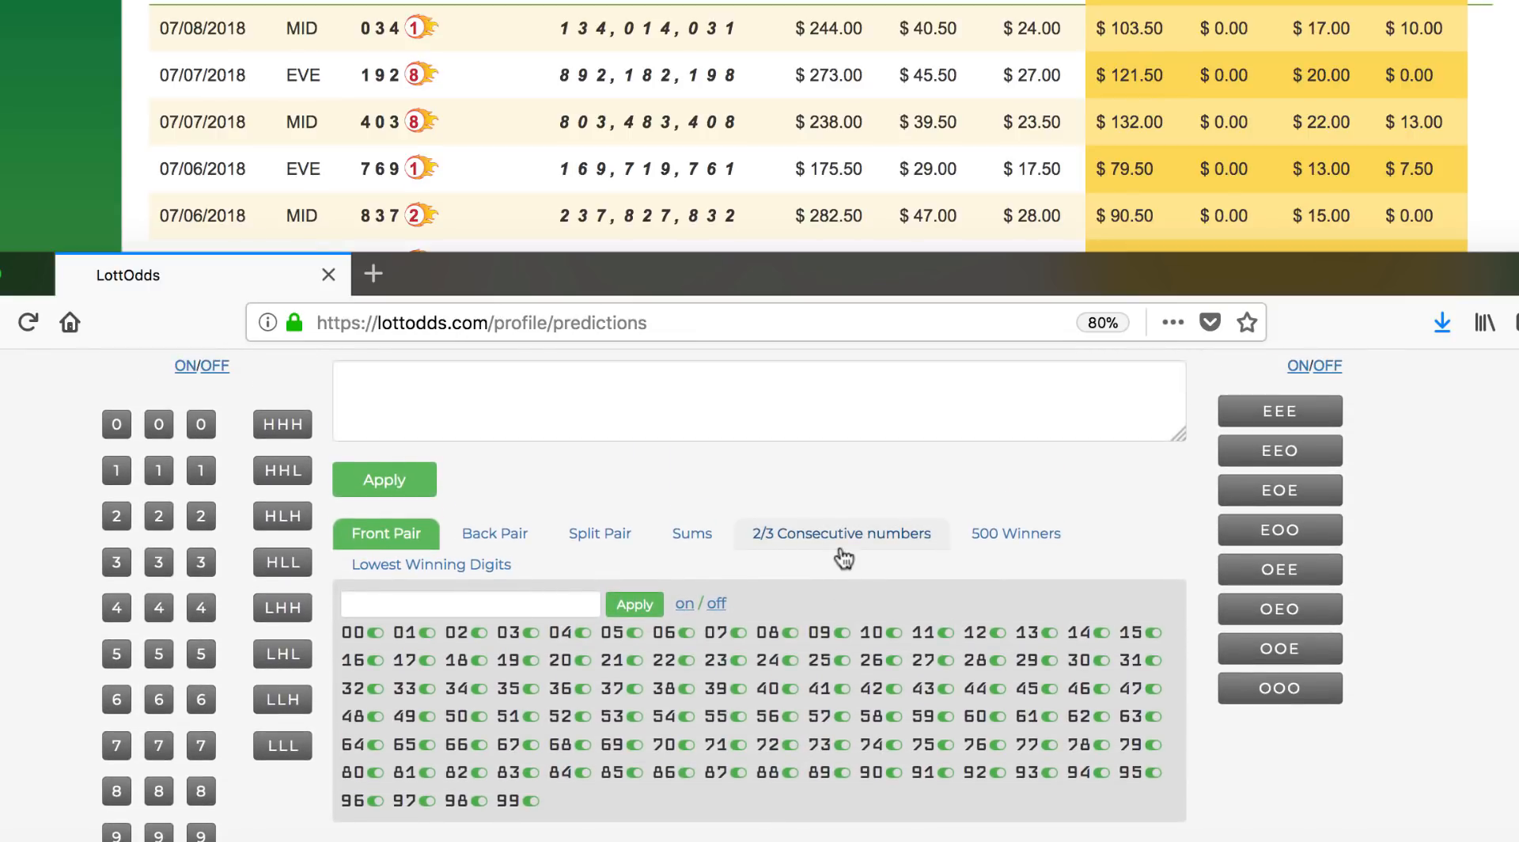
scroll(down, 3)
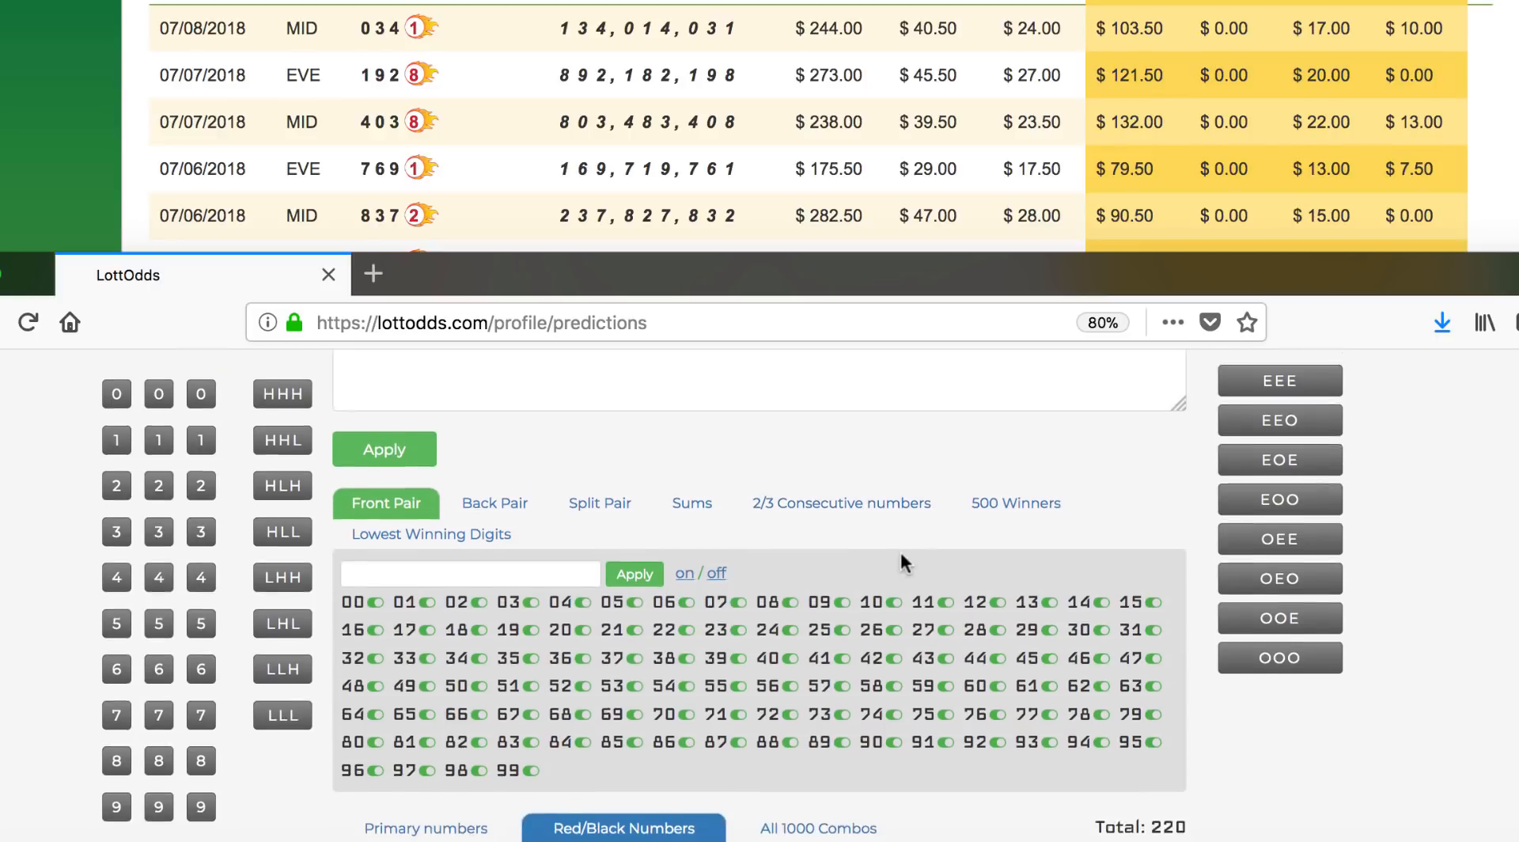
click(430, 533)
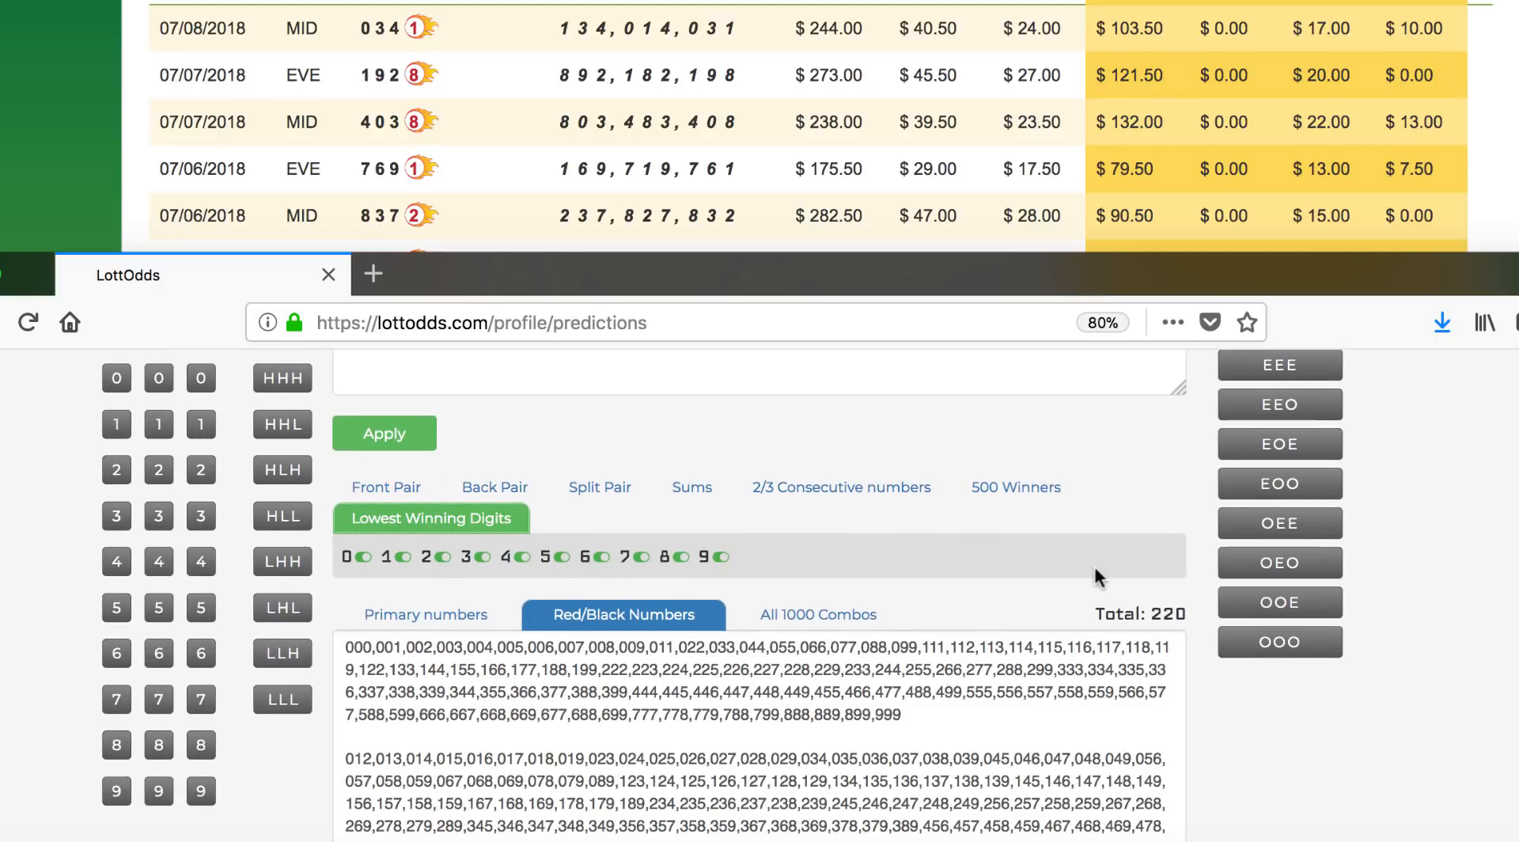
scroll(down, 3)
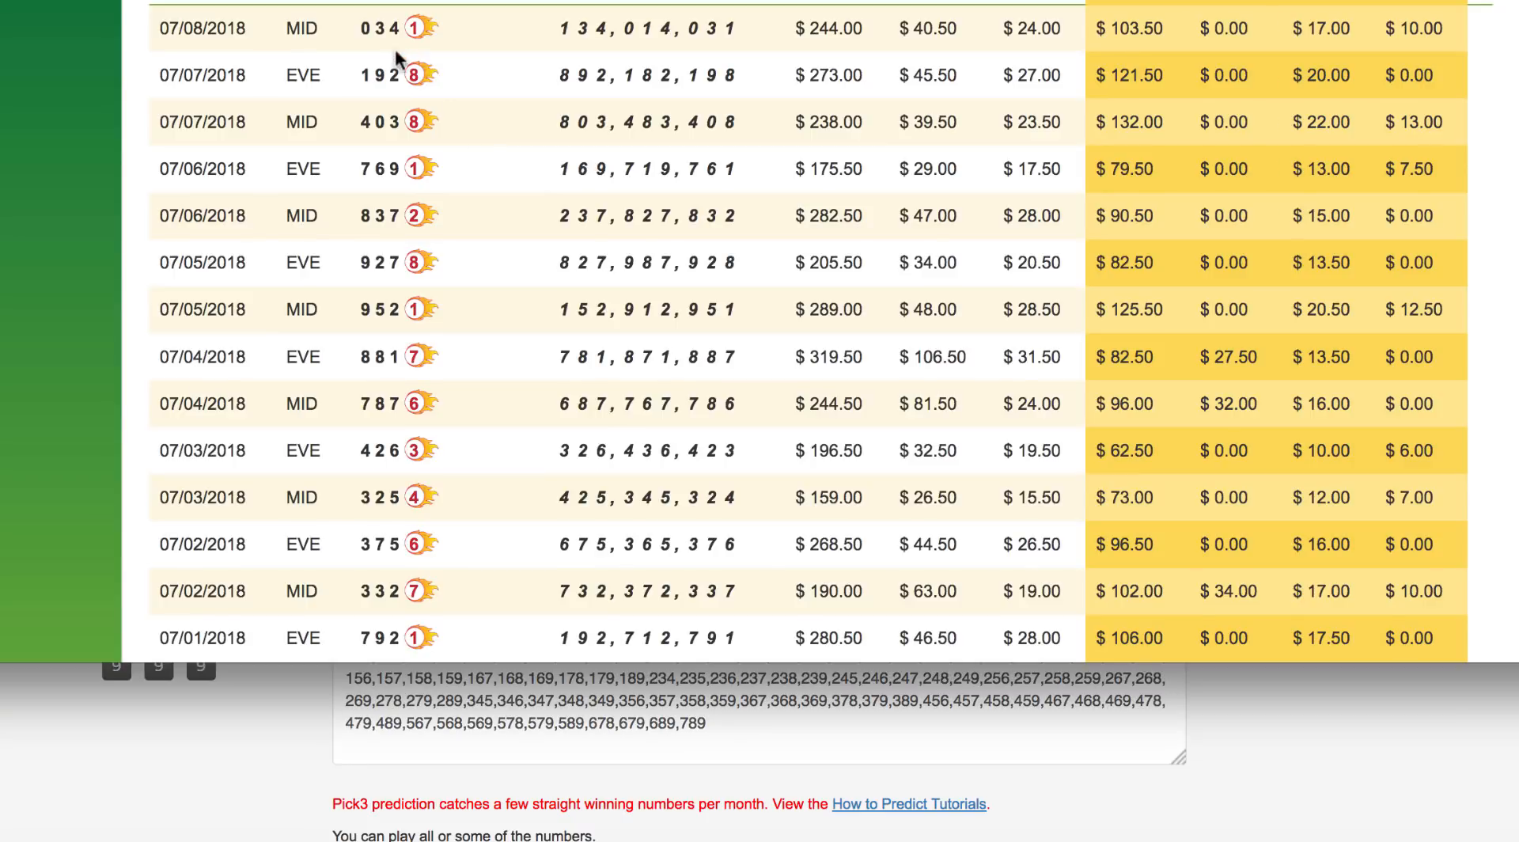
Scroll through the NJ Pick-3 winning numbers table to review recent winners
scroll(up, 3)
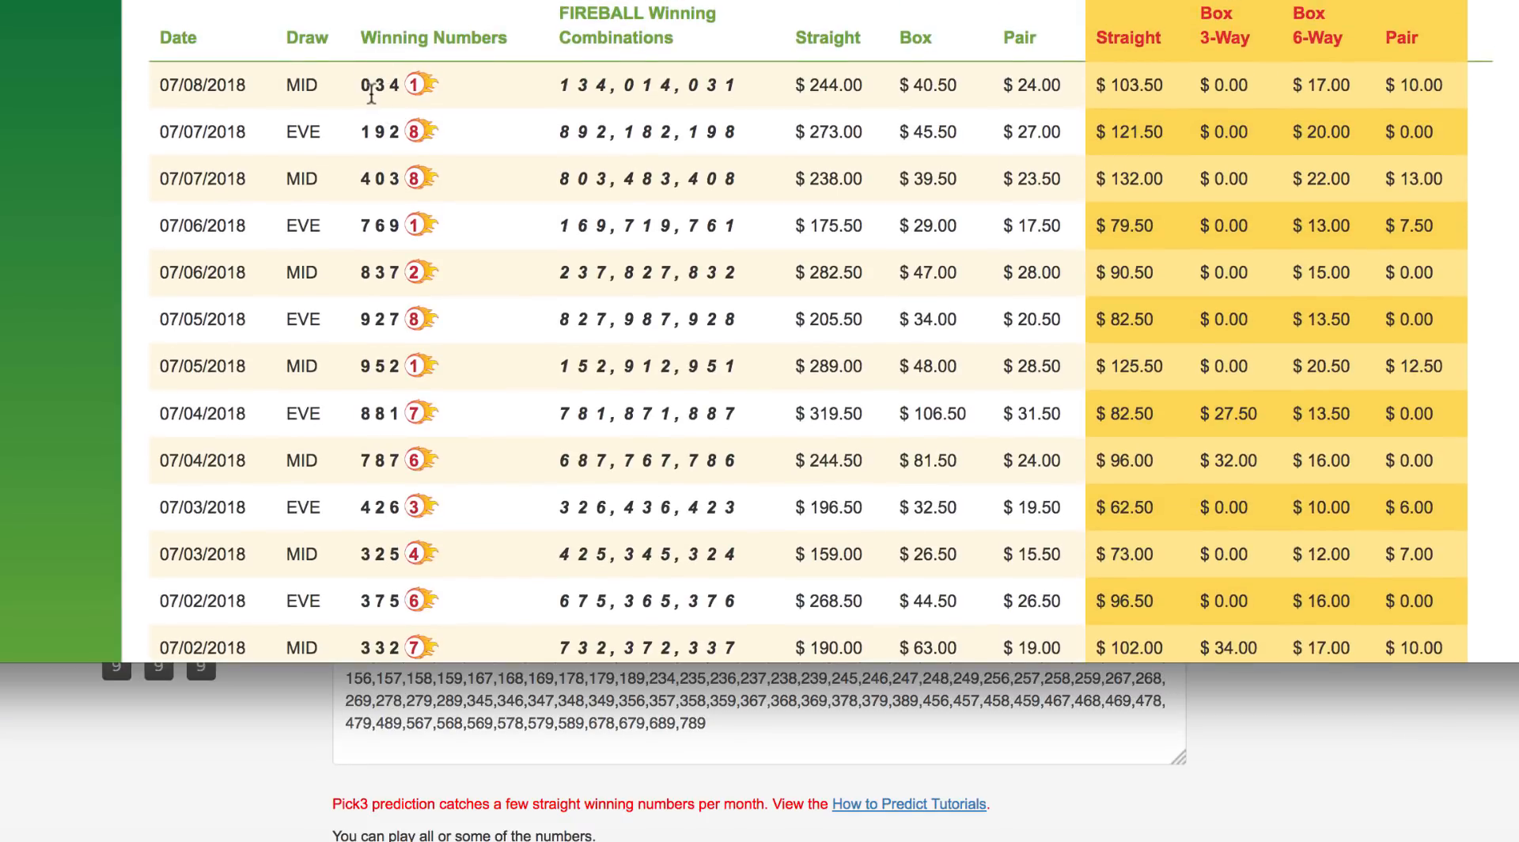
scroll(down, 3)
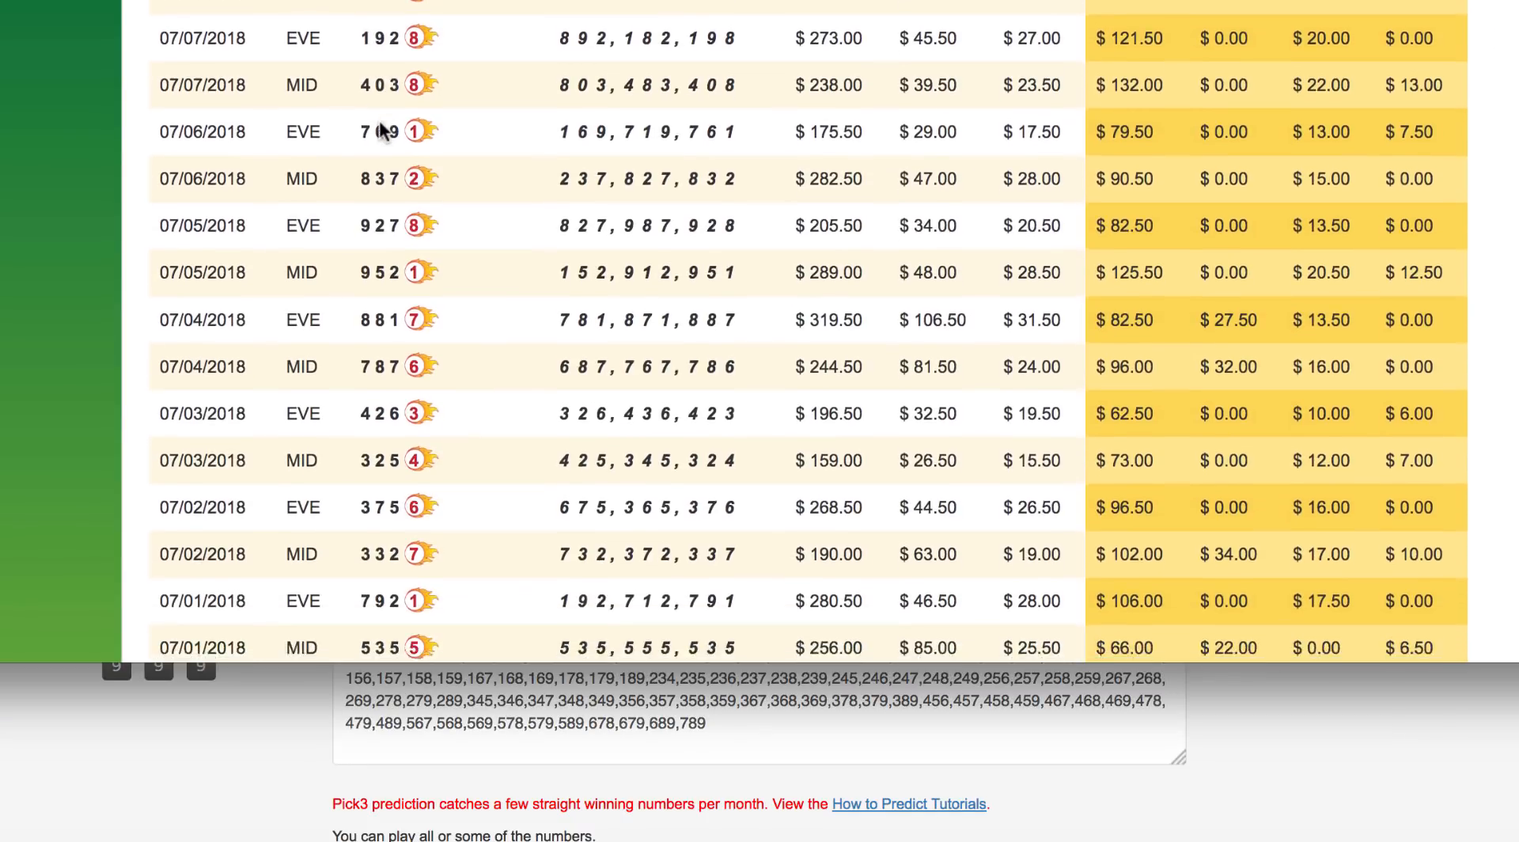
scroll(down, 3)
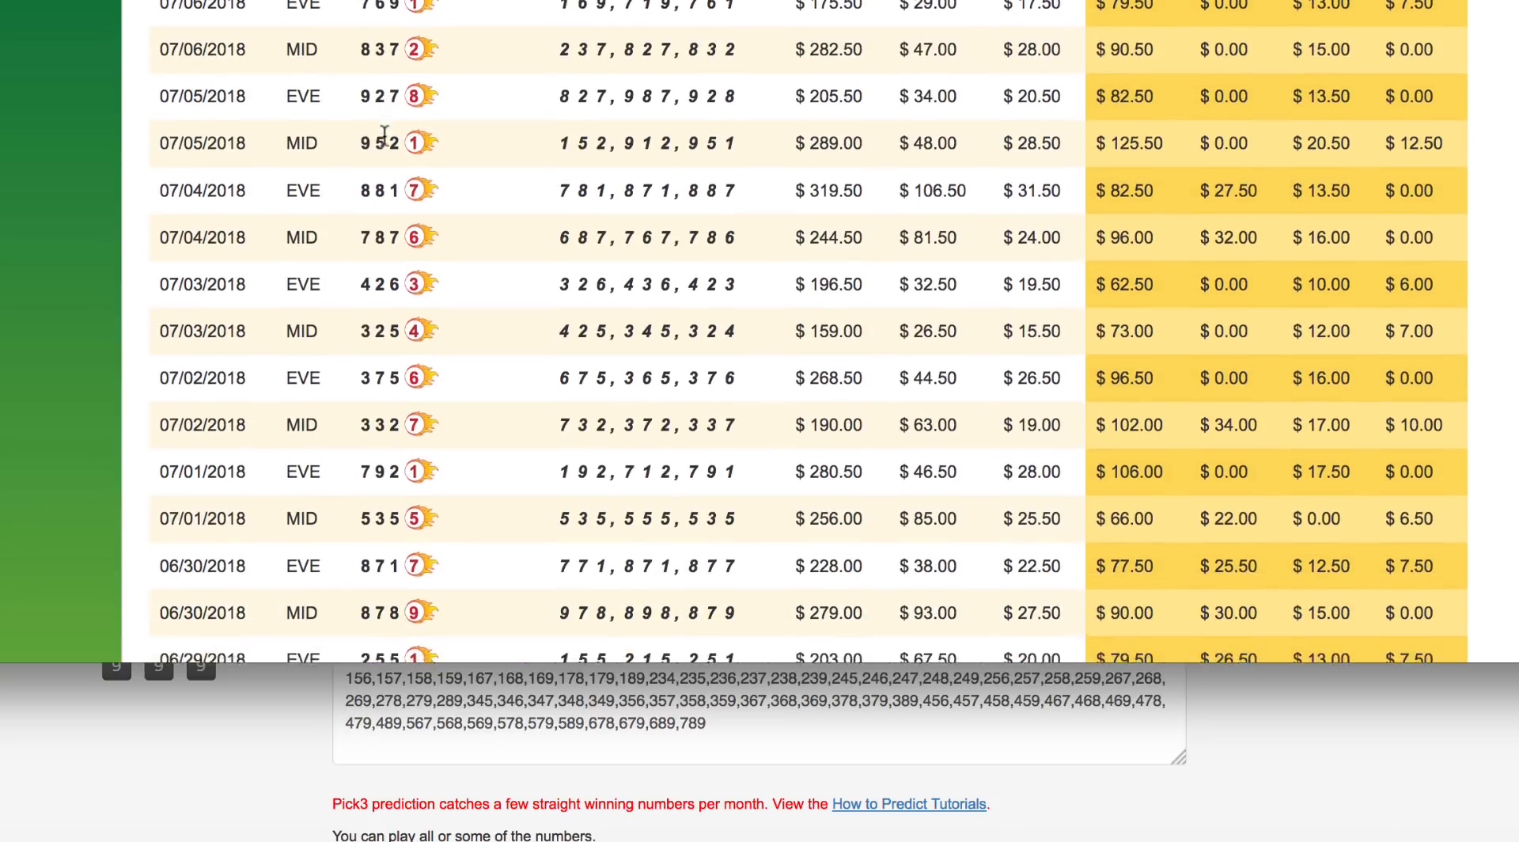
scroll(down, 3)
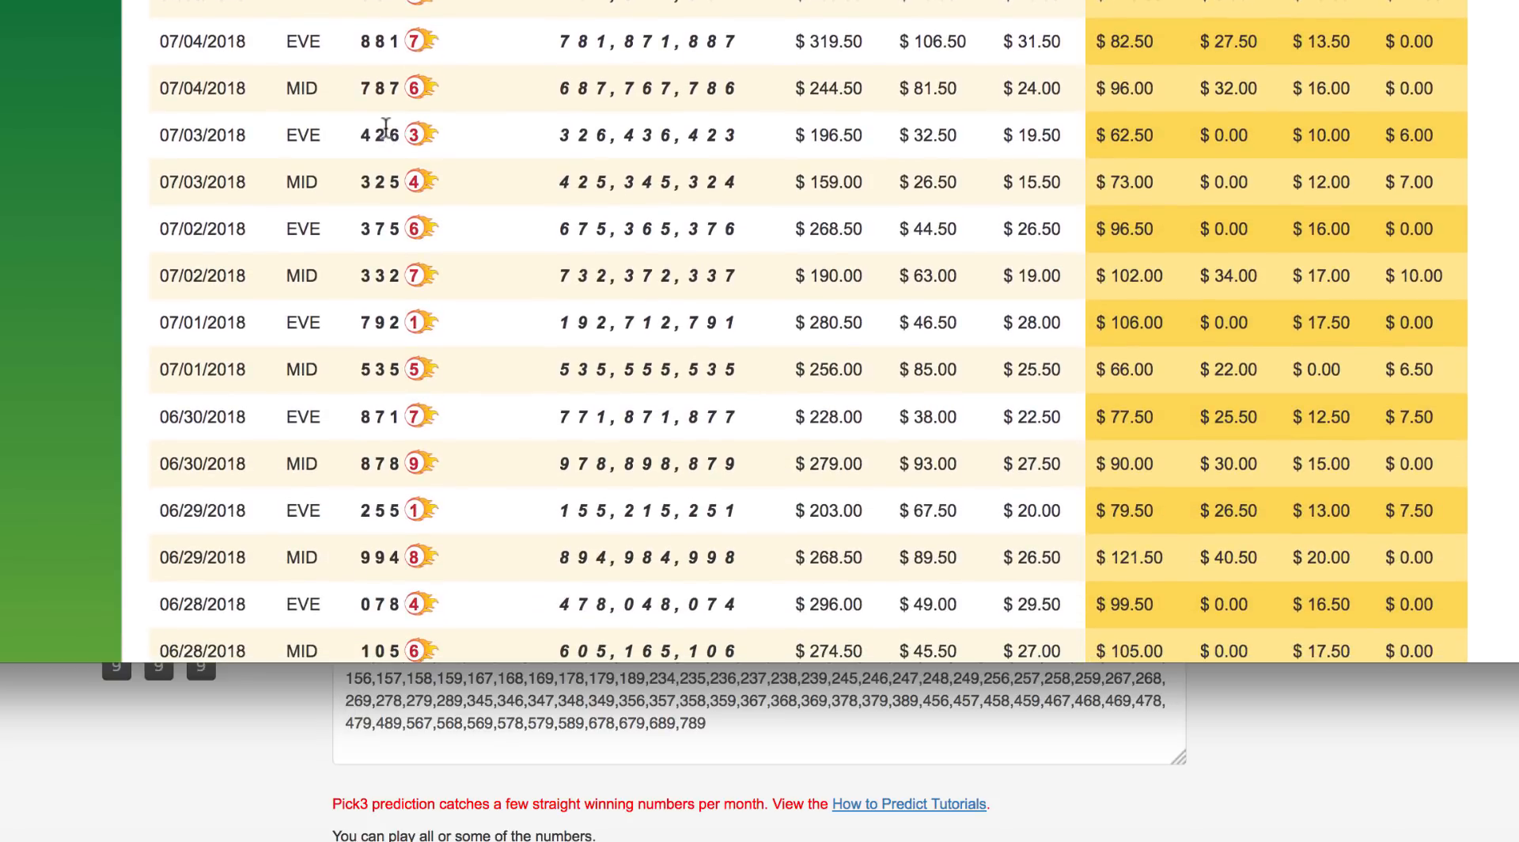
scroll(down, 3)
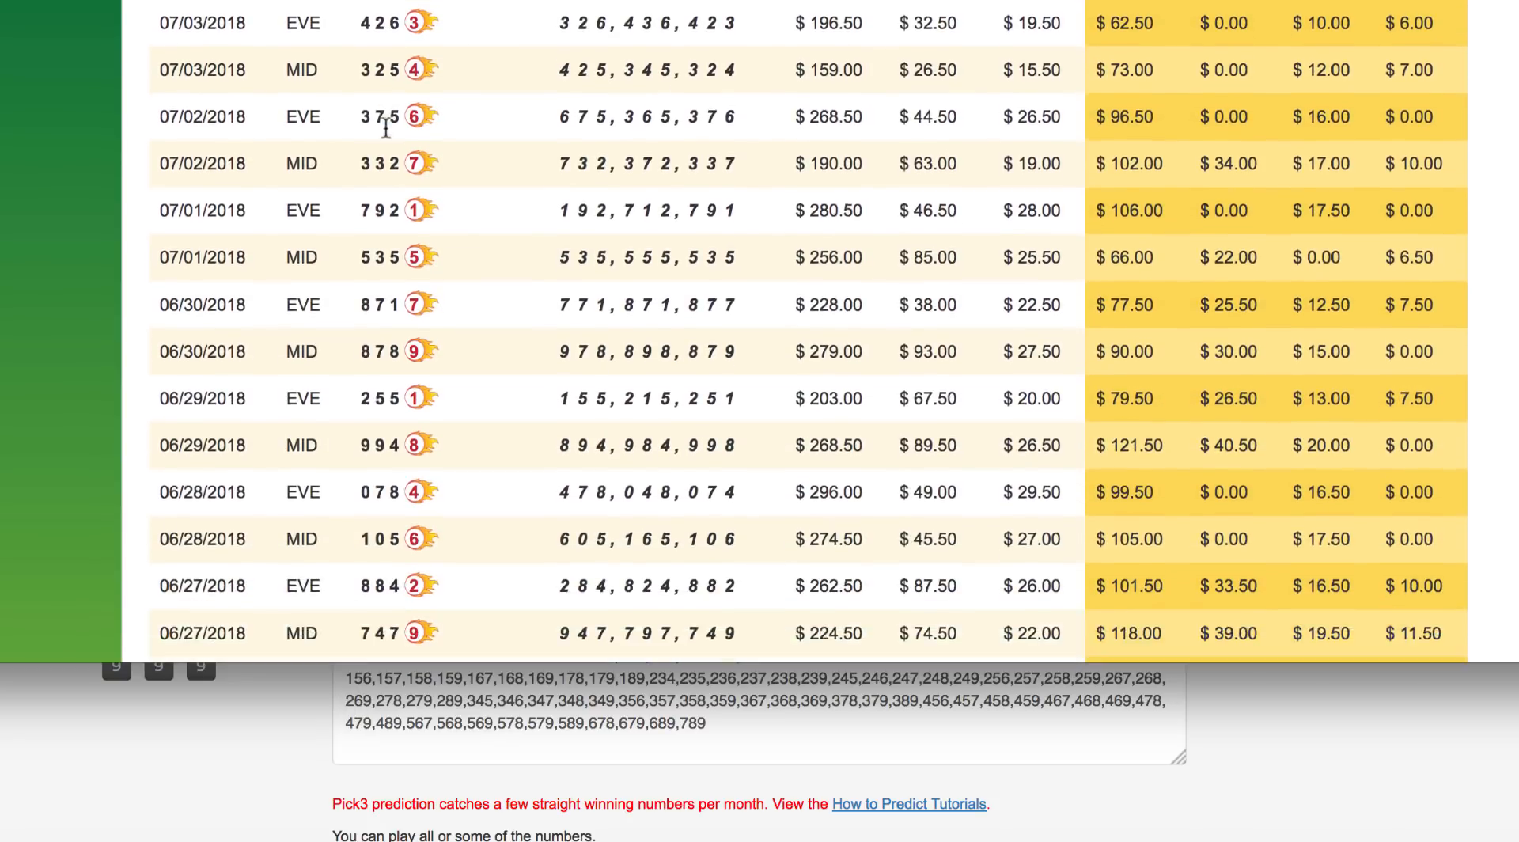
scroll(down, 3)
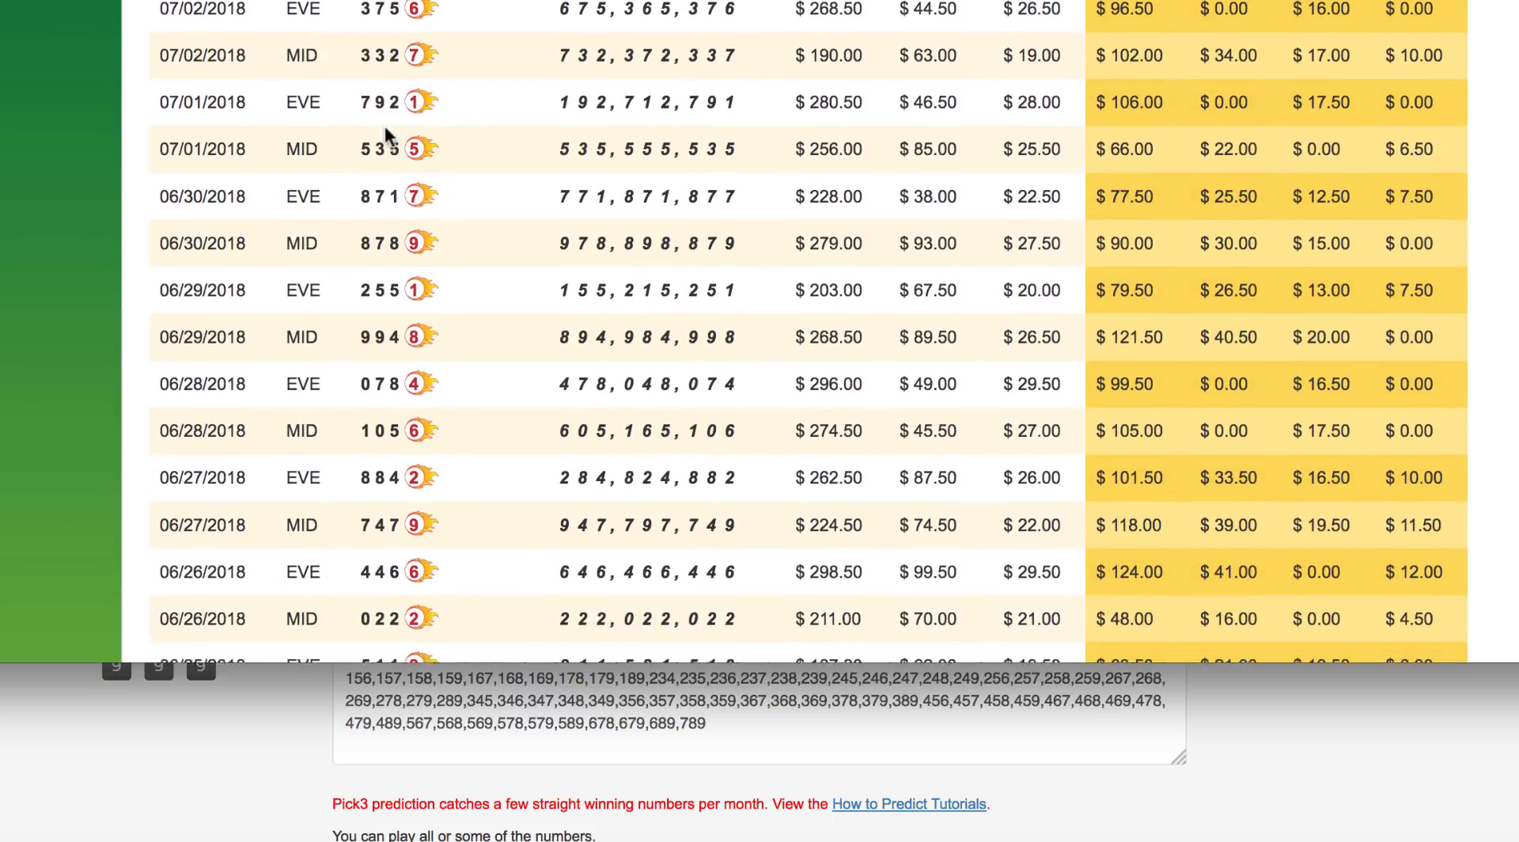
scroll(down, 3)
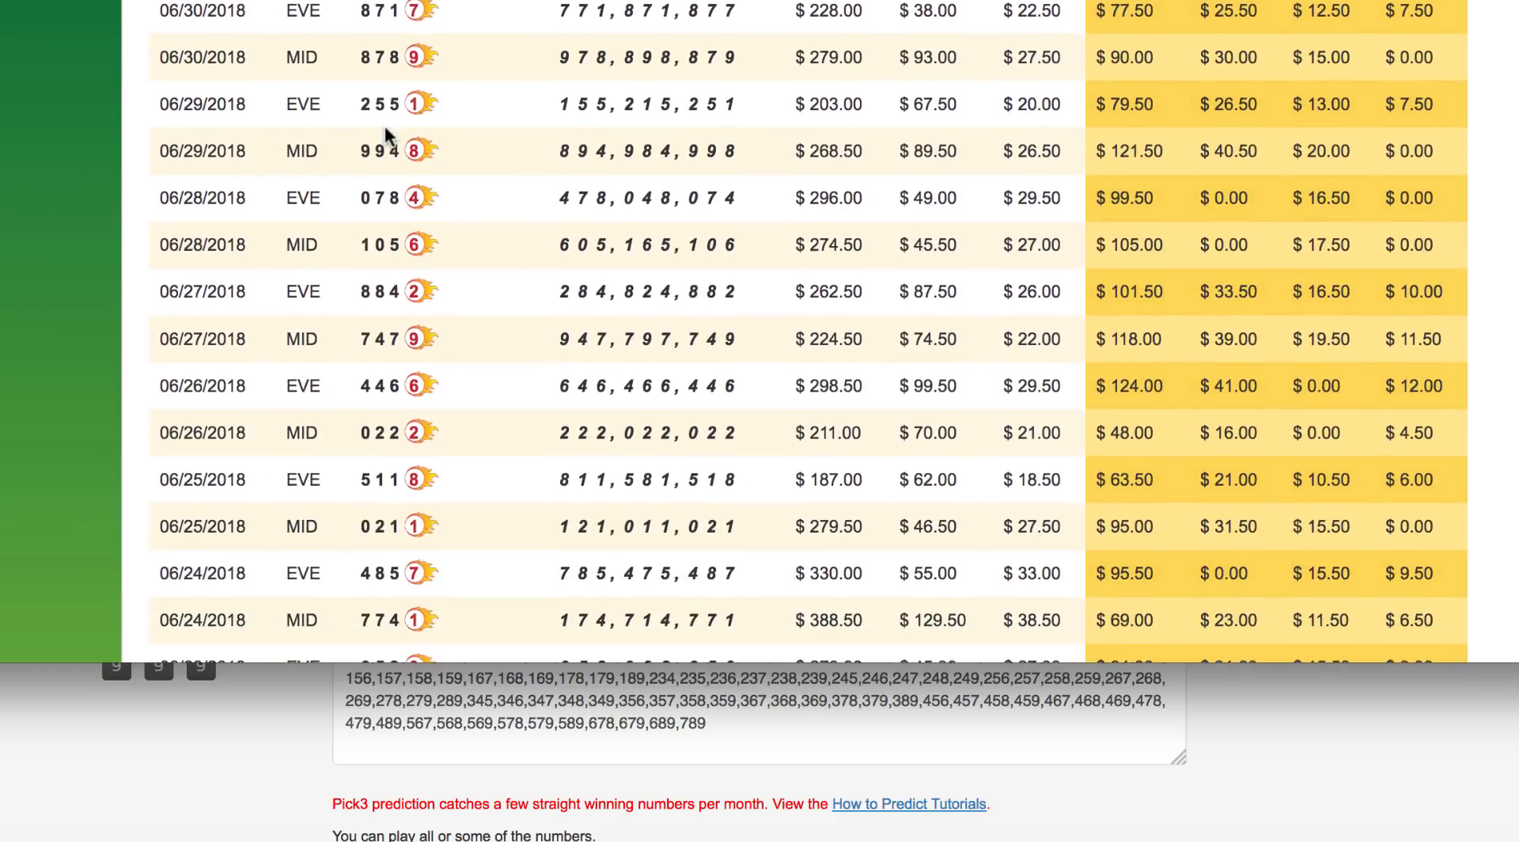
scroll(down, 3)
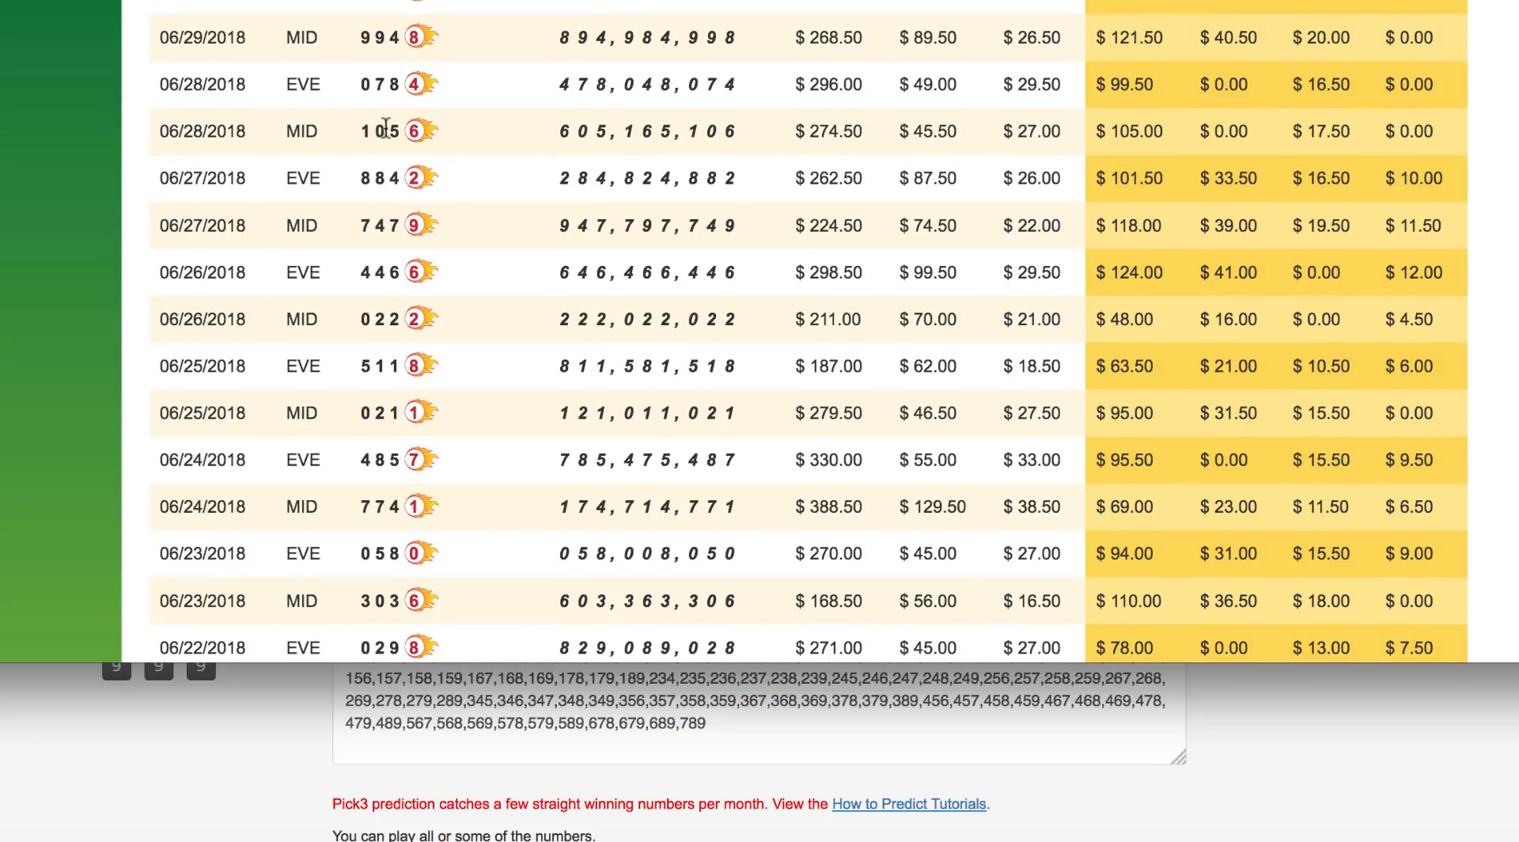
scroll(down, 3)
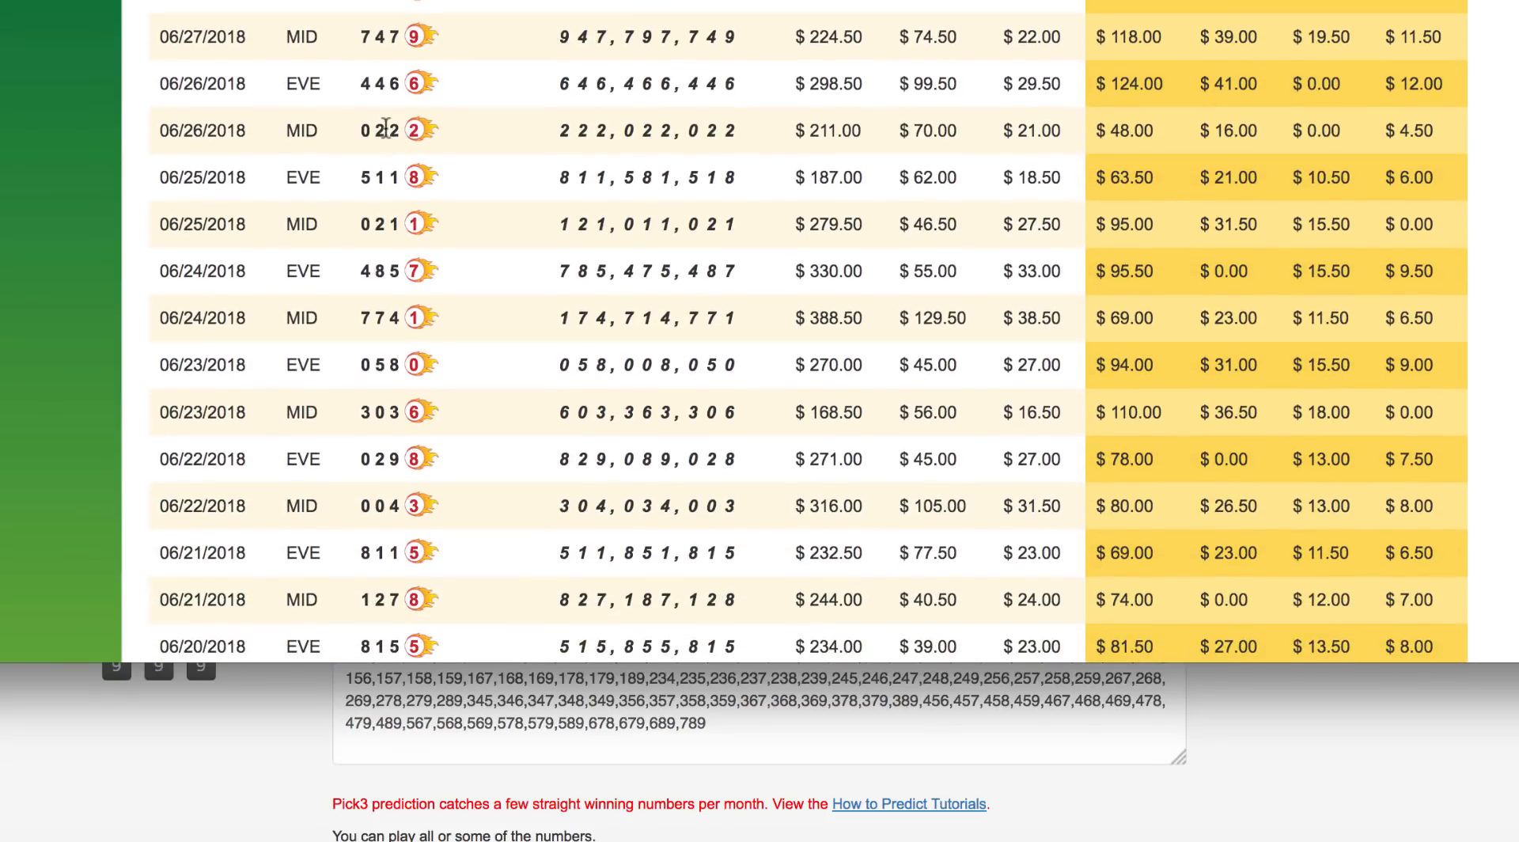
scroll(up, 3)
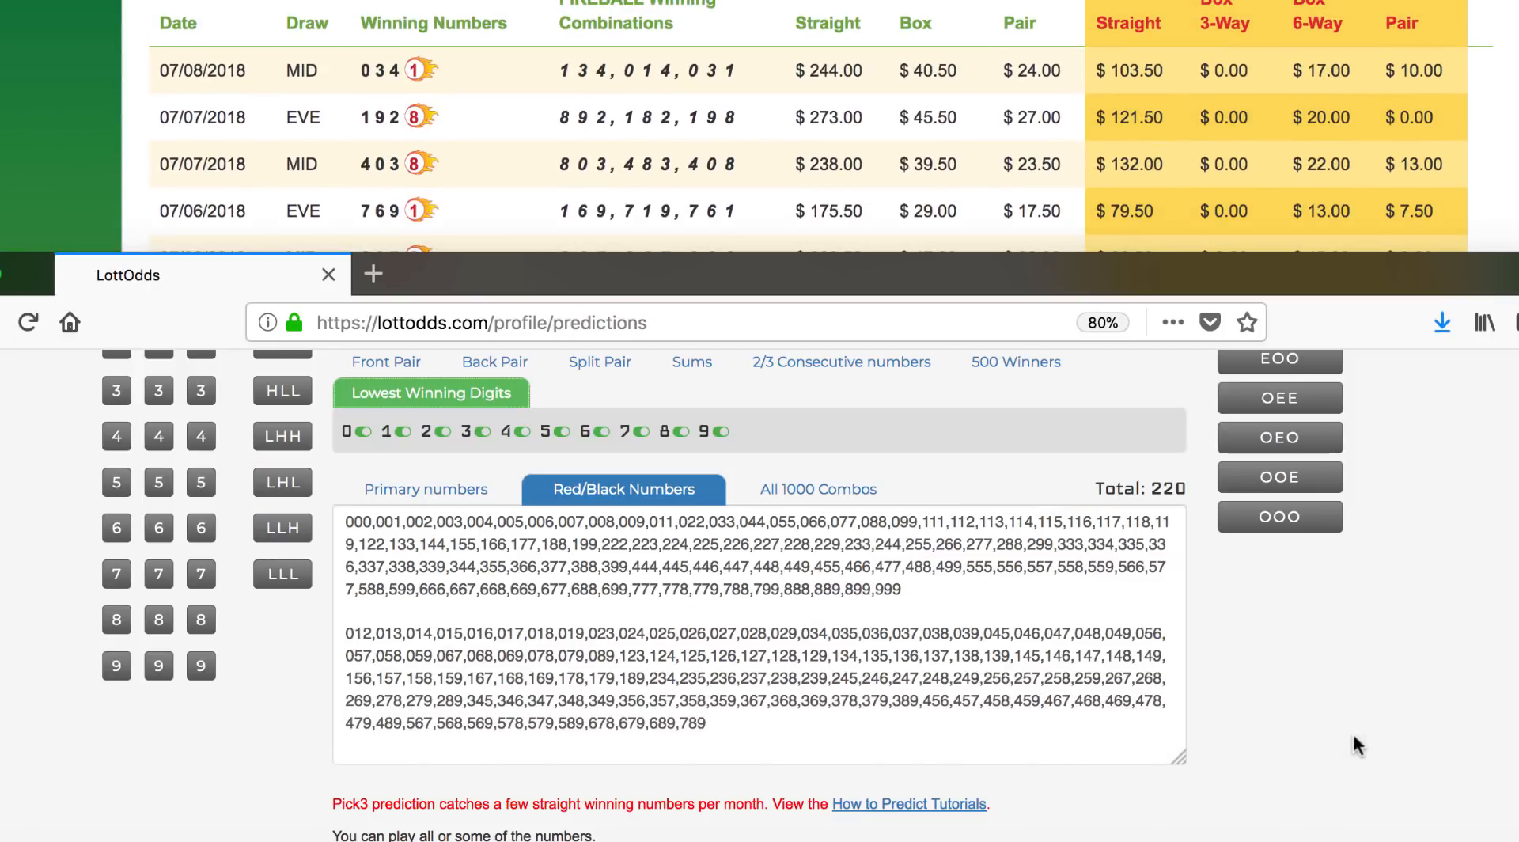
mouse_move(329, 433)
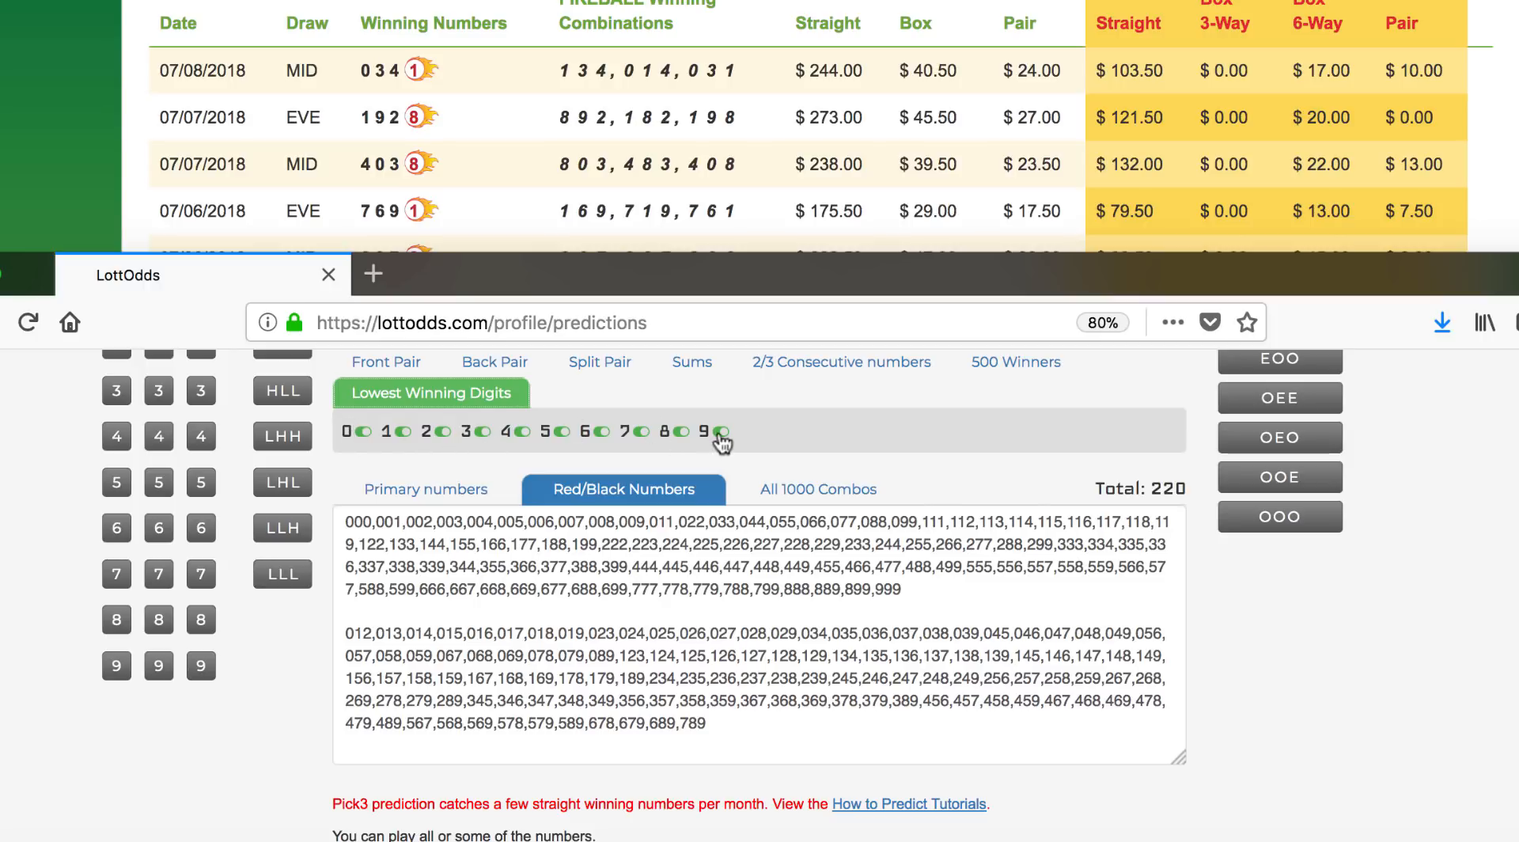
Turn off lowest winning digits 4 through 9, reducing the red/black list from 220 to 164
click(679, 431)
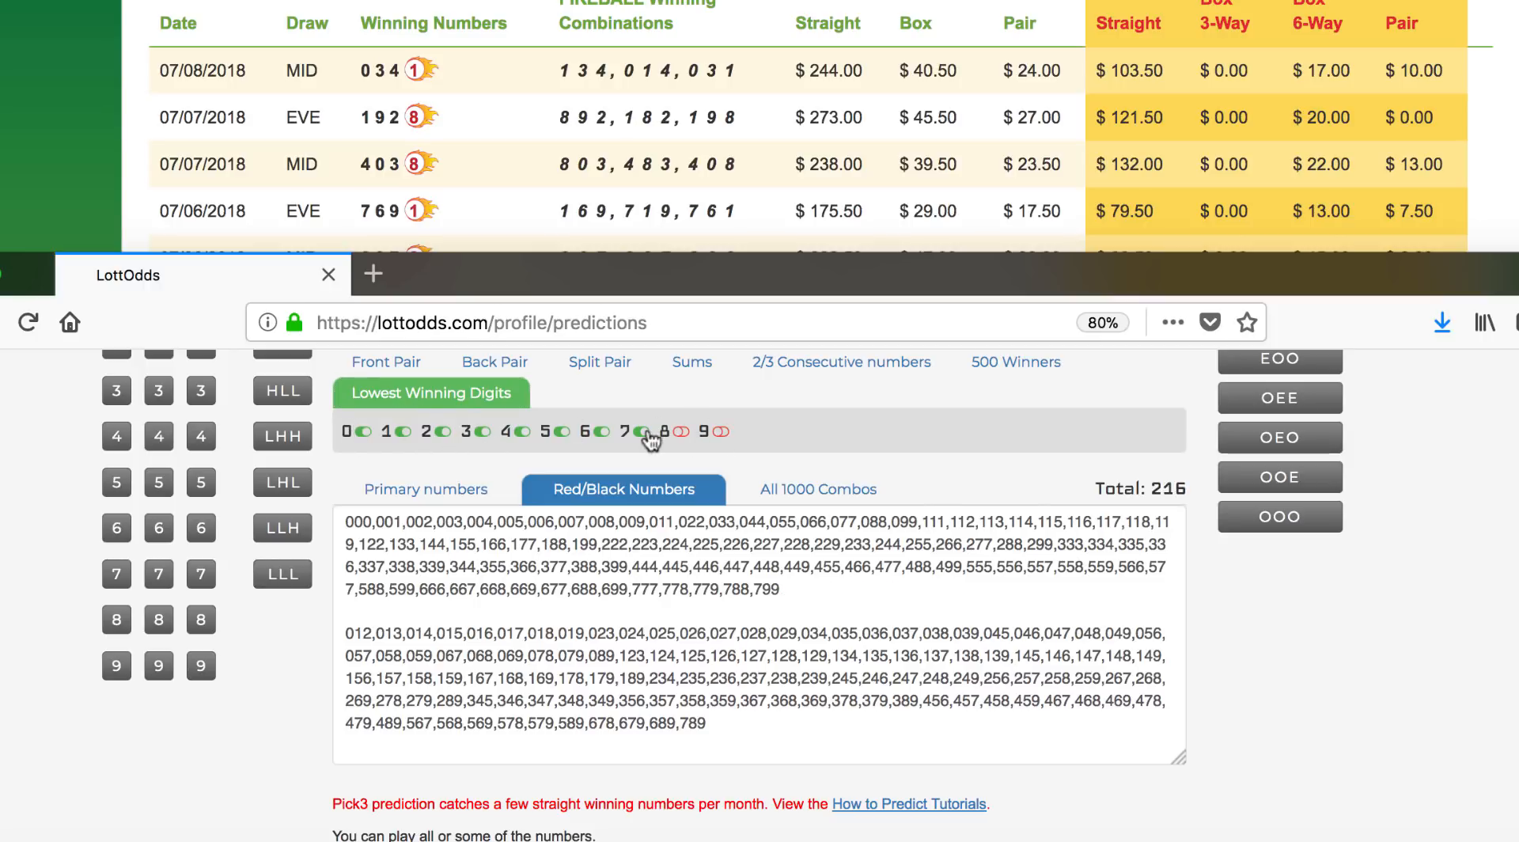
click(598, 431)
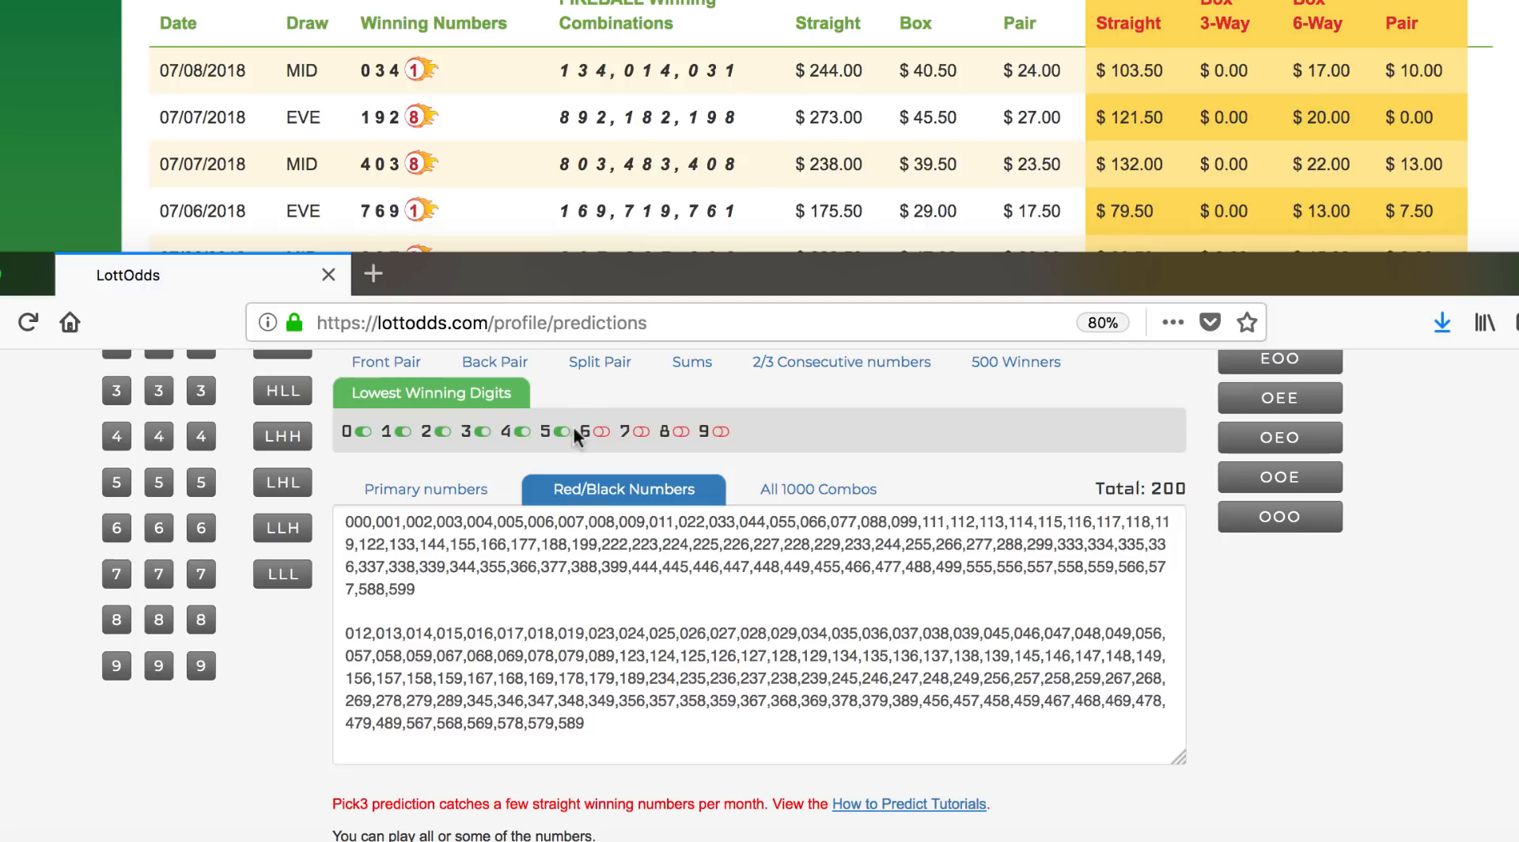
click(521, 431)
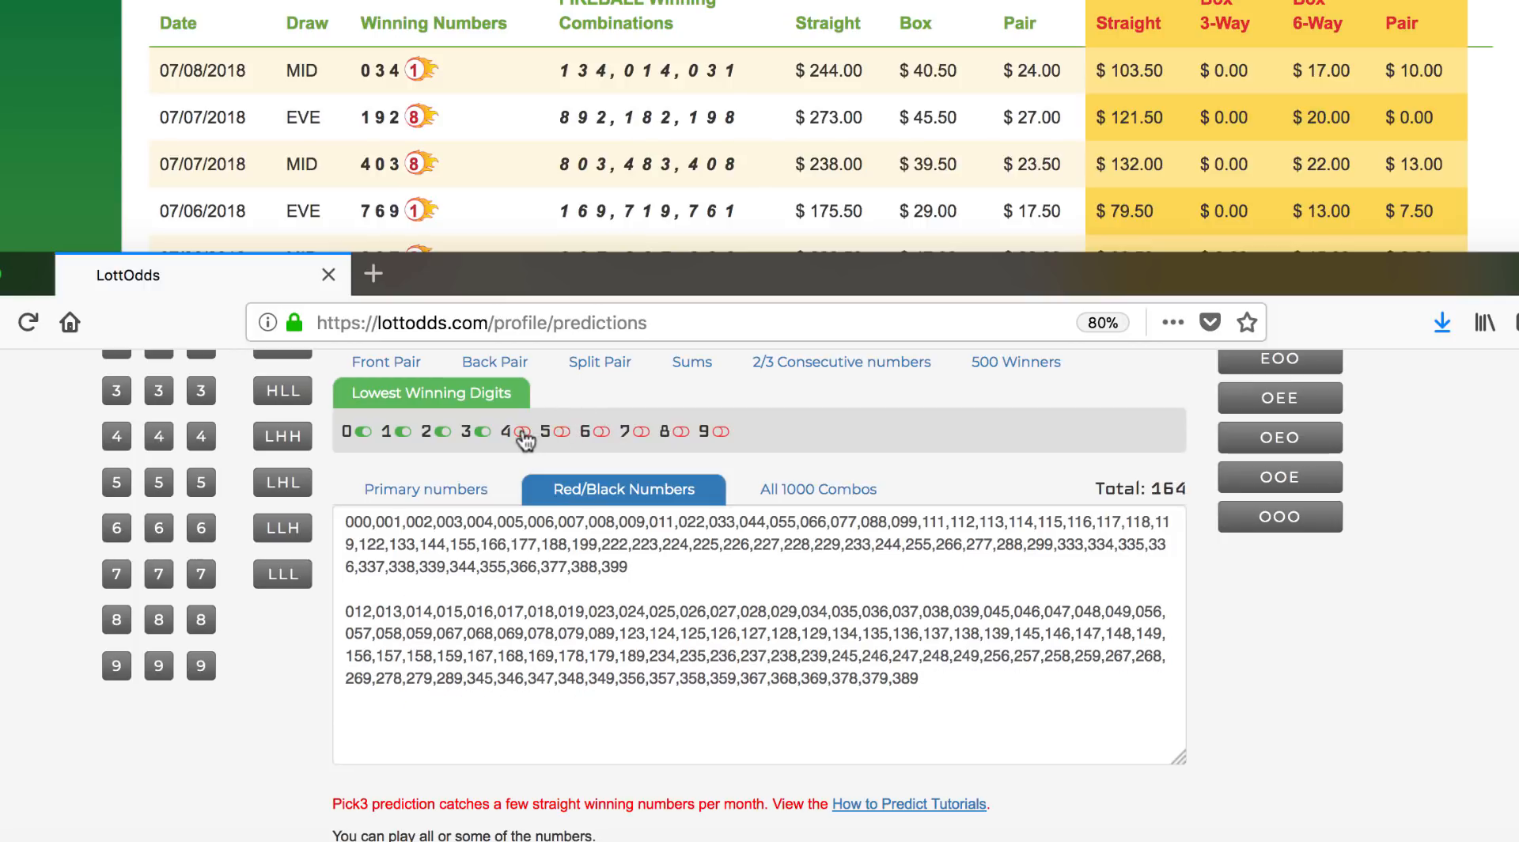
click(524, 431)
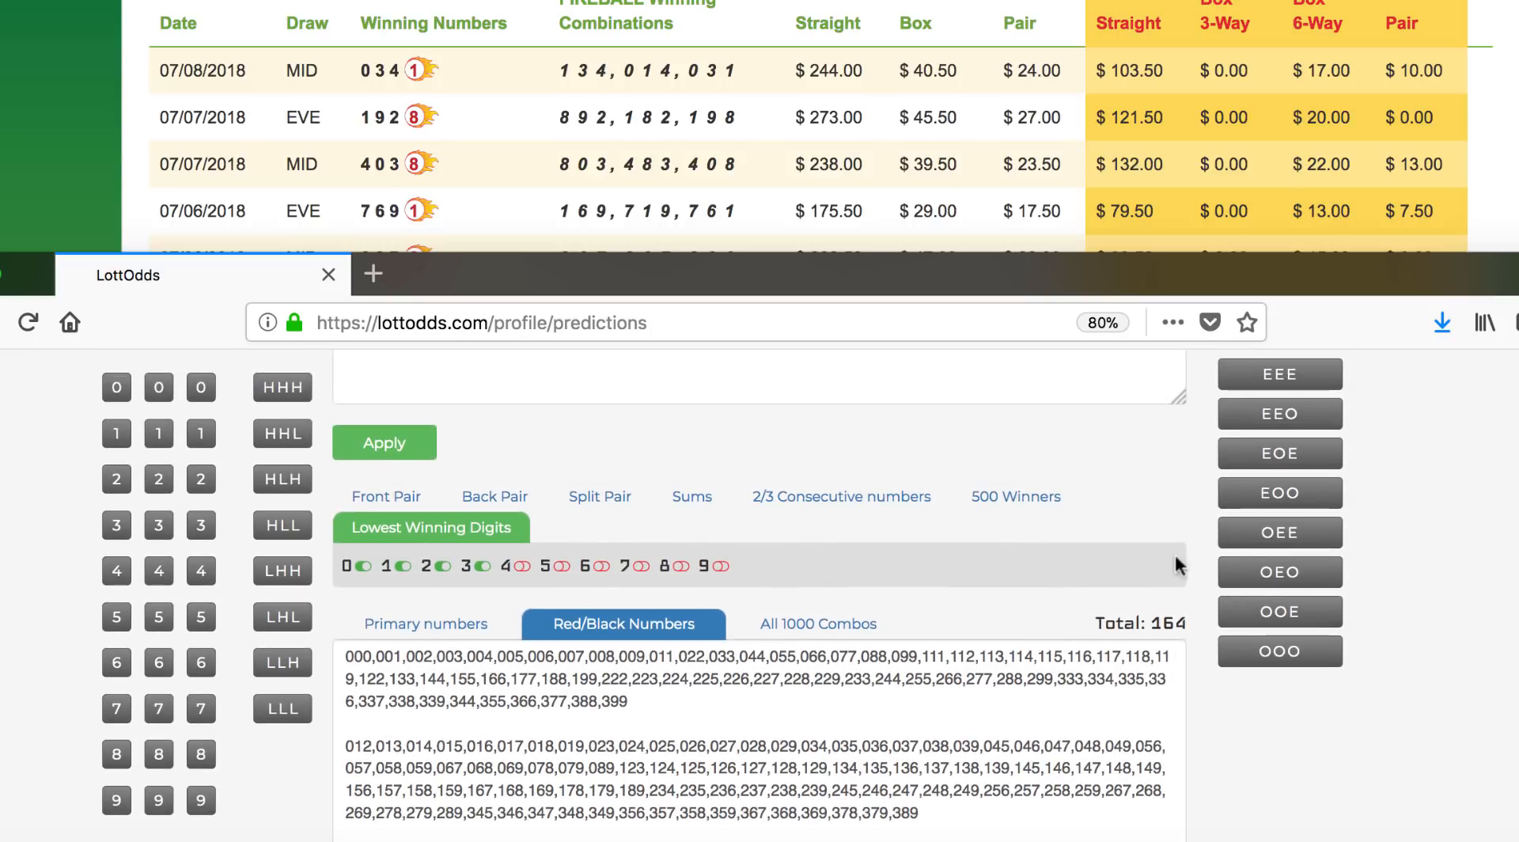
Exclude doubled pairs 00,11,…,99 on Front and Back Pair, trimming the list to 100
scroll(down, 3)
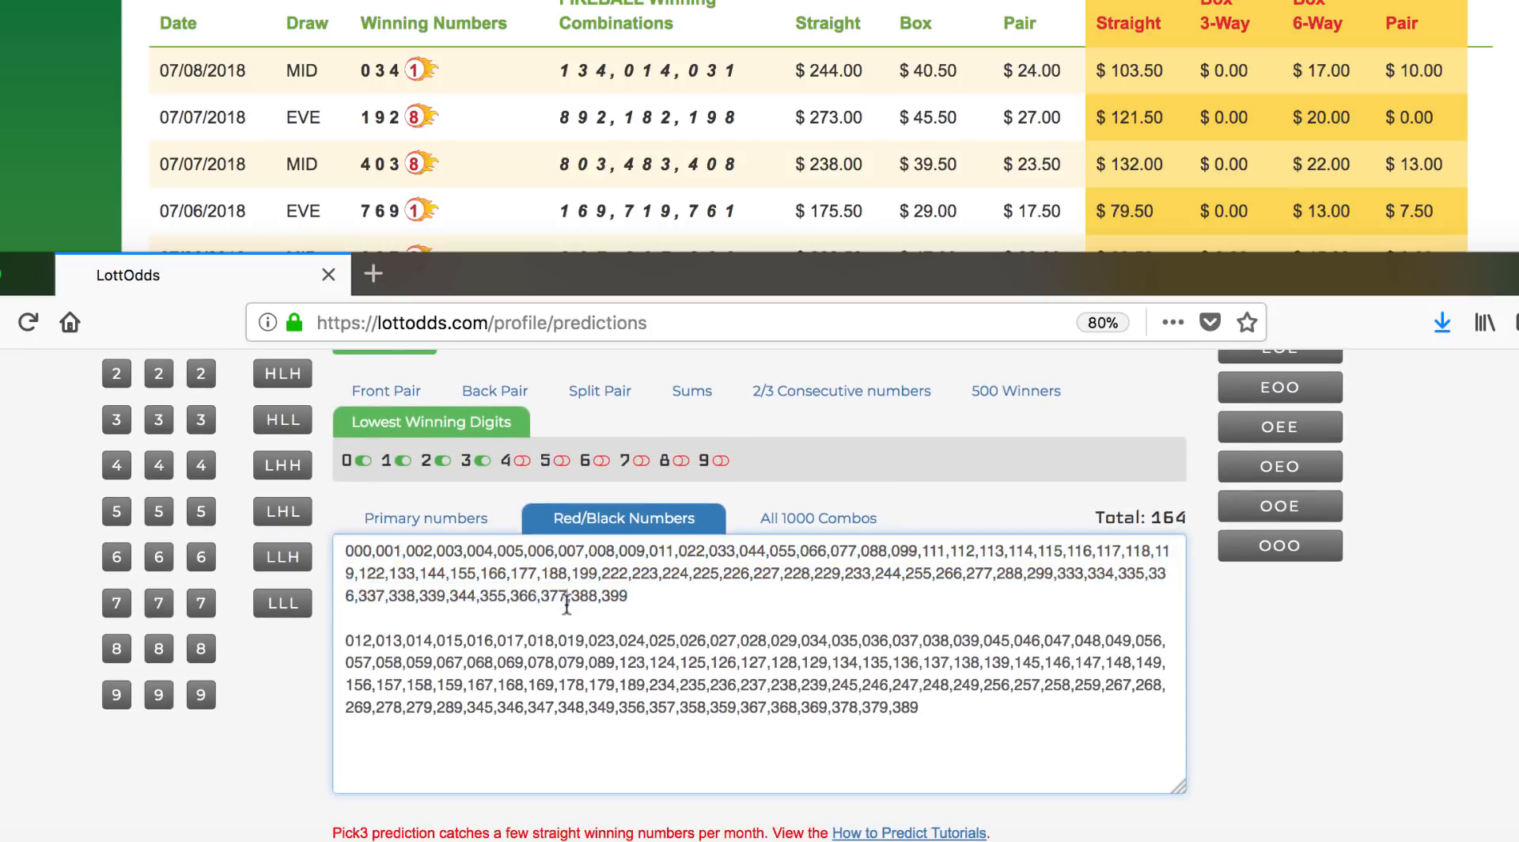
click(384, 391)
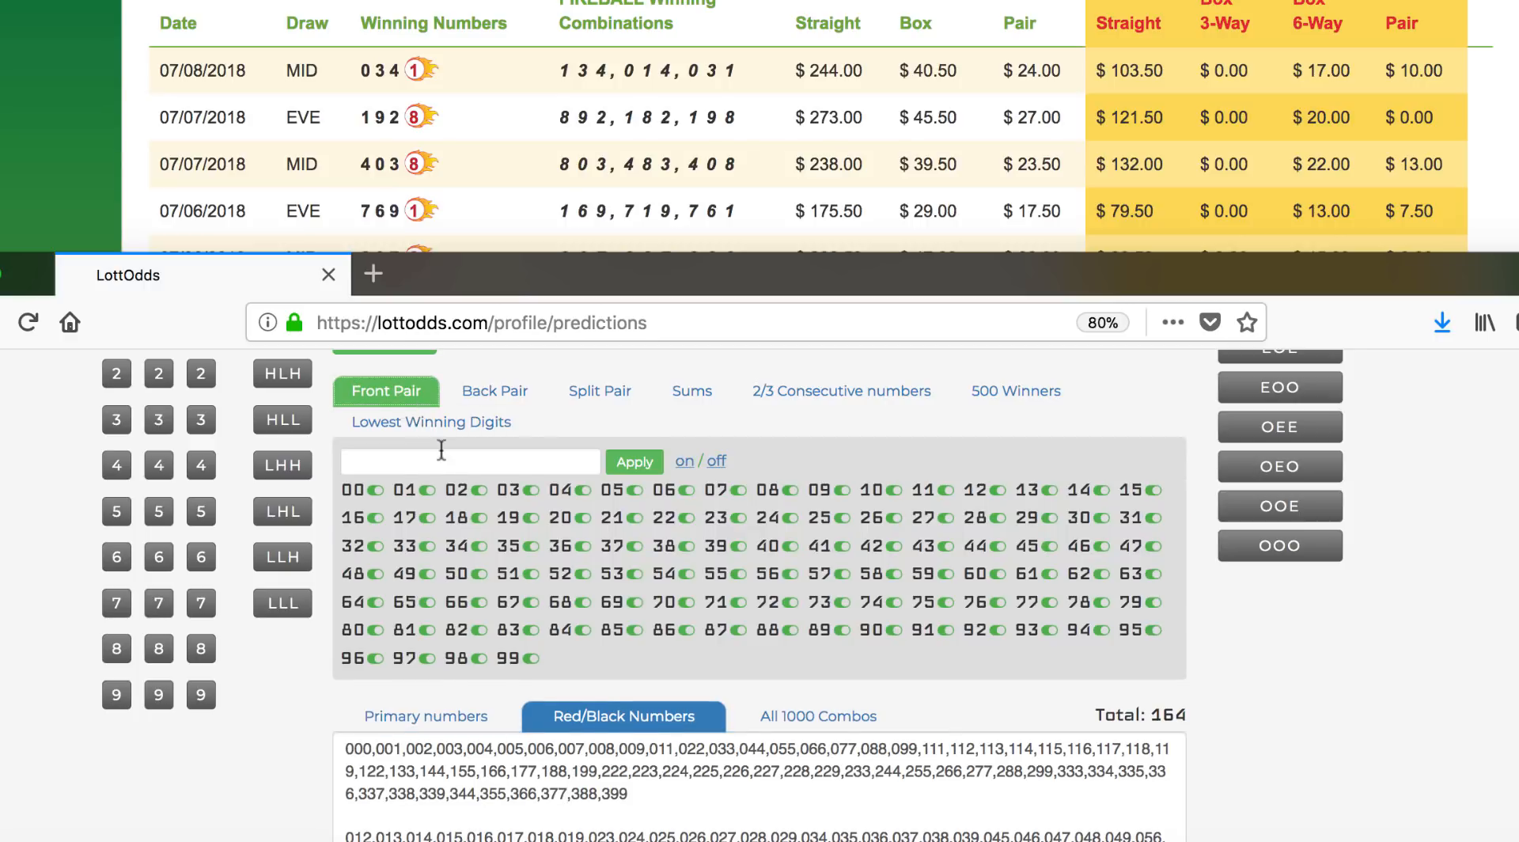
text(00,11,22,33,44,55,66,77,88,99)
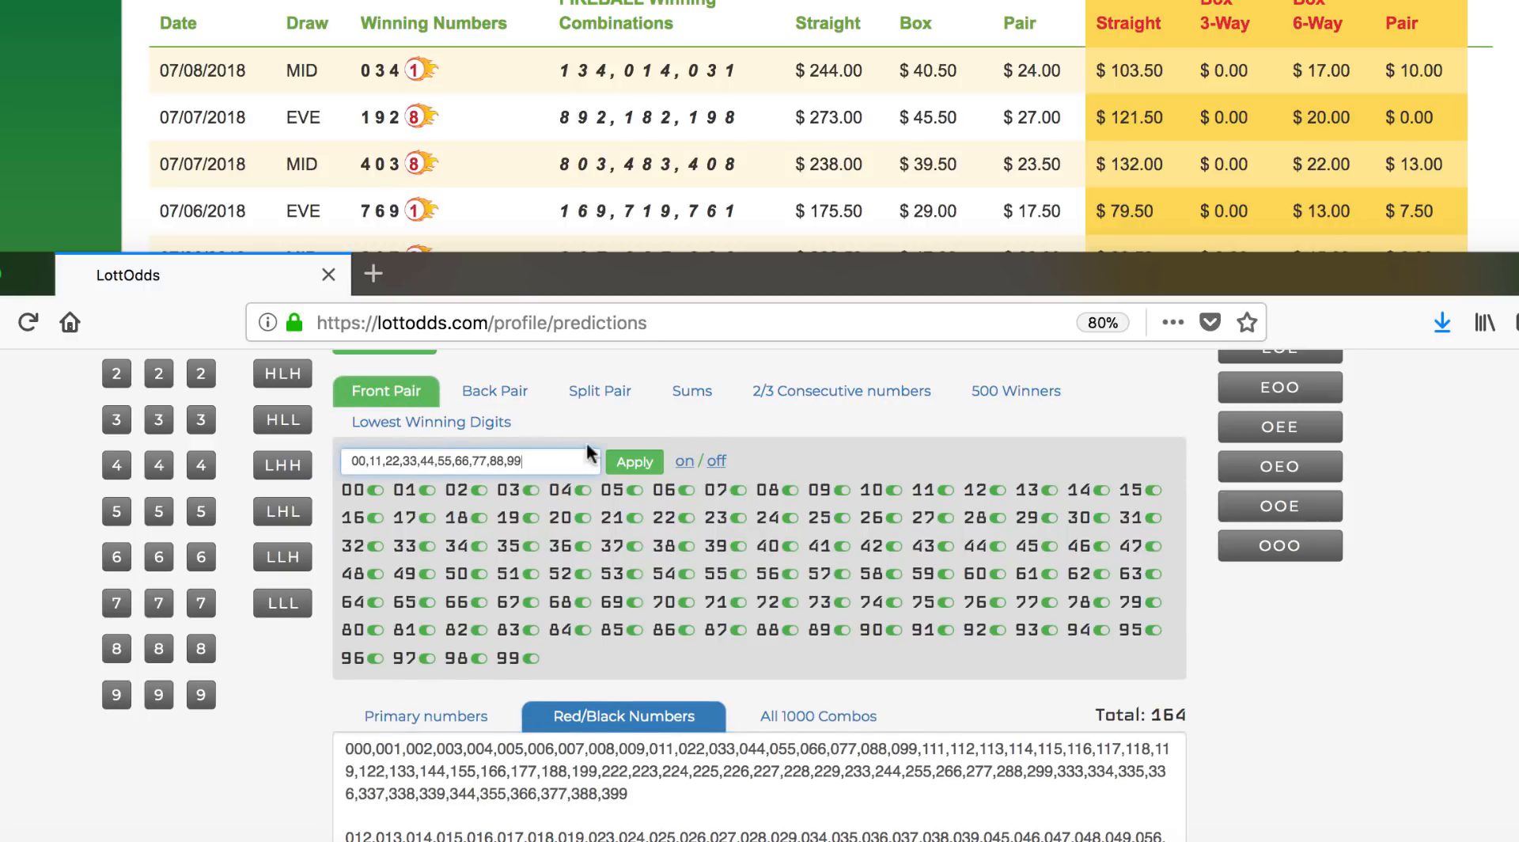
click(494, 391)
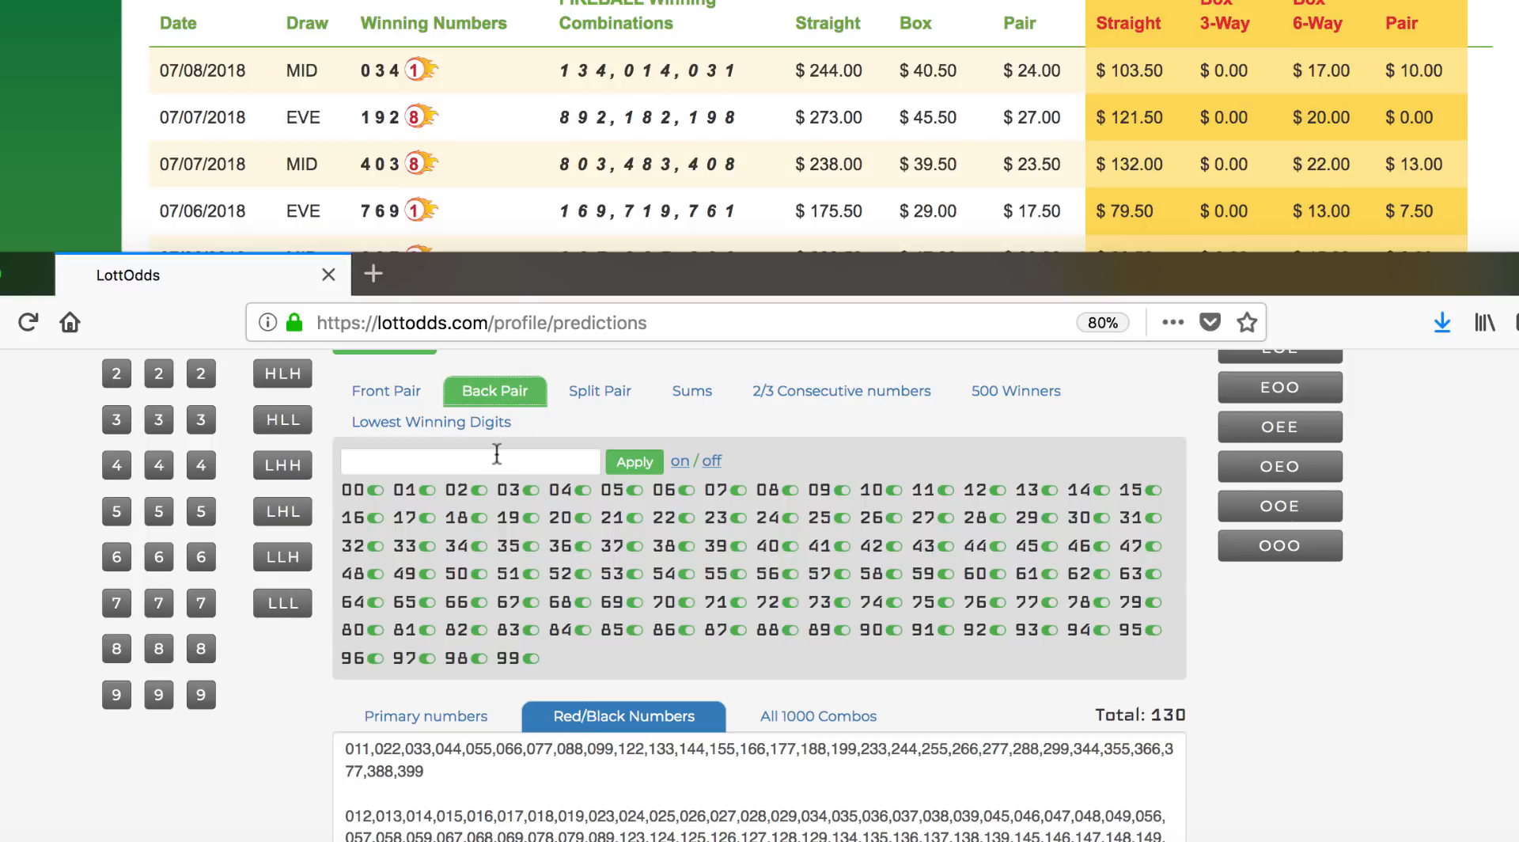
click(633, 460)
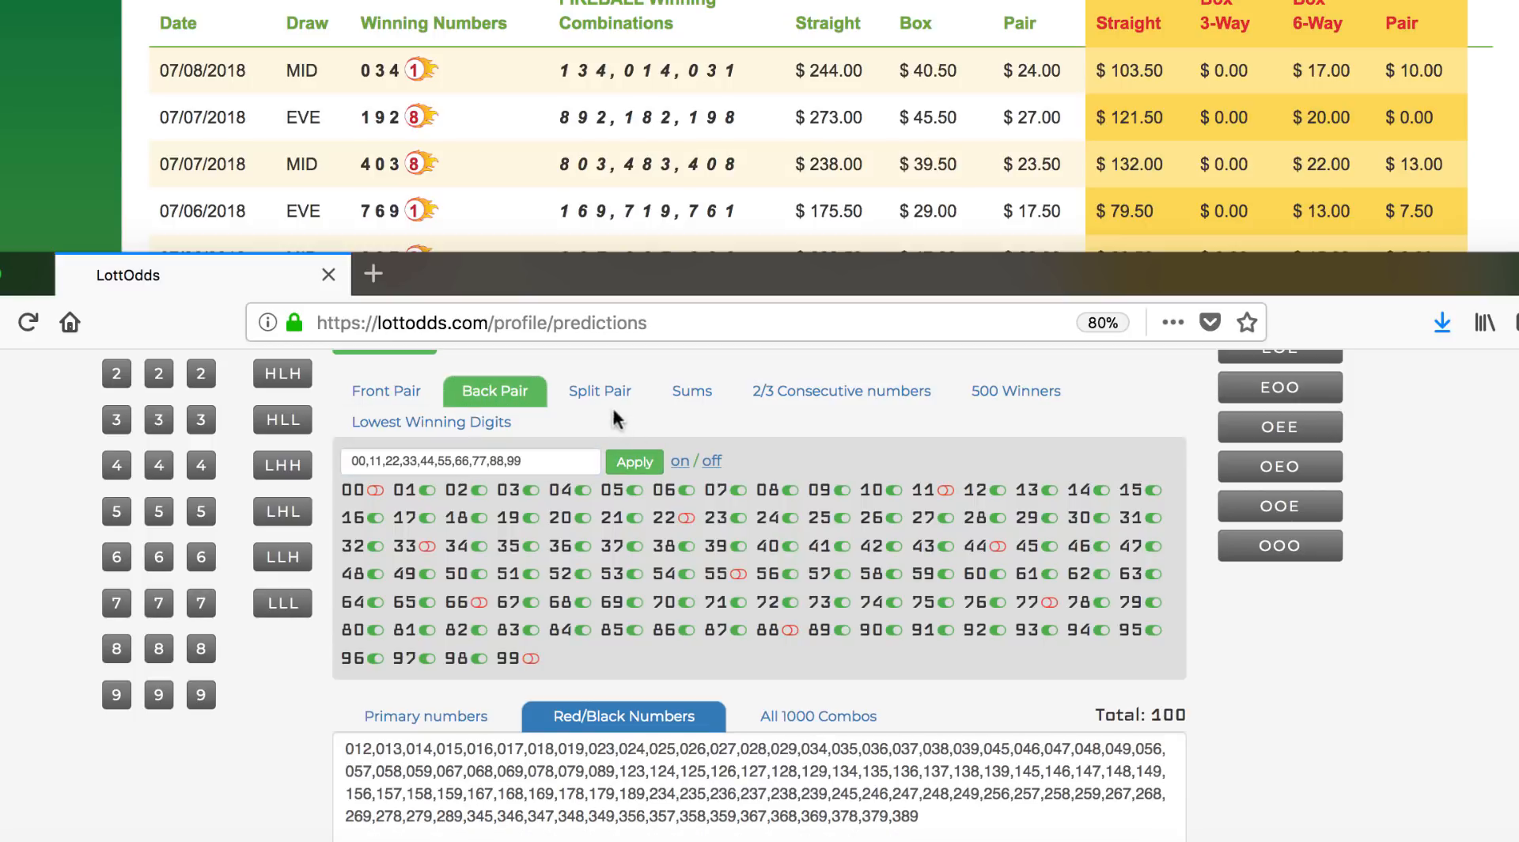
click(600, 391)
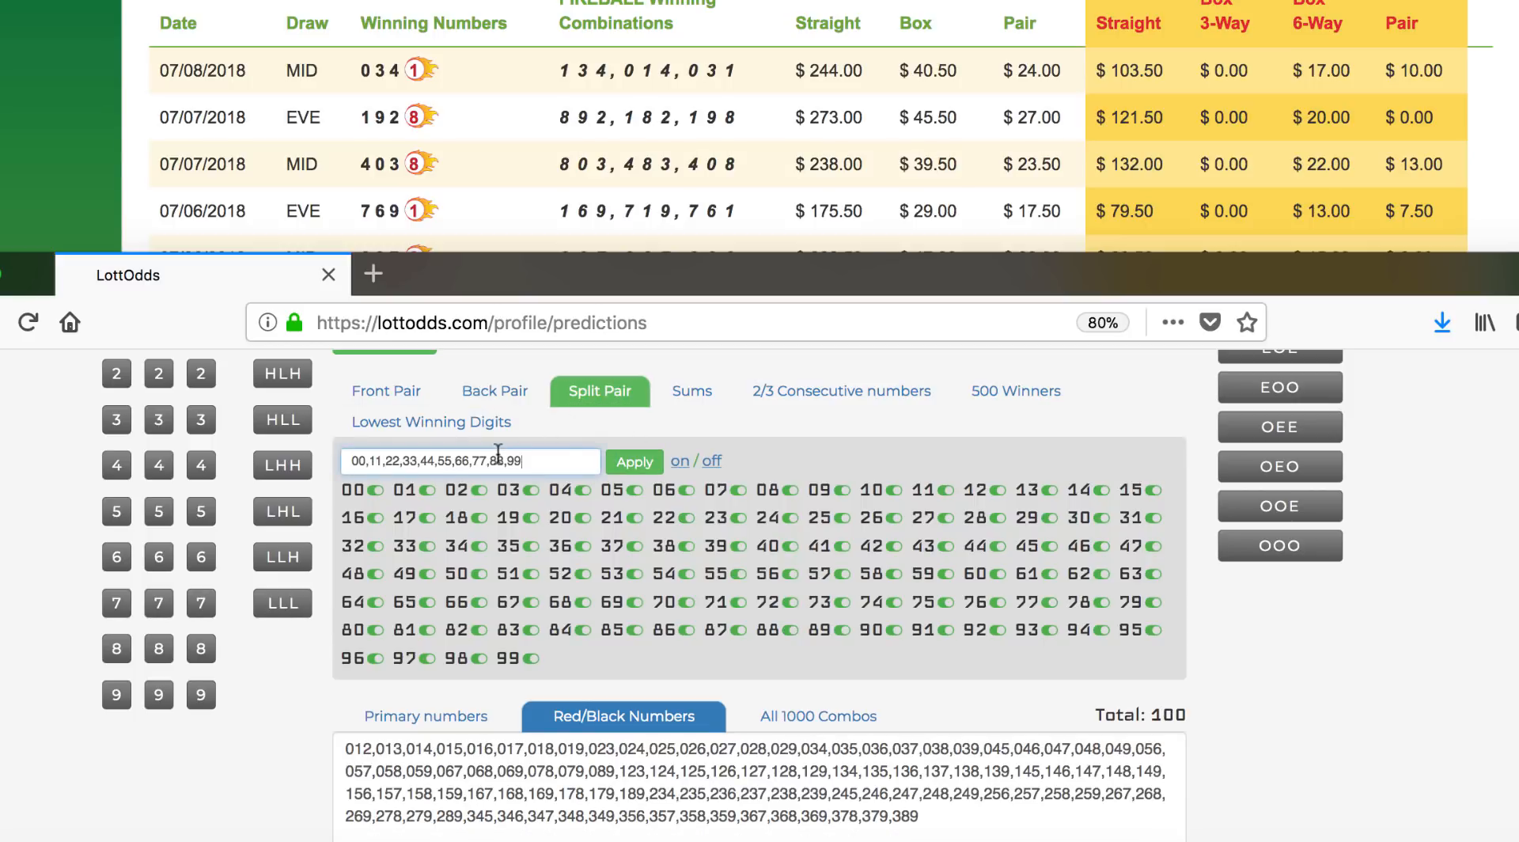
scroll(down, 3)
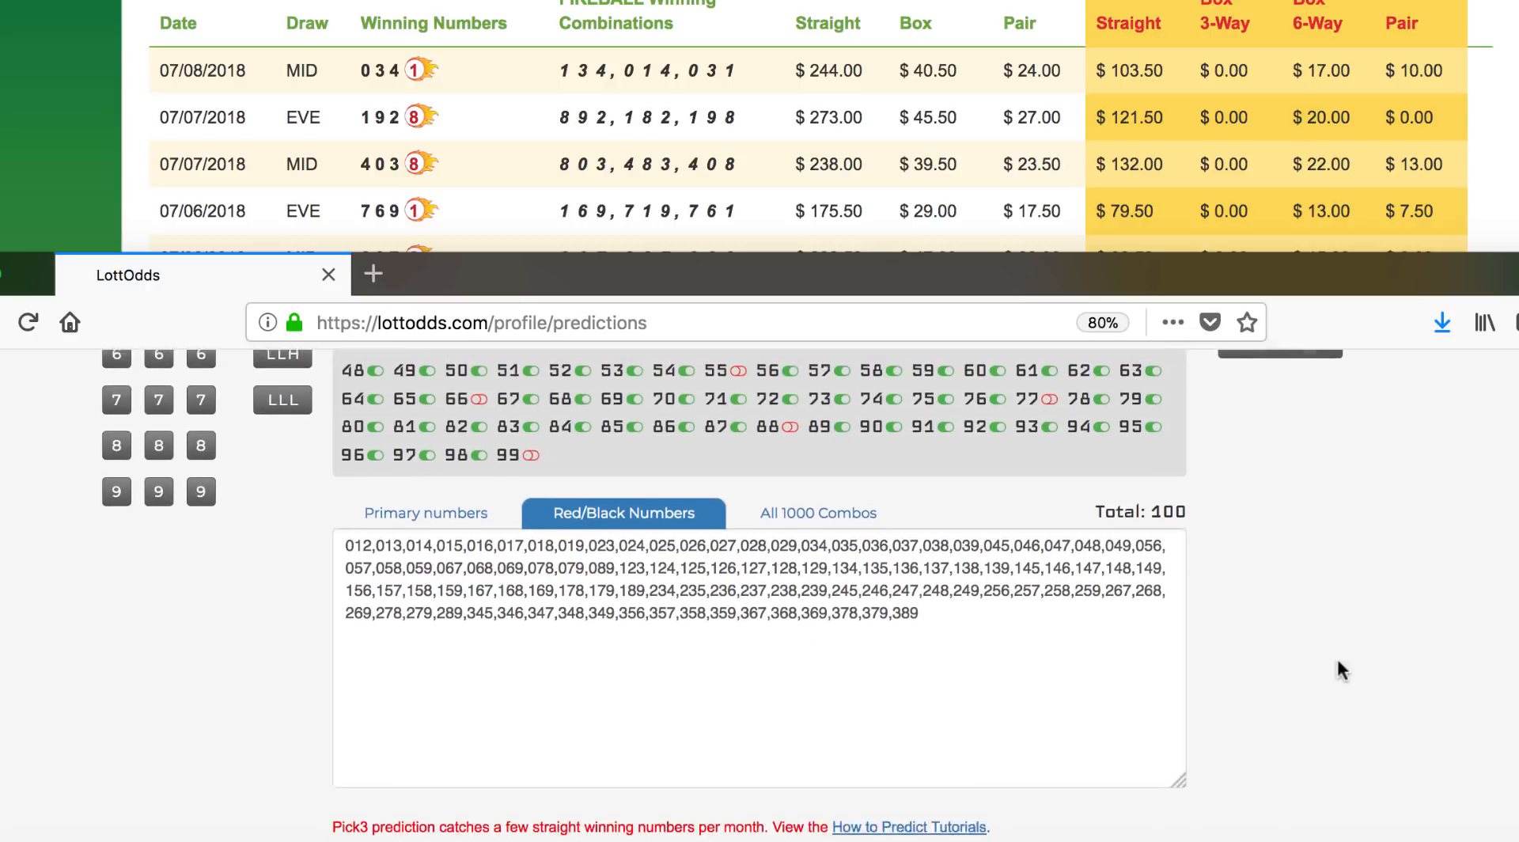
scroll(down, 3)
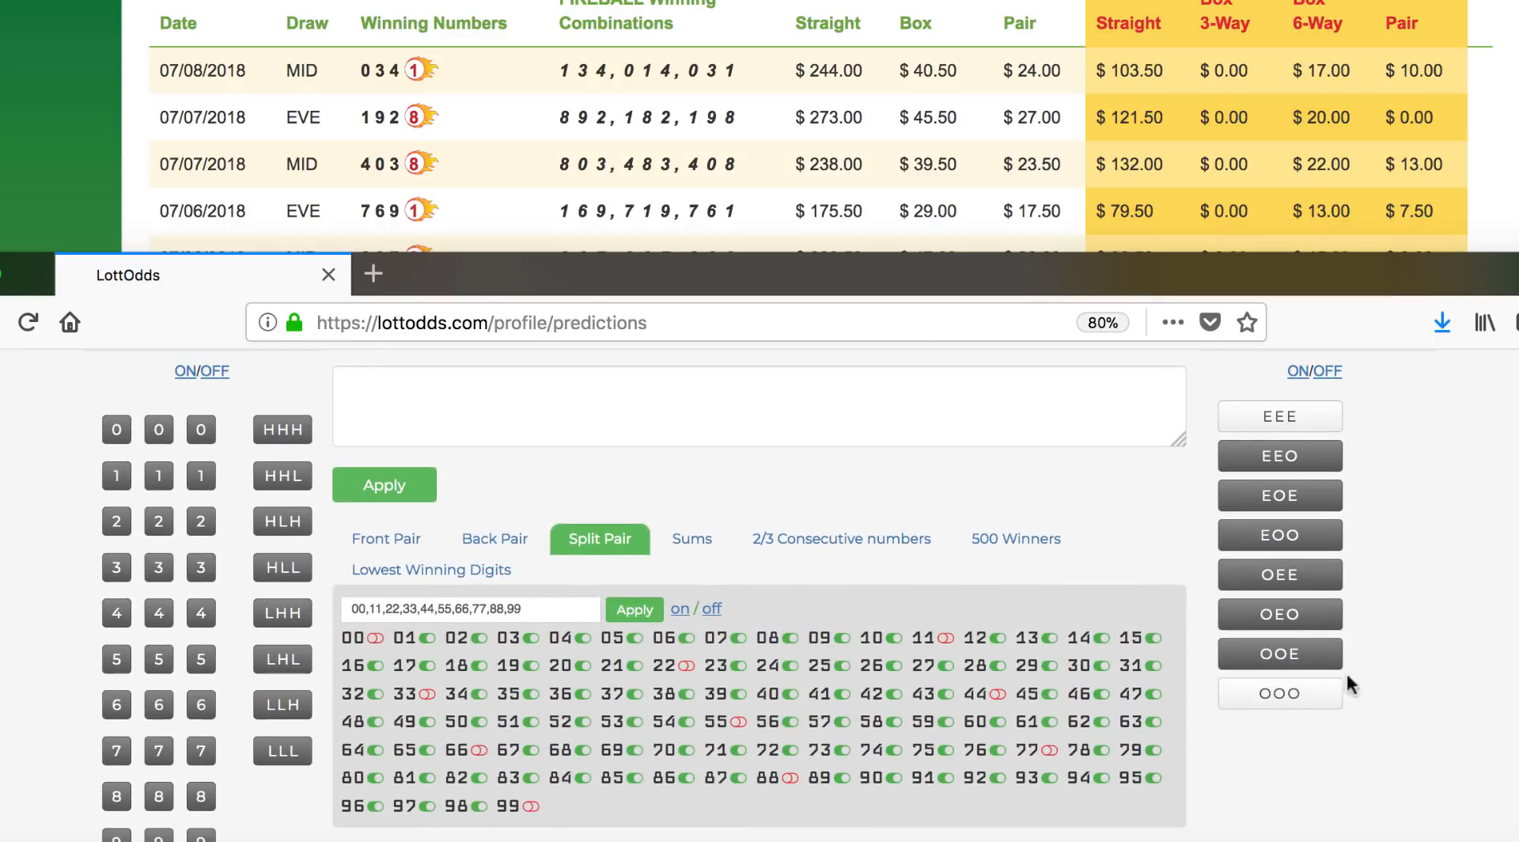
Scroll down to the Red/Black Numbers box now holding 82 combinations
scroll(down, 3)
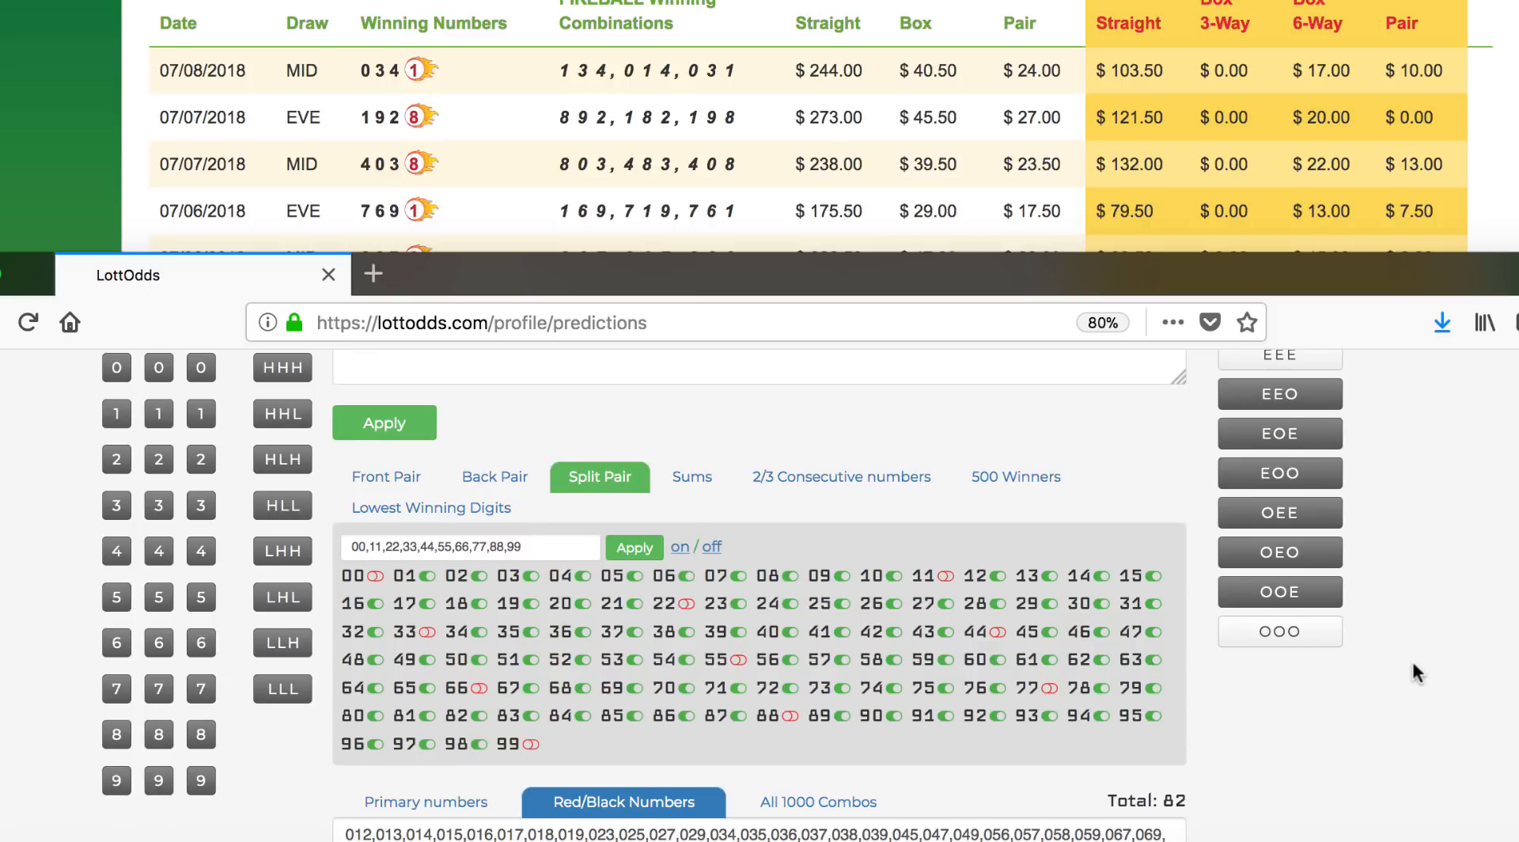
scroll(down, 3)
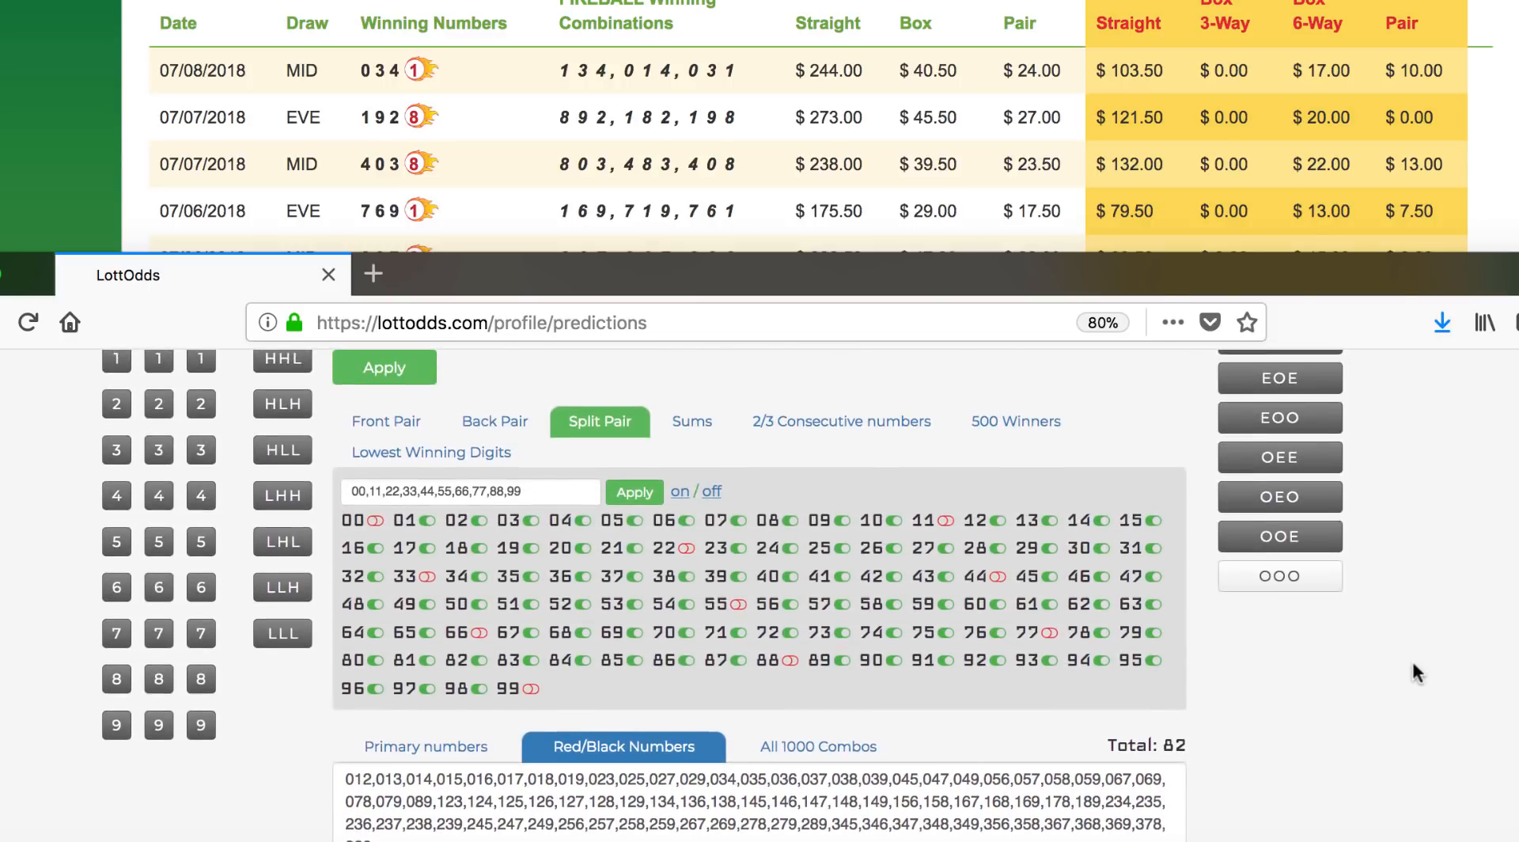
scroll(down, 3)
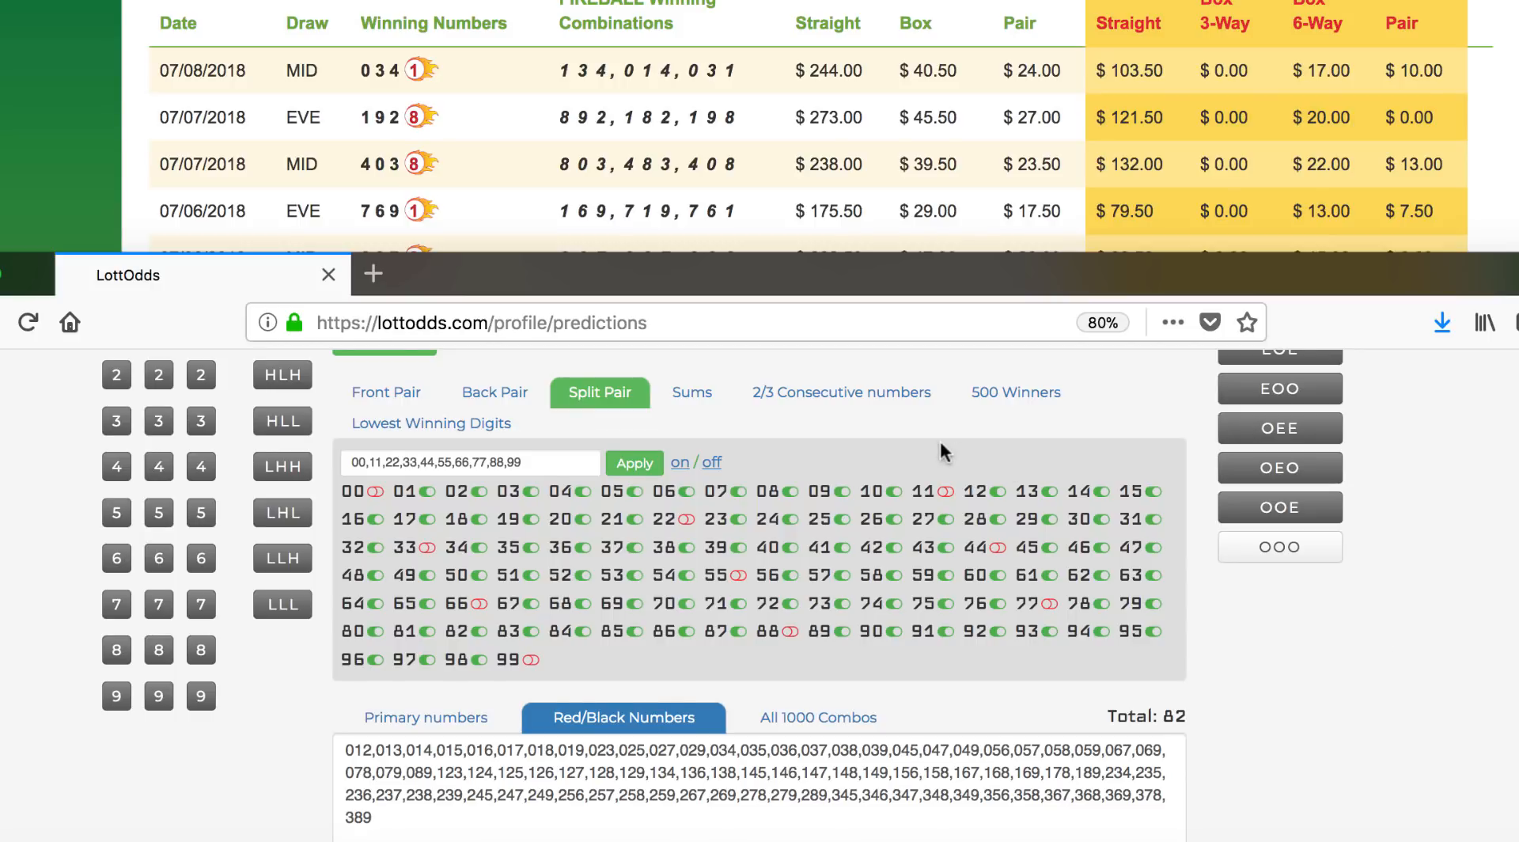
scroll(down, 3)
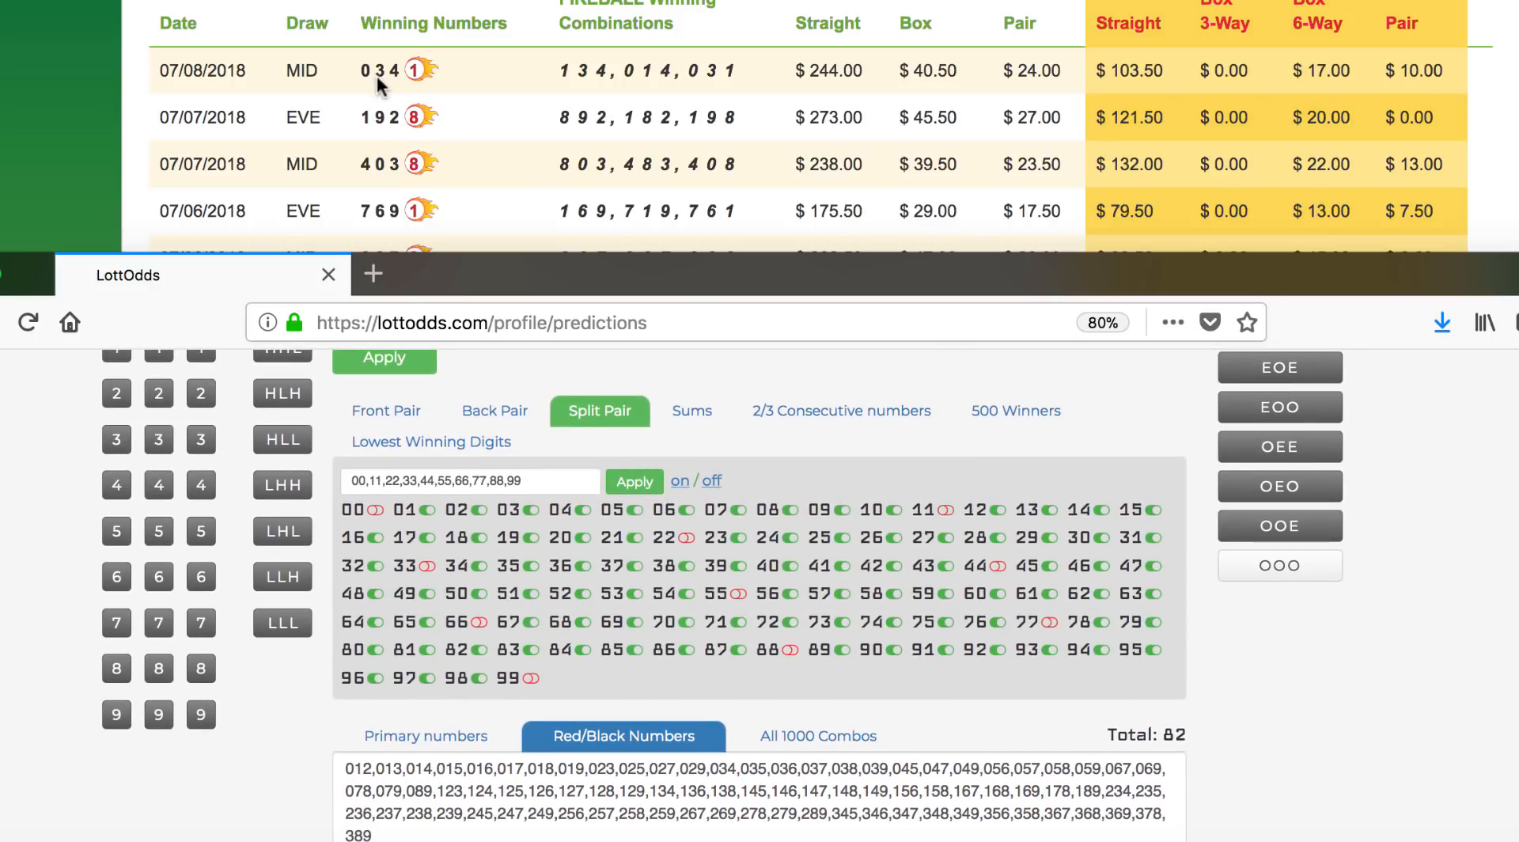
scroll(down, 3)
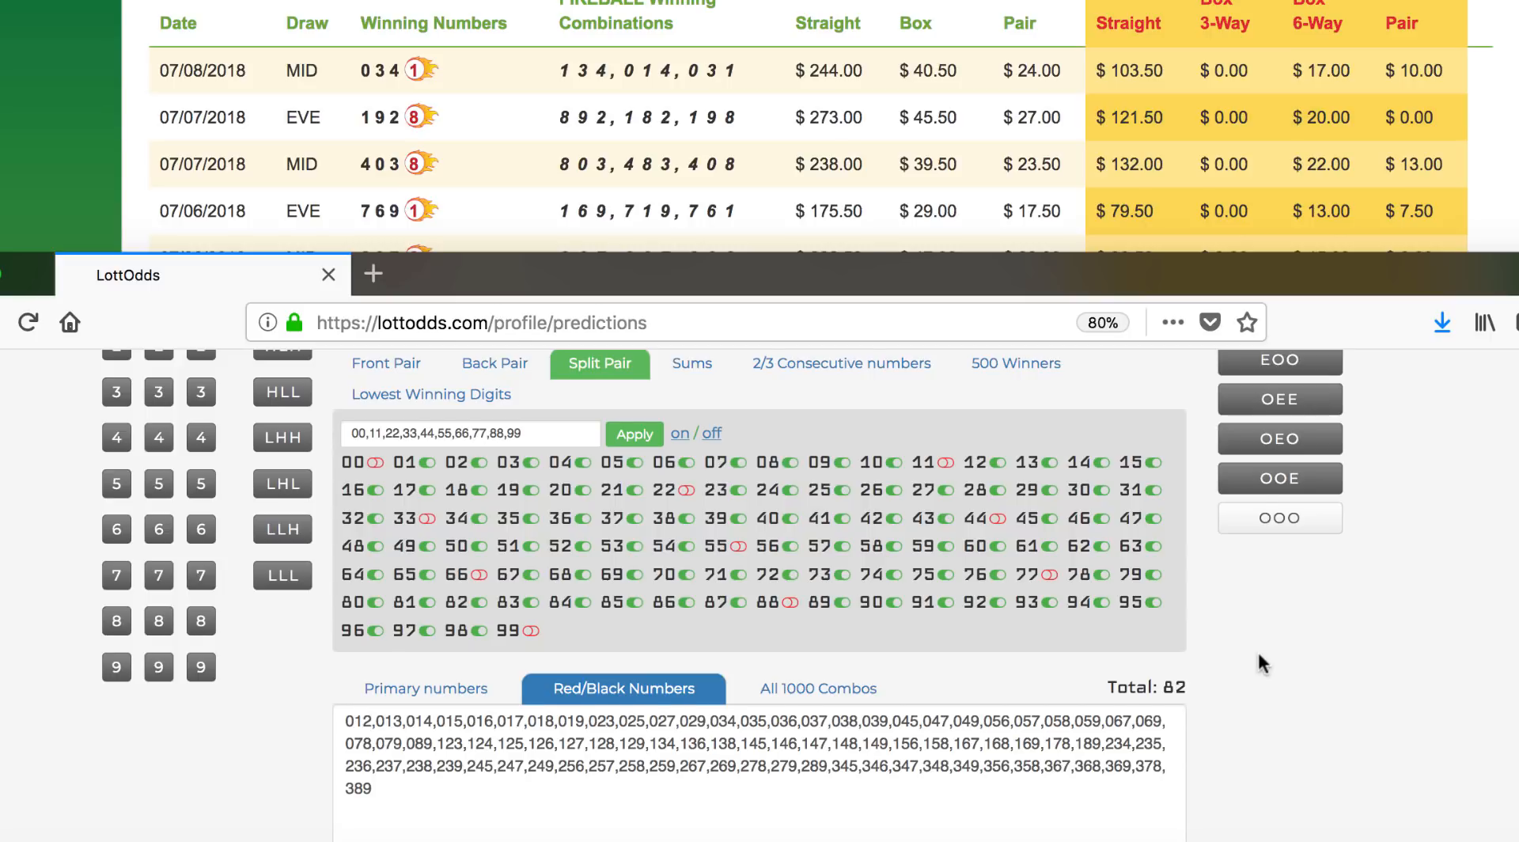
scroll(down, 3)
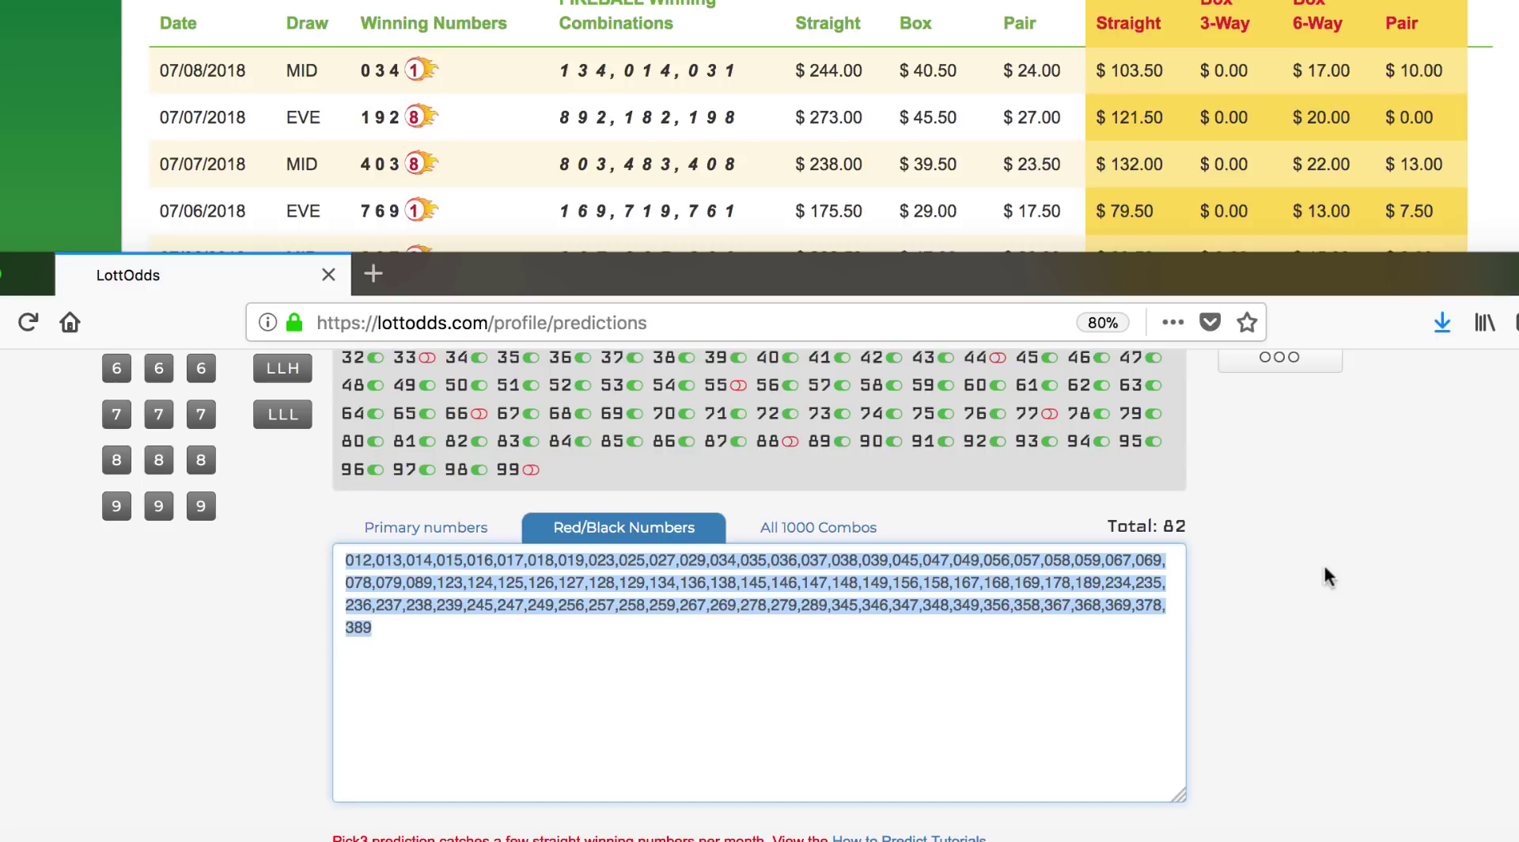
mouse_move(1241, 627)
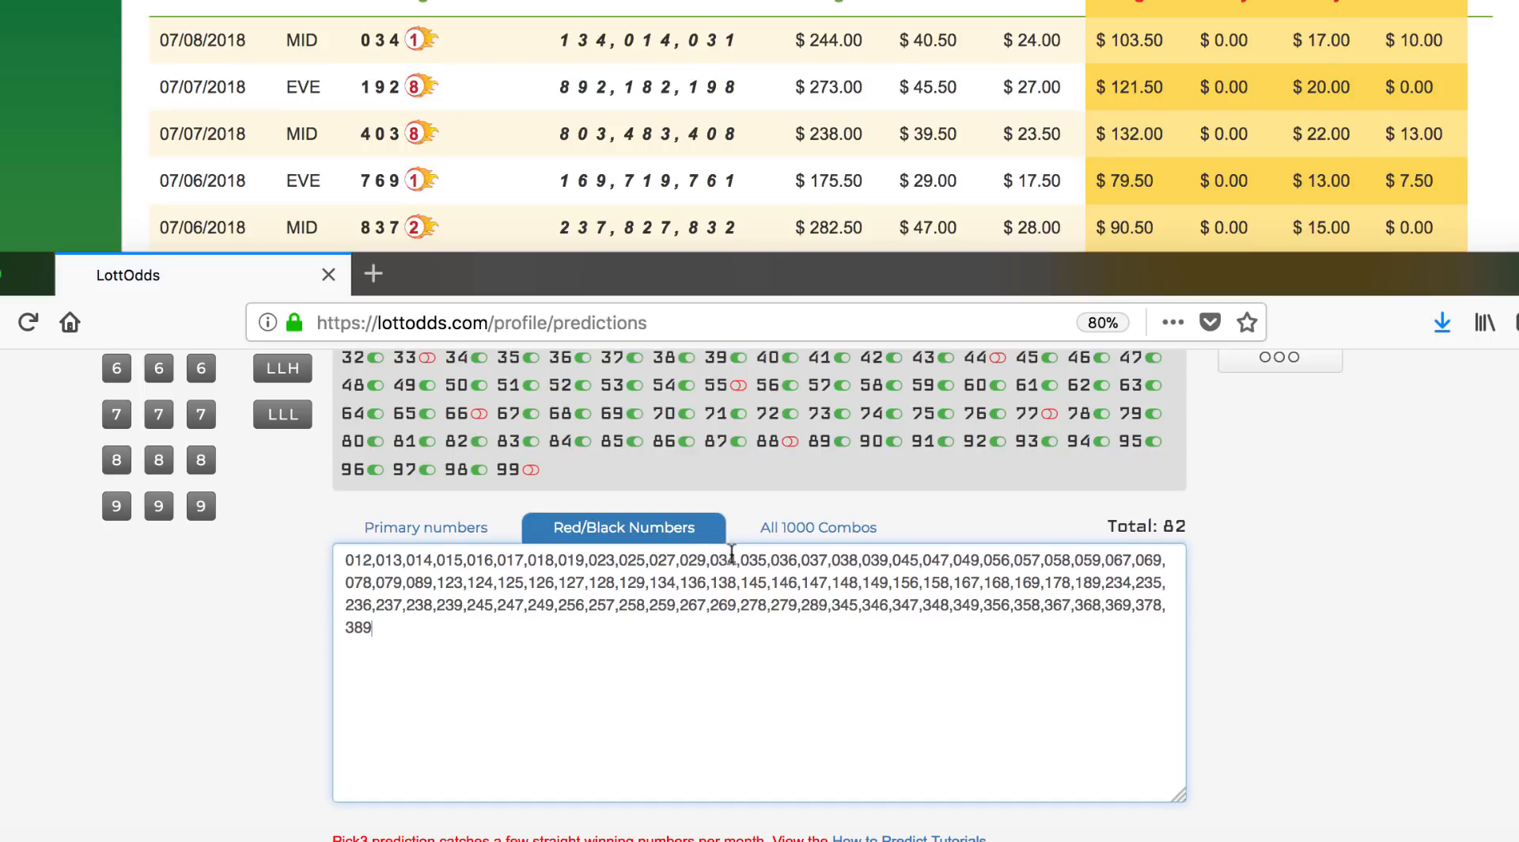
double_click(722, 560)
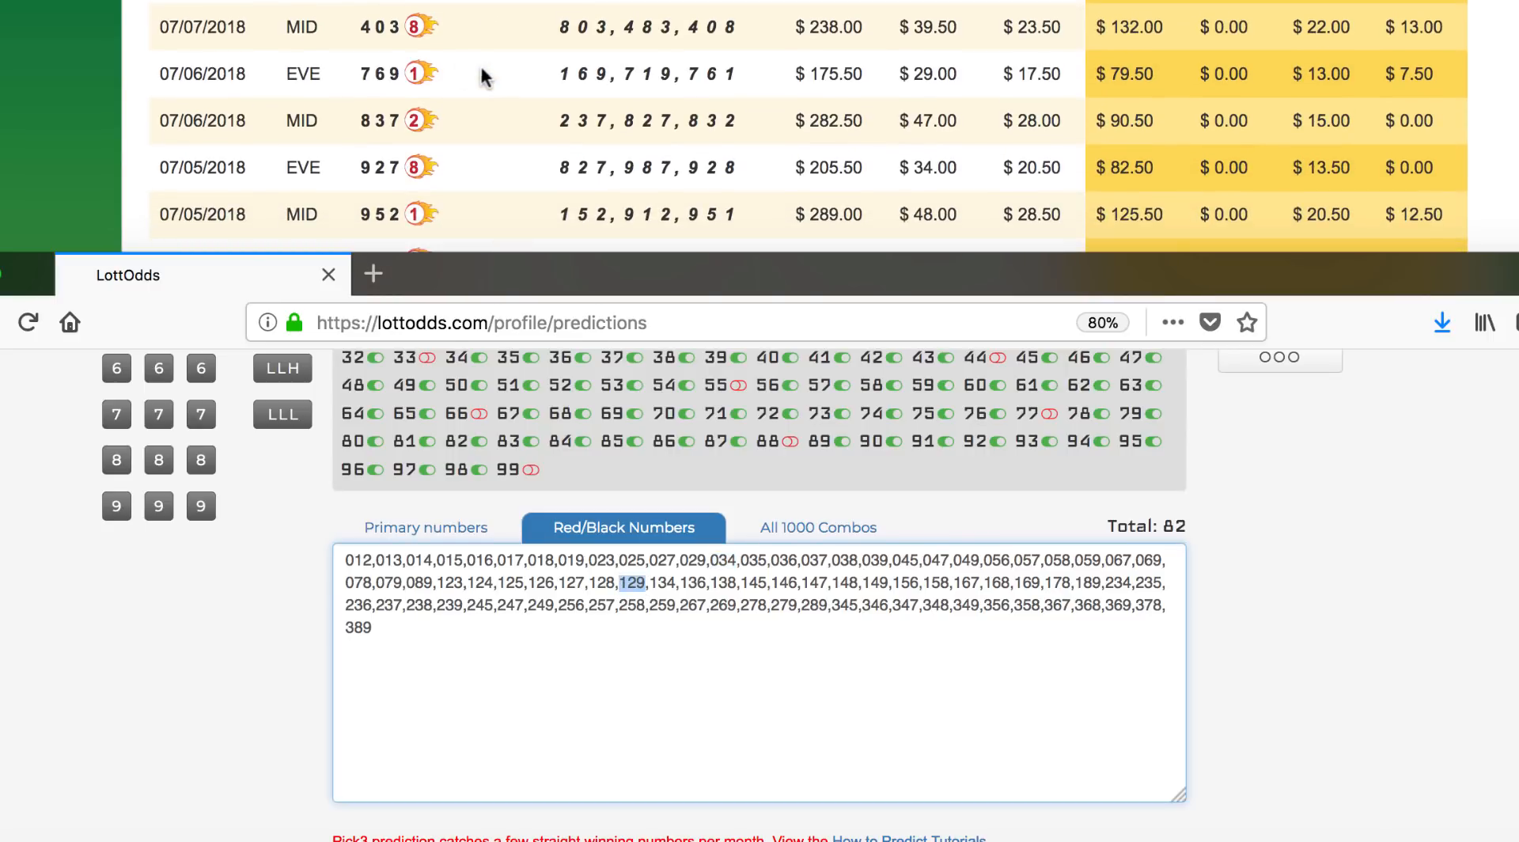
mouse_move(828, 572)
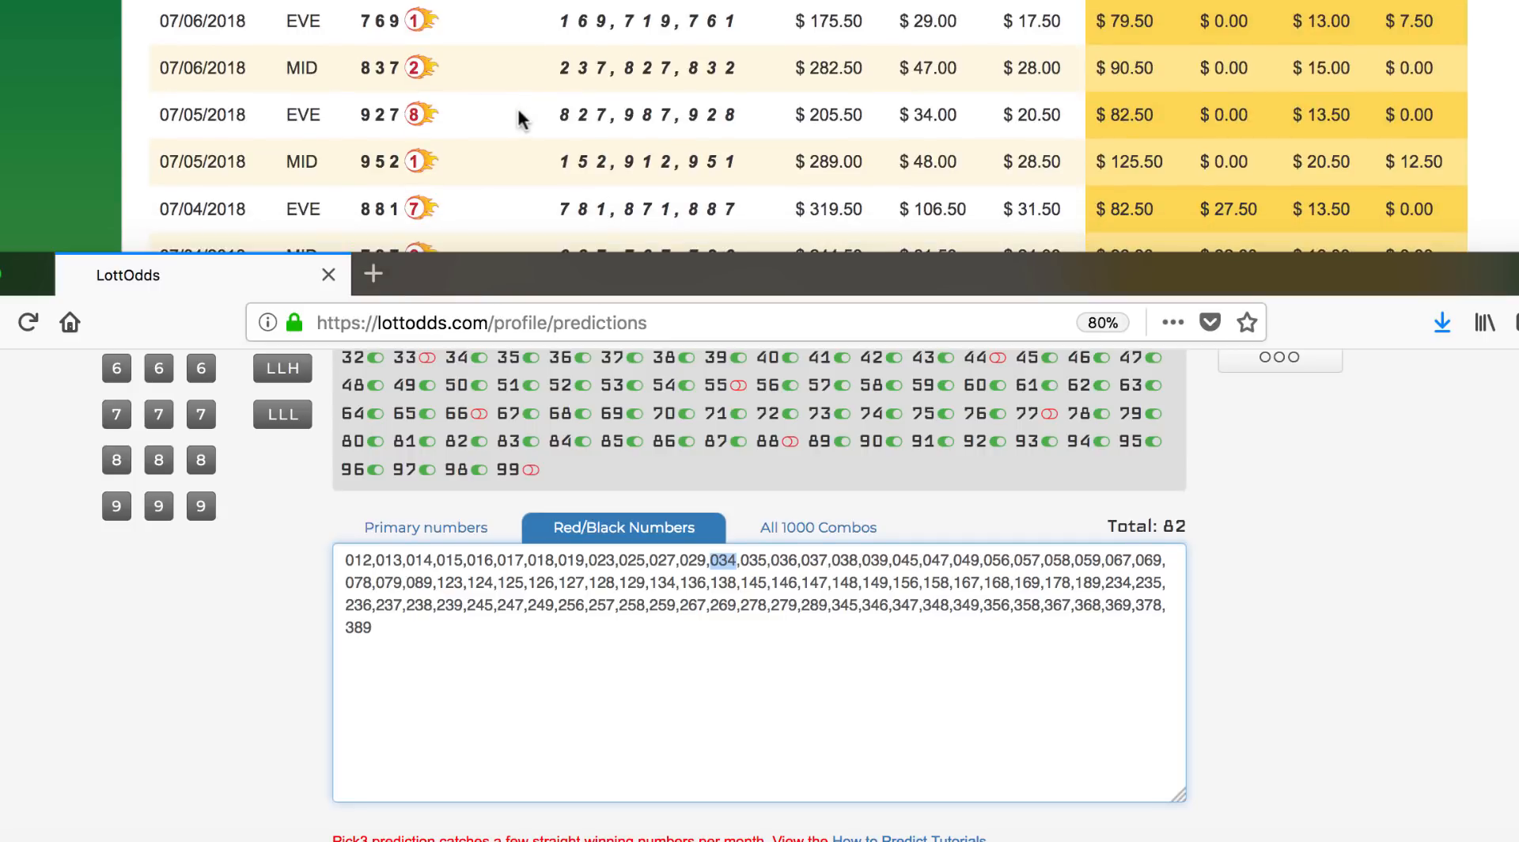
mouse_move(386, 33)
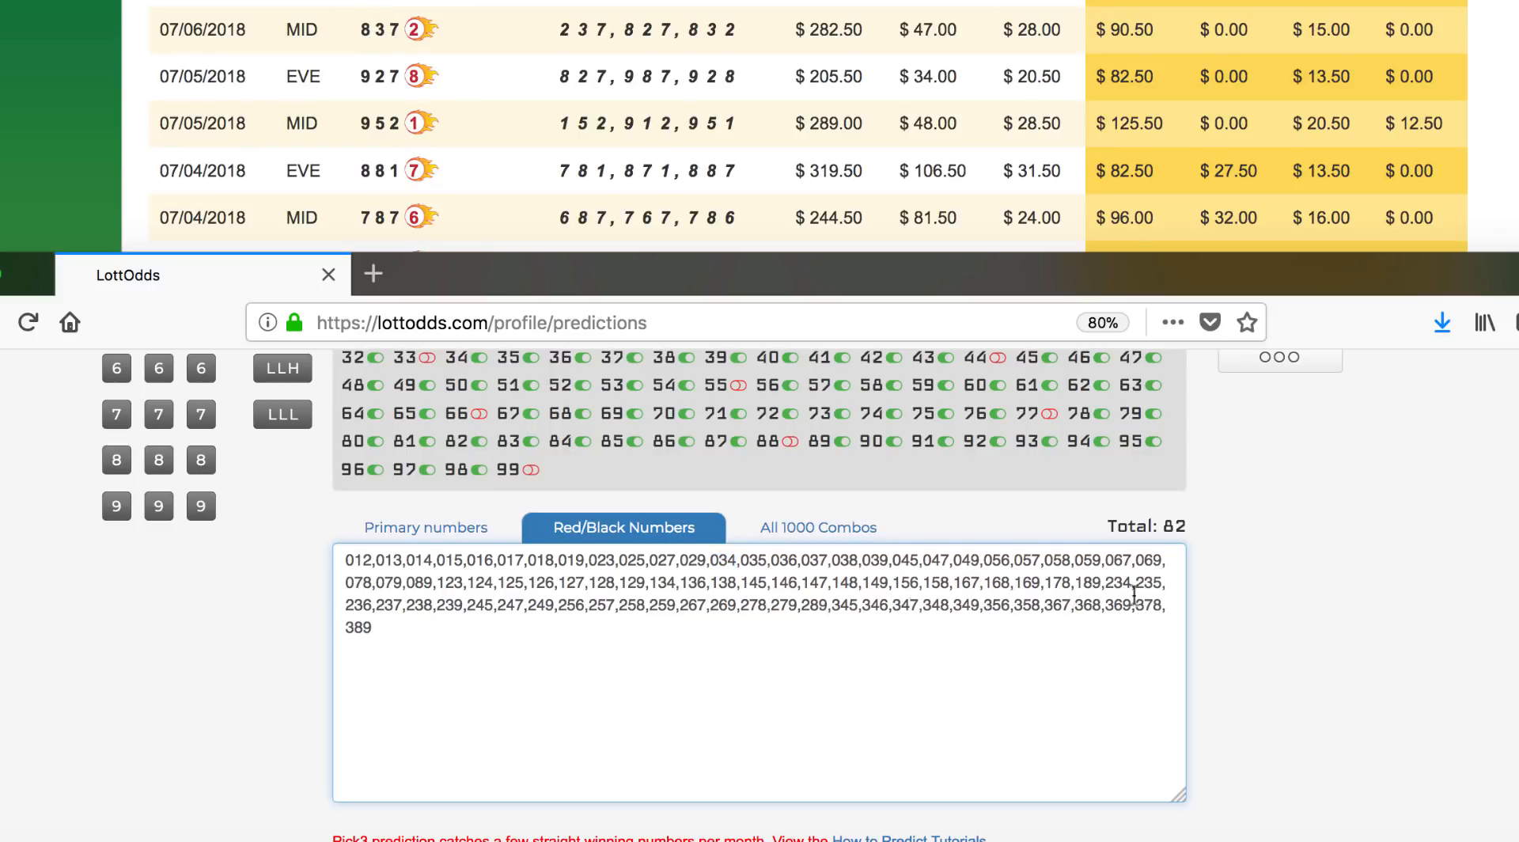
double_click(1150, 604)
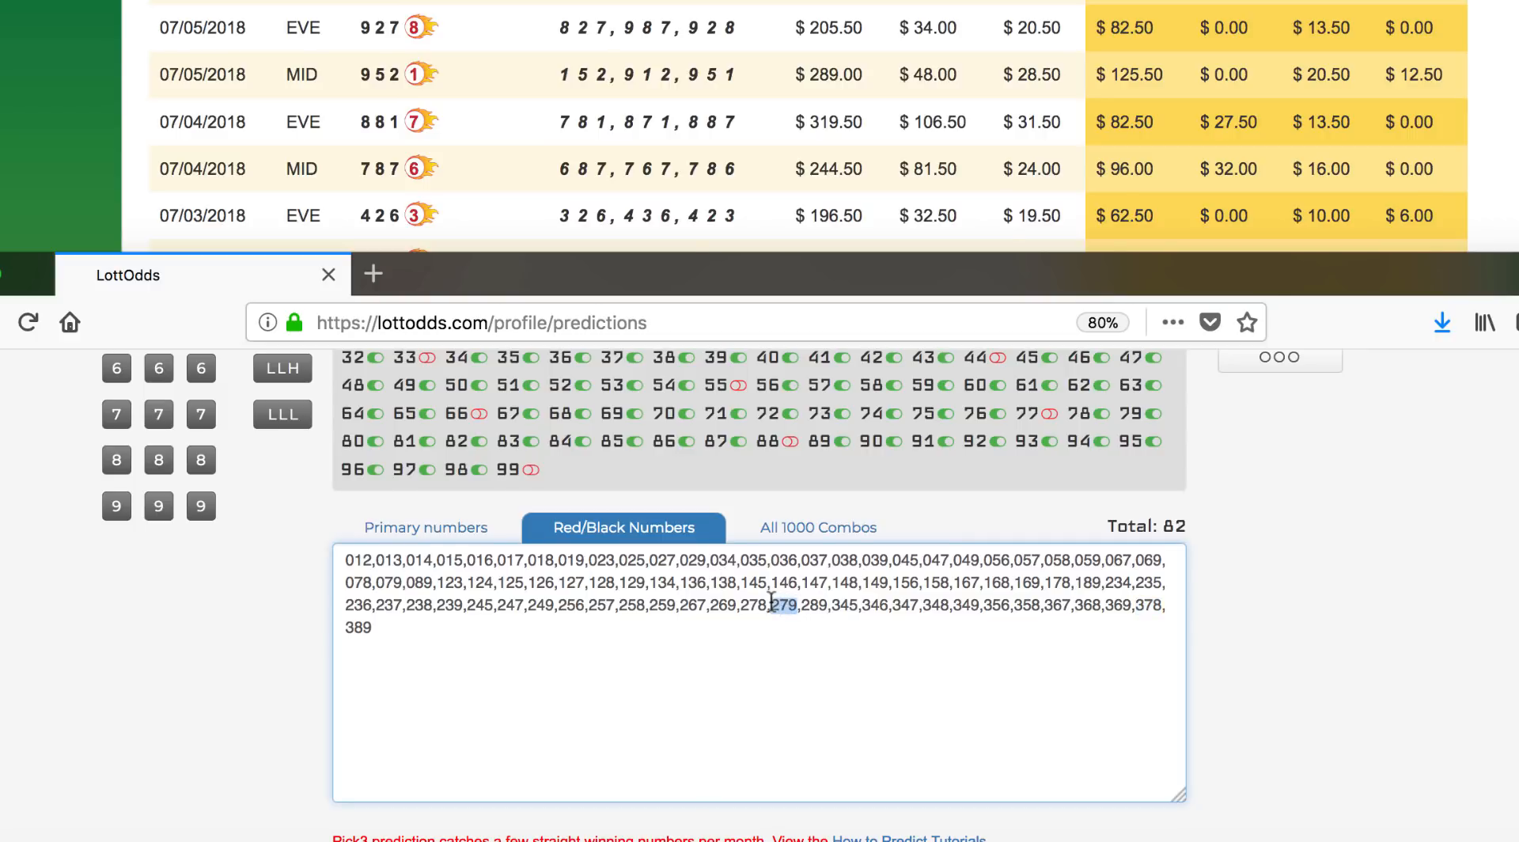
scroll(up, 3)
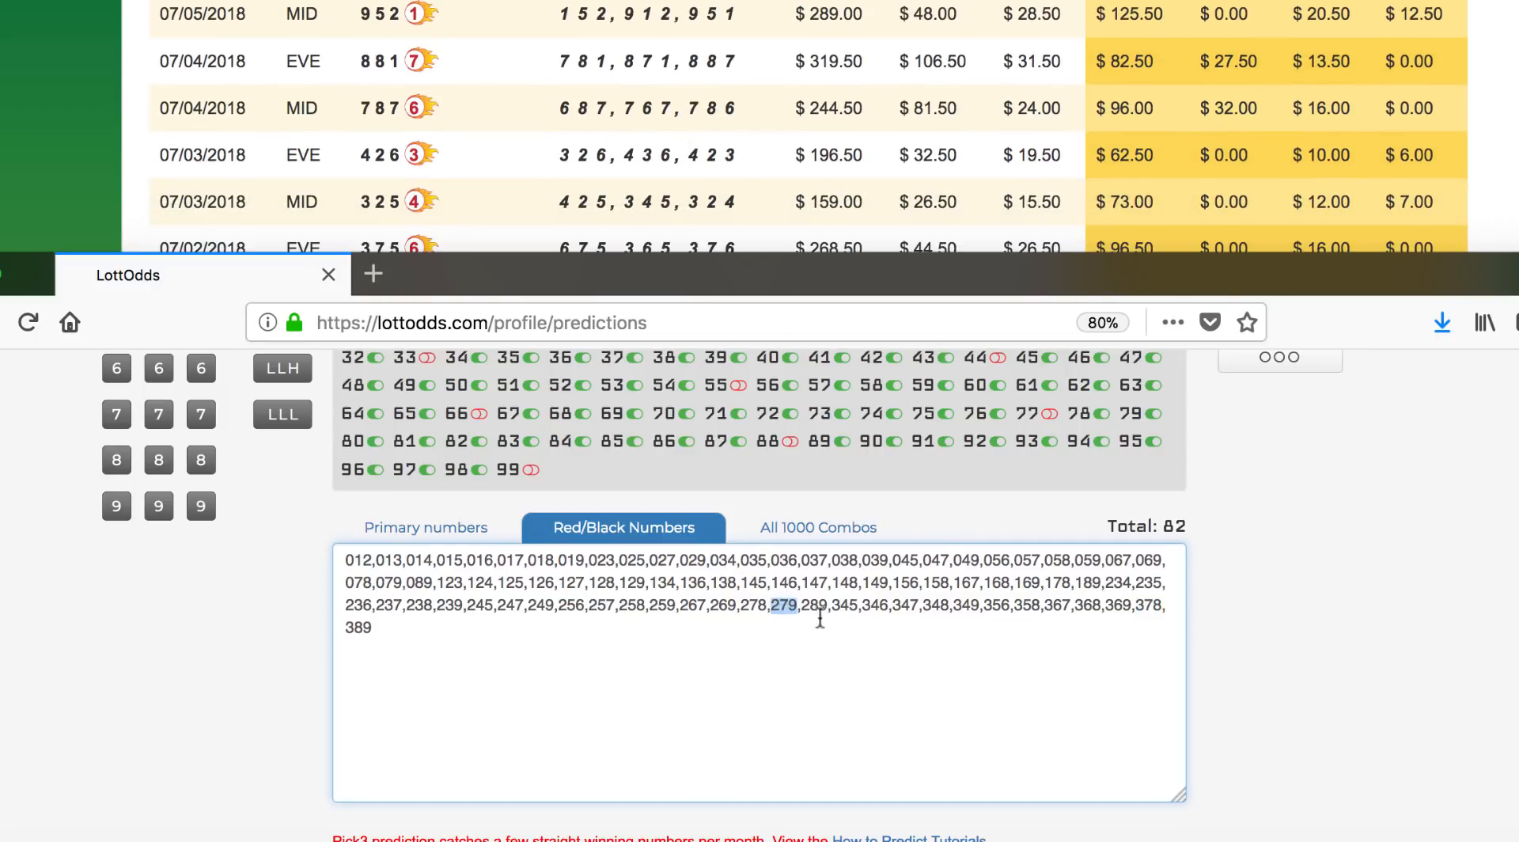
mouse_move(680, 614)
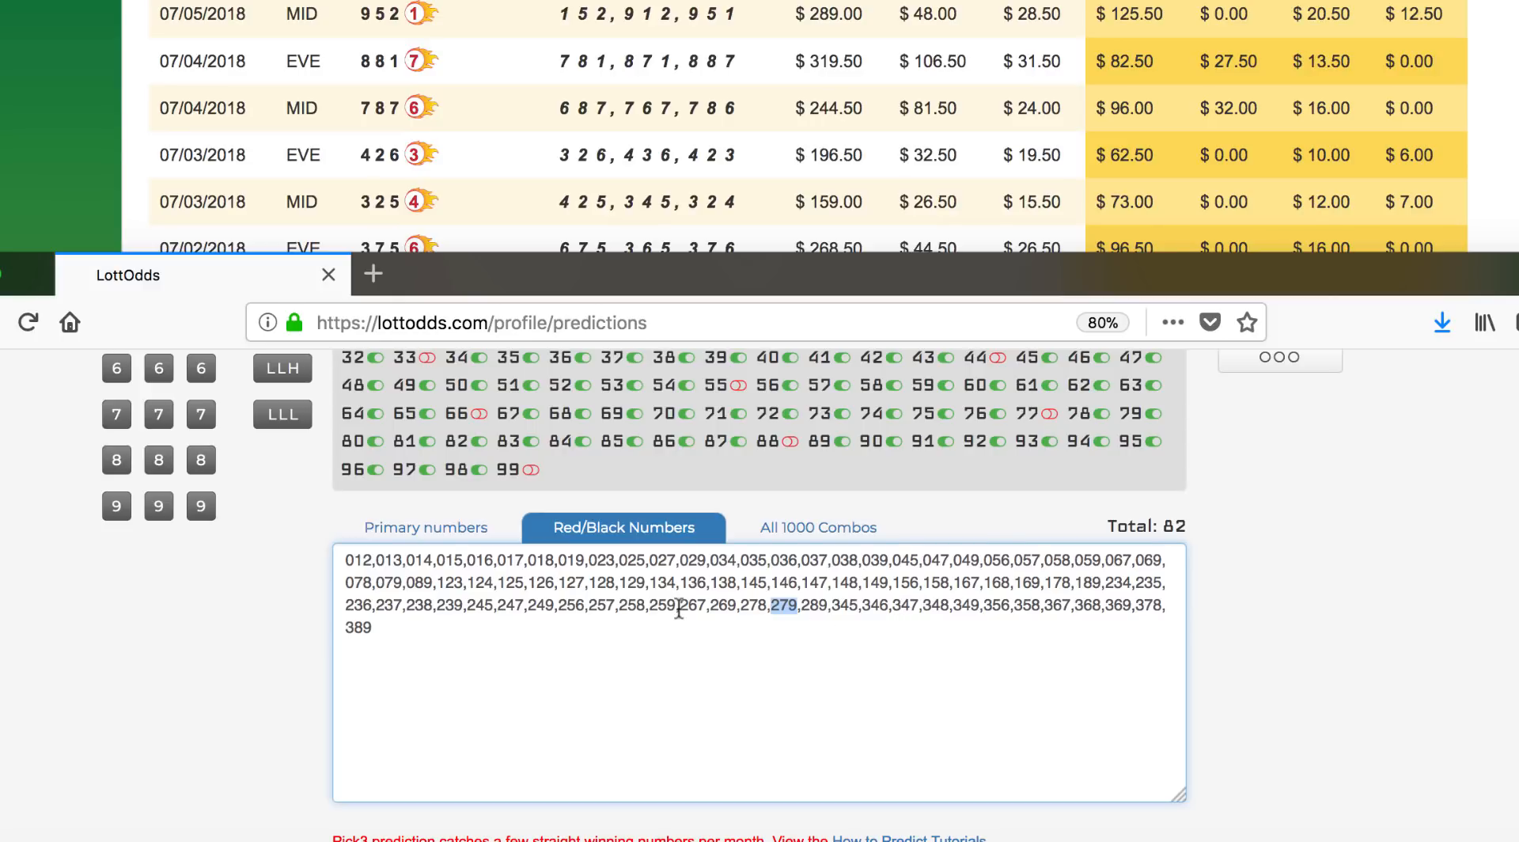
mouse_move(954, 611)
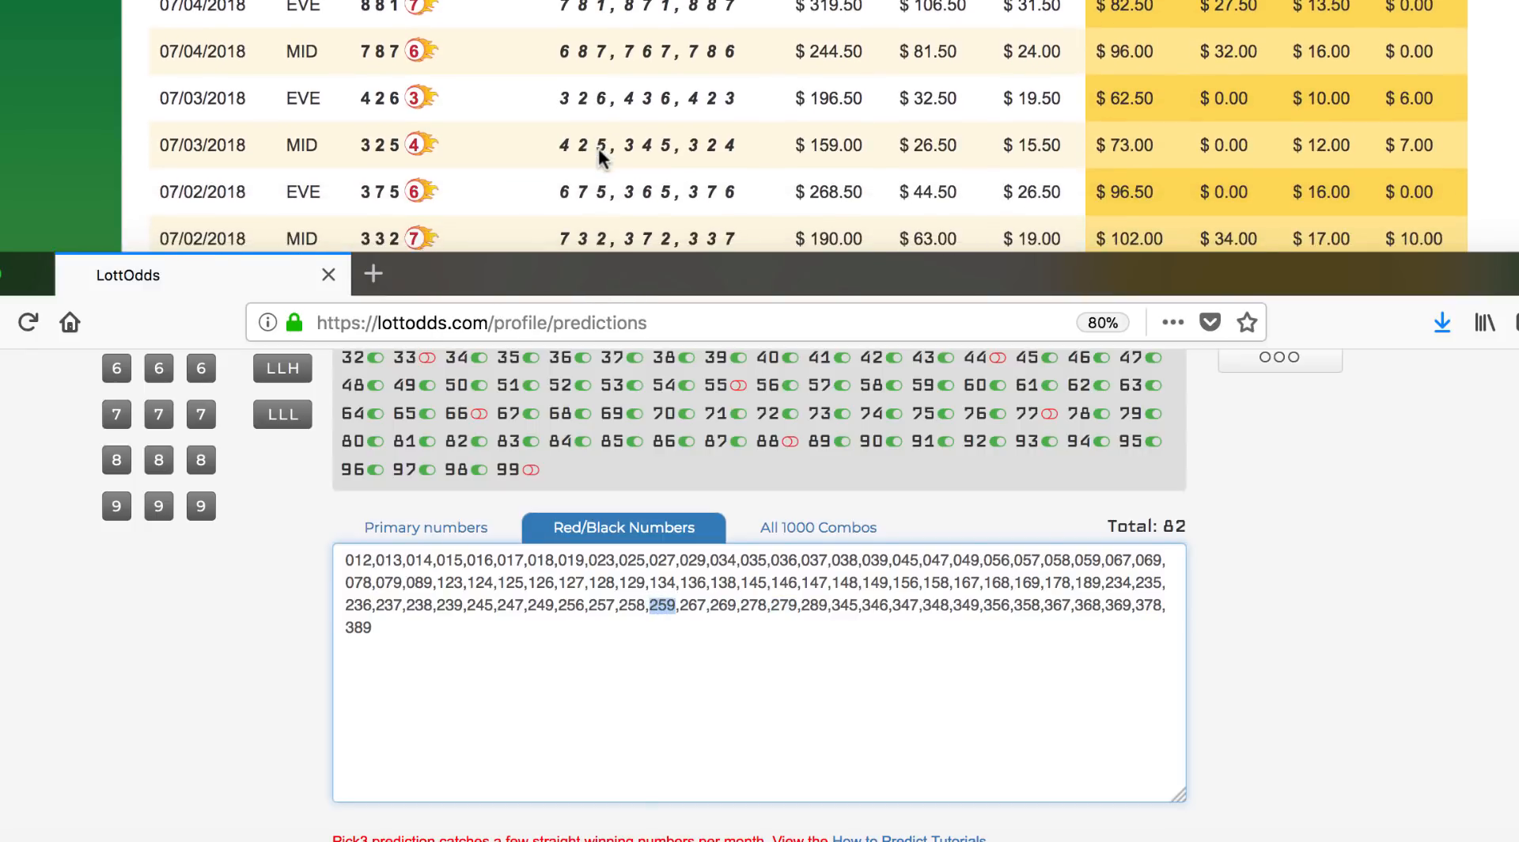
scroll(up, 3)
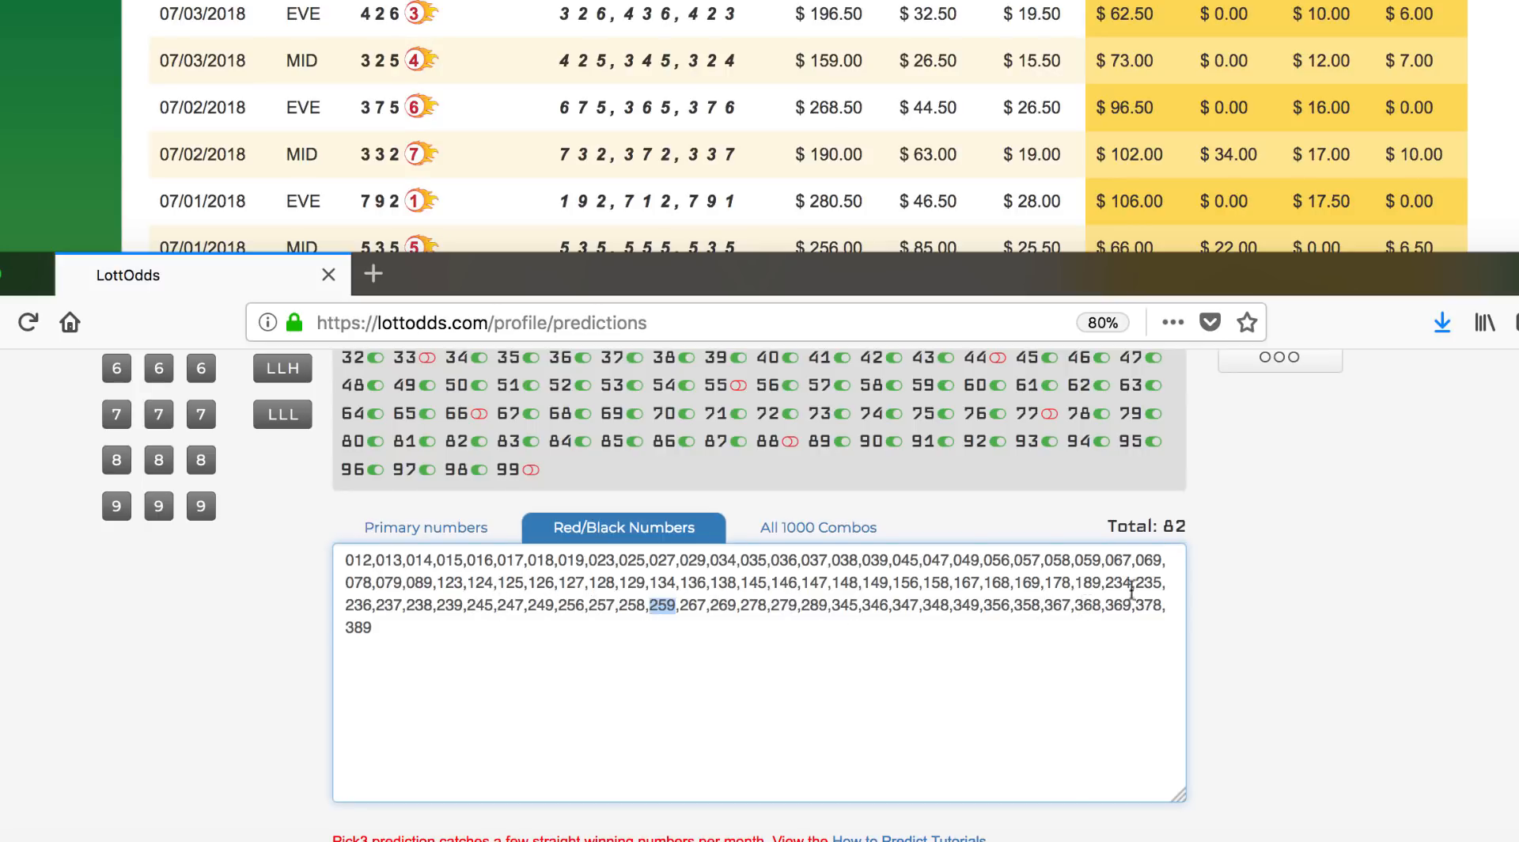
mouse_move(872, 601)
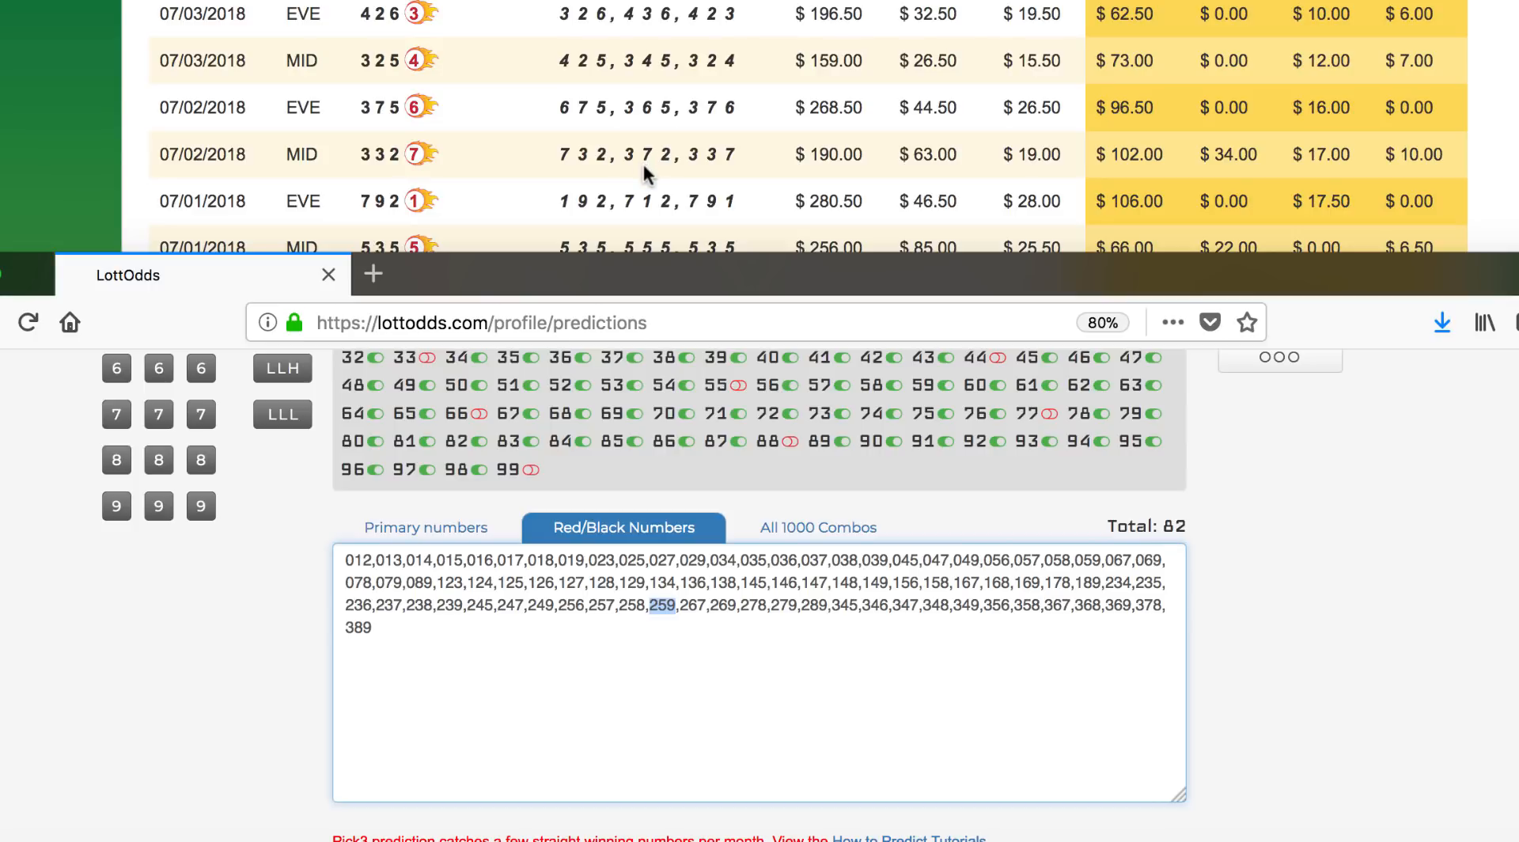
mouse_move(573, 149)
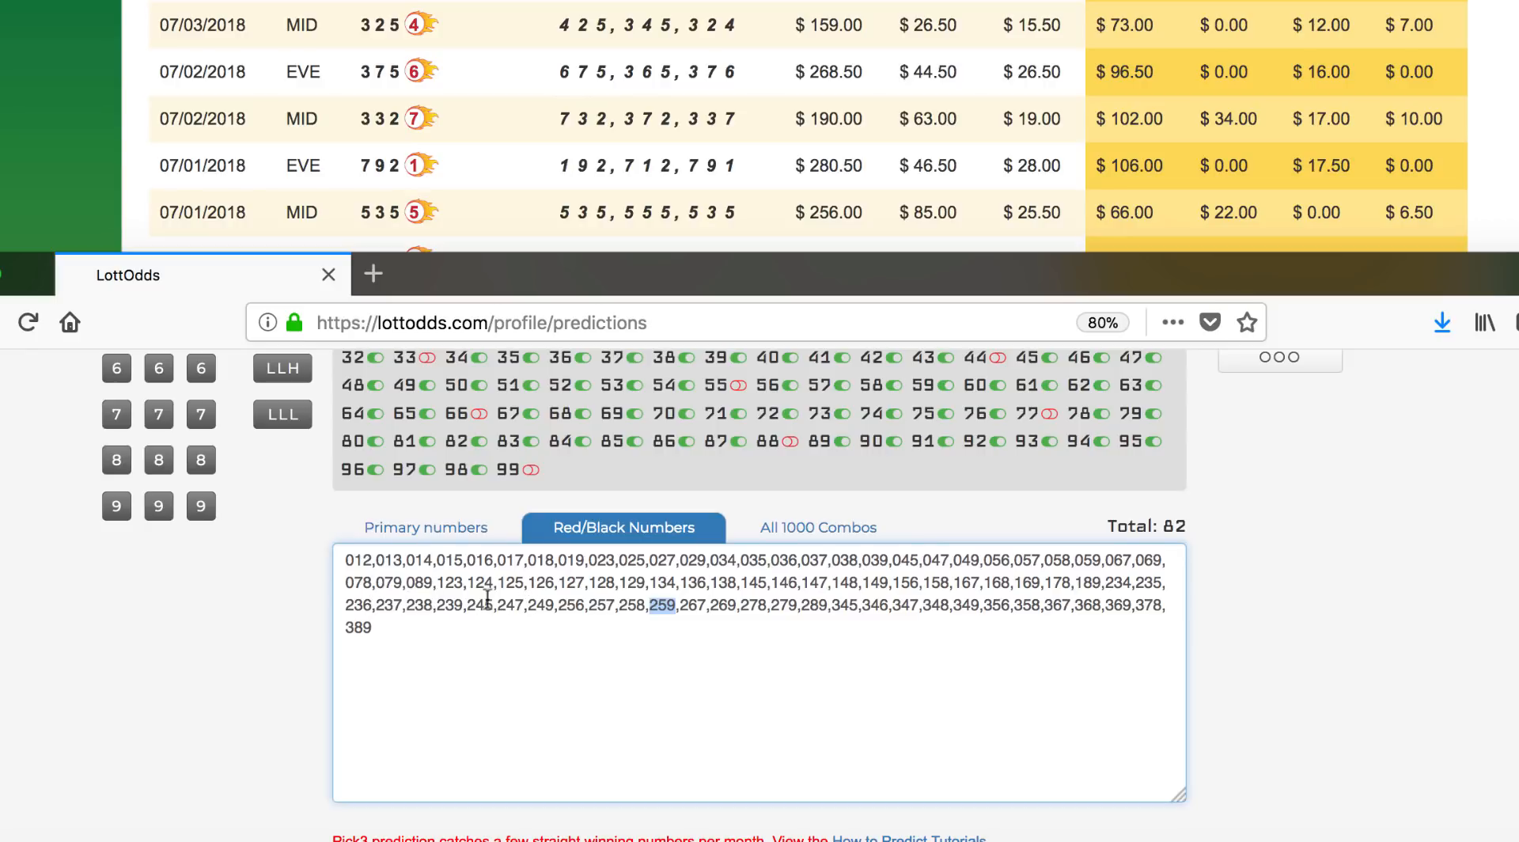
mouse_move(1156, 574)
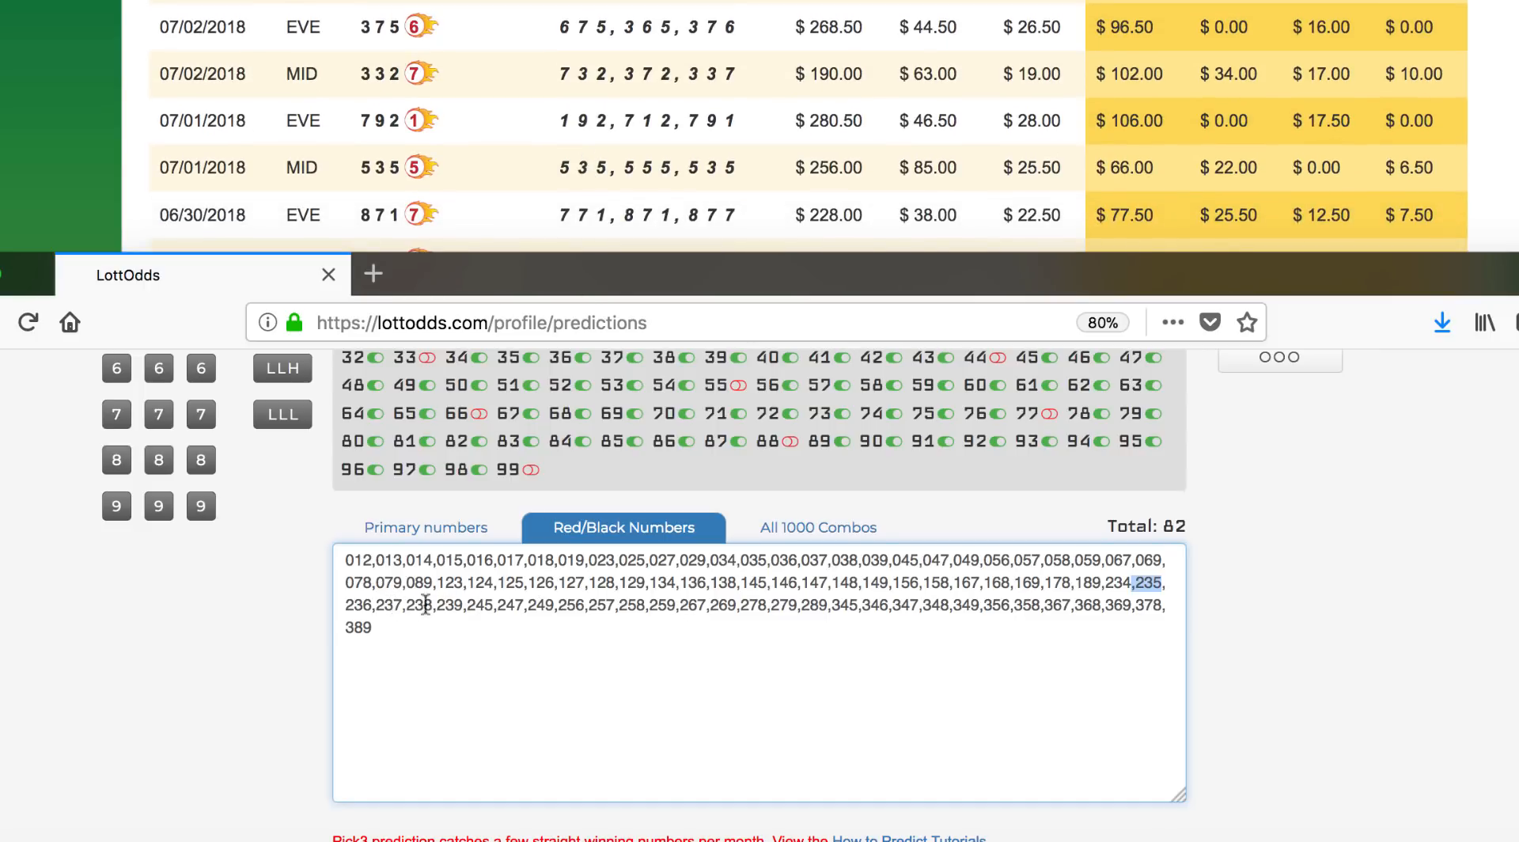
mouse_move(1031, 612)
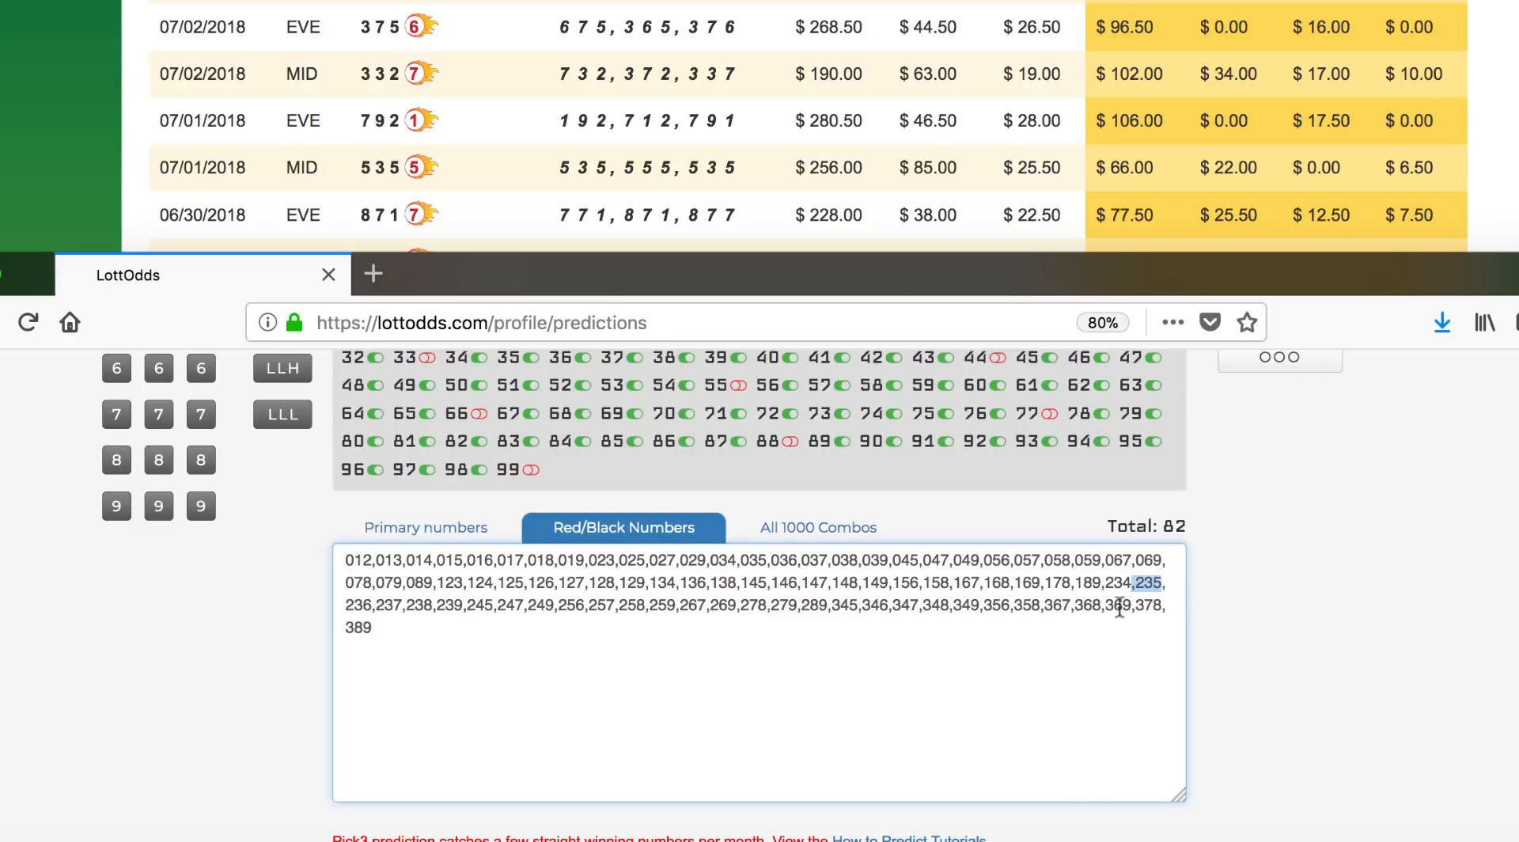
mouse_move(706, 204)
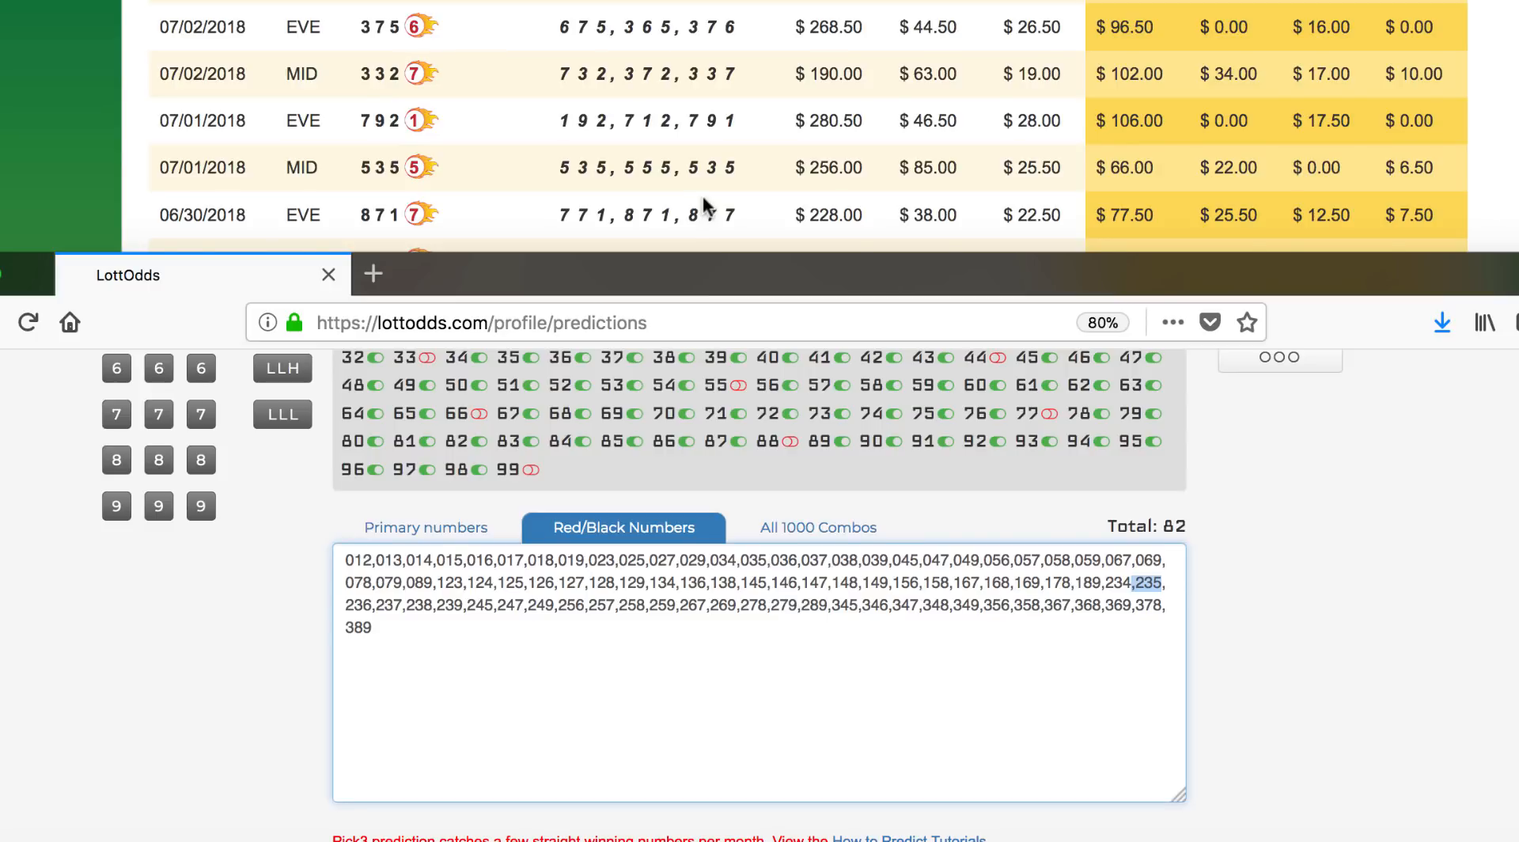
scroll(down, 3)
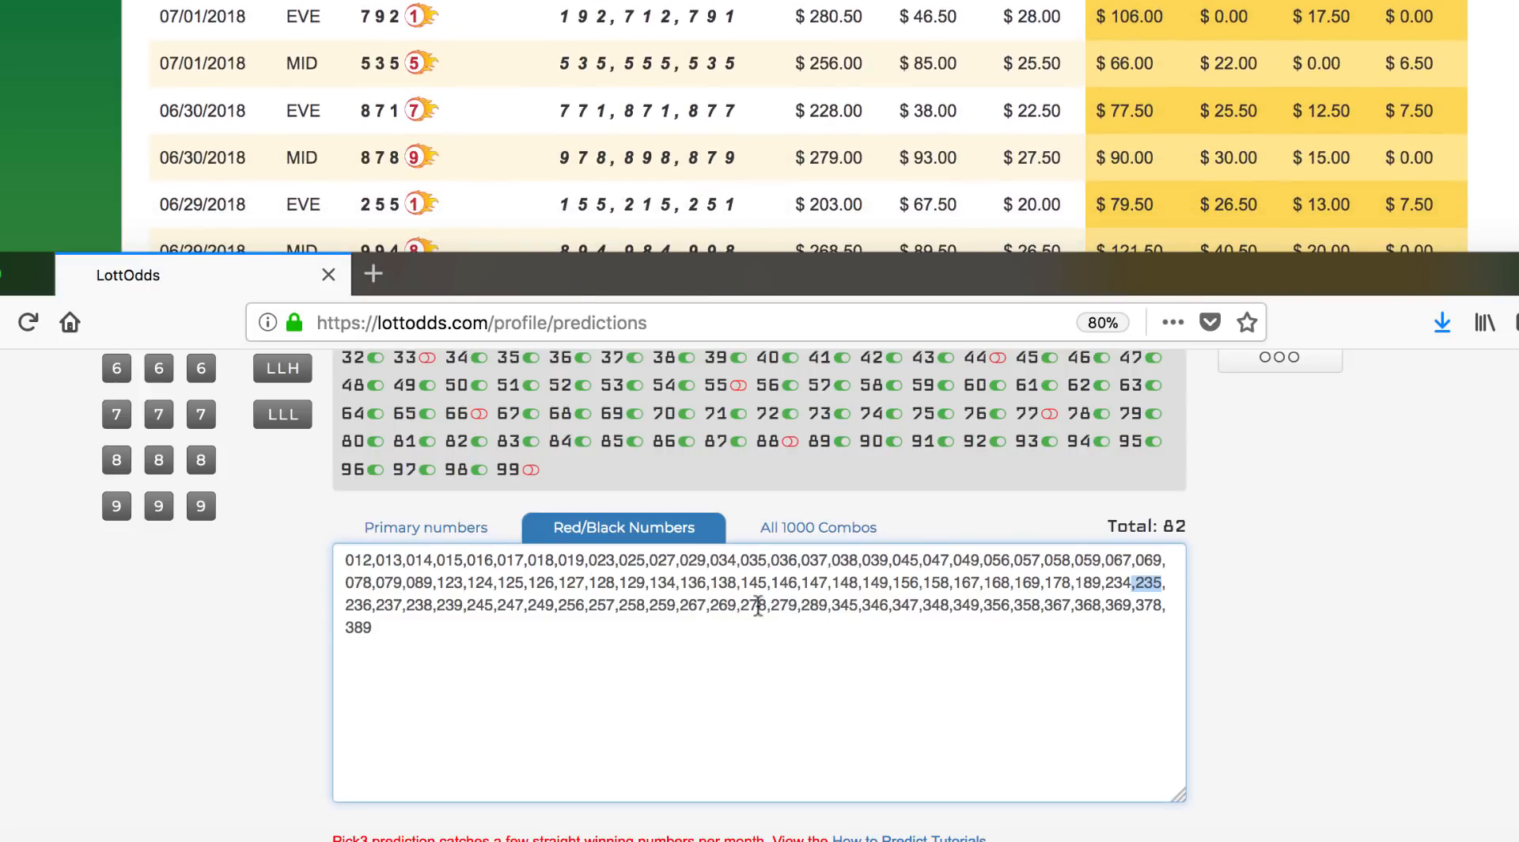
mouse_move(795, 603)
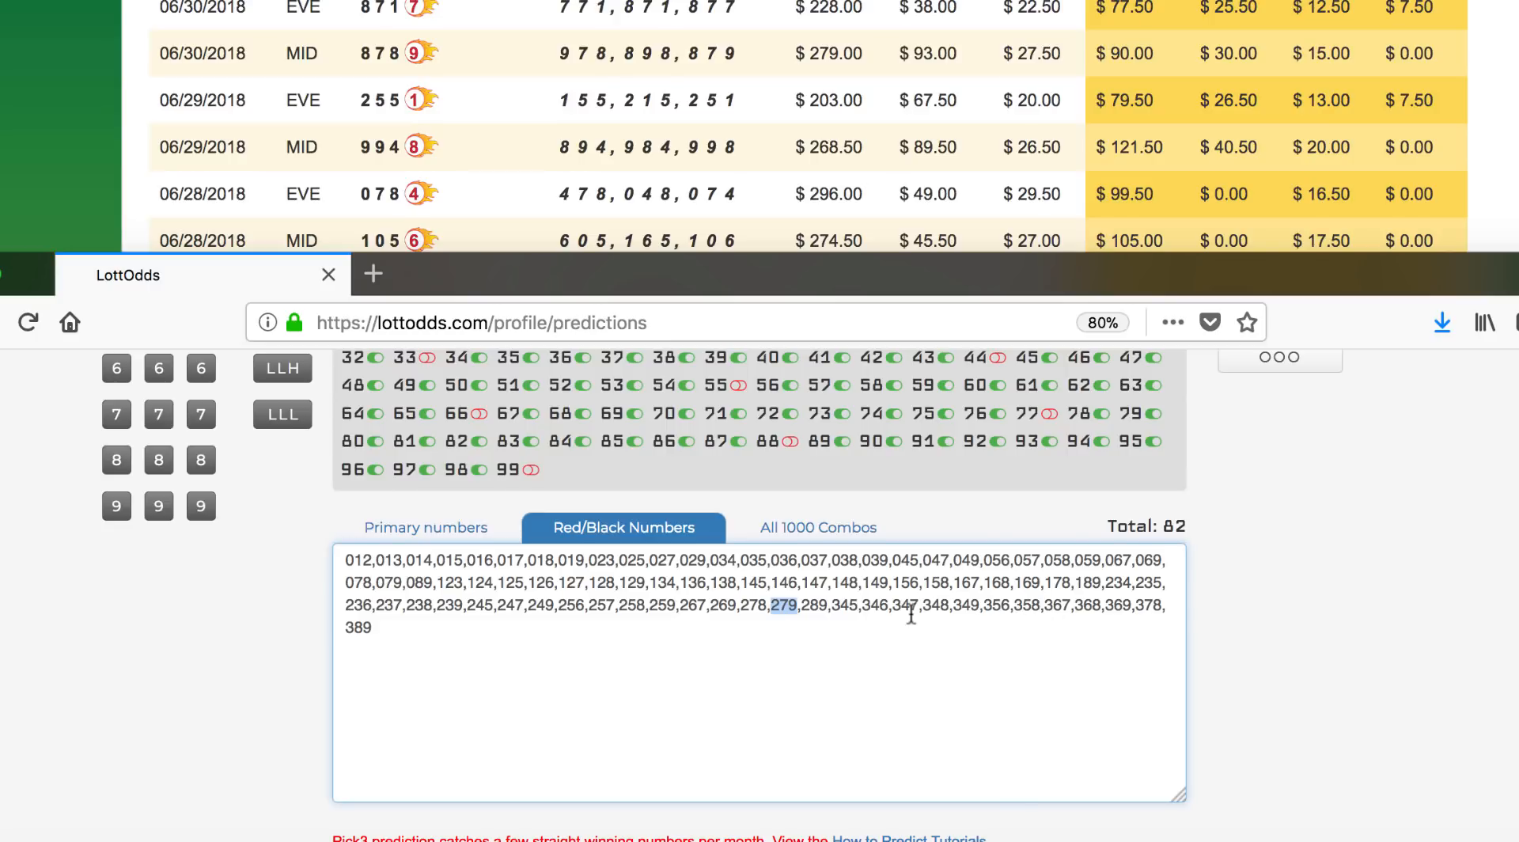
mouse_move(1032, 581)
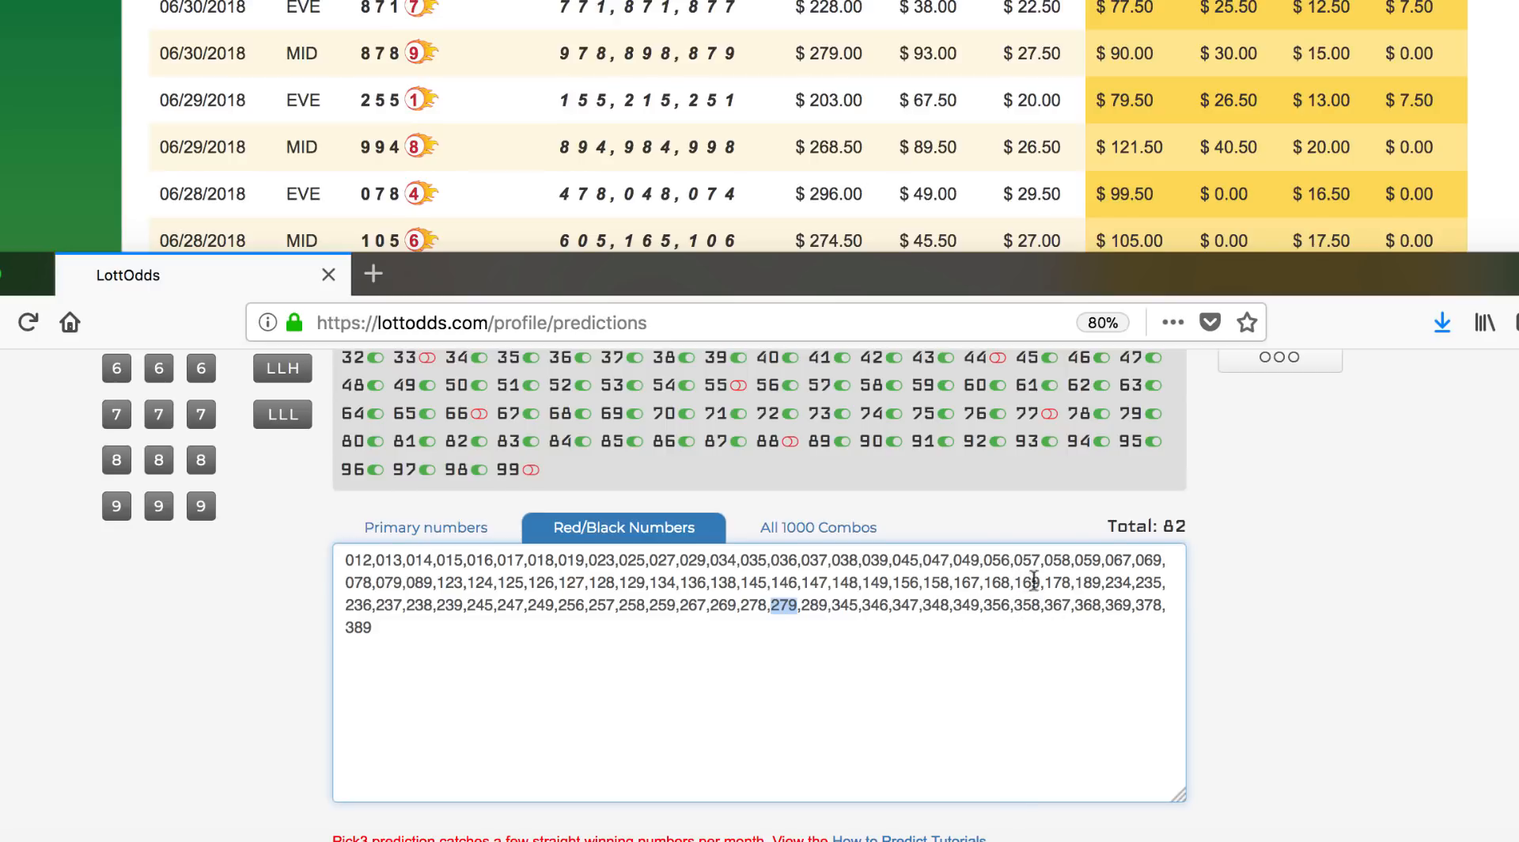
click(1056, 582)
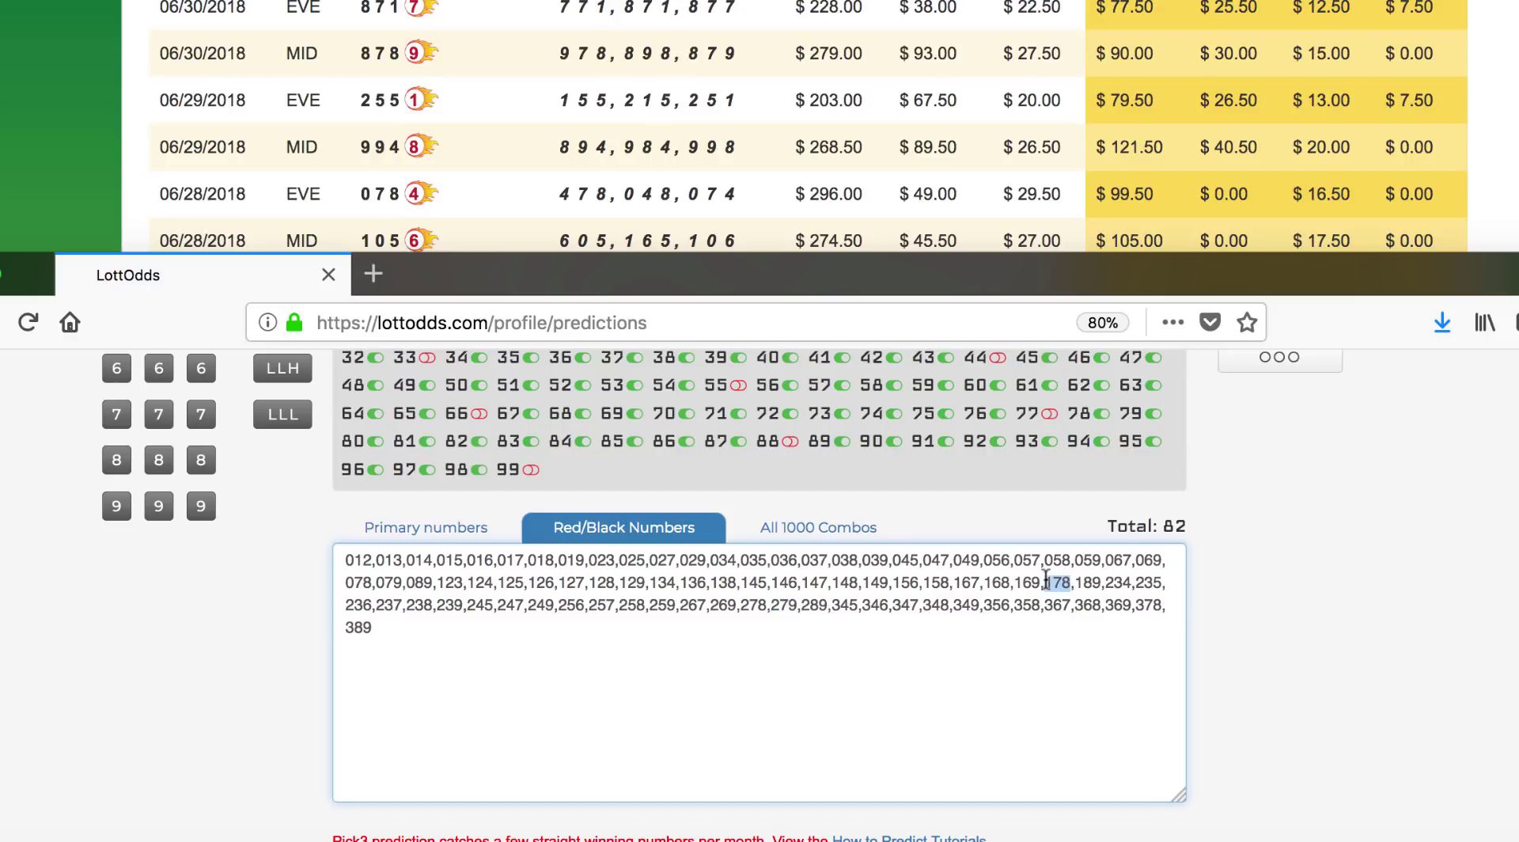
mouse_move(703, 413)
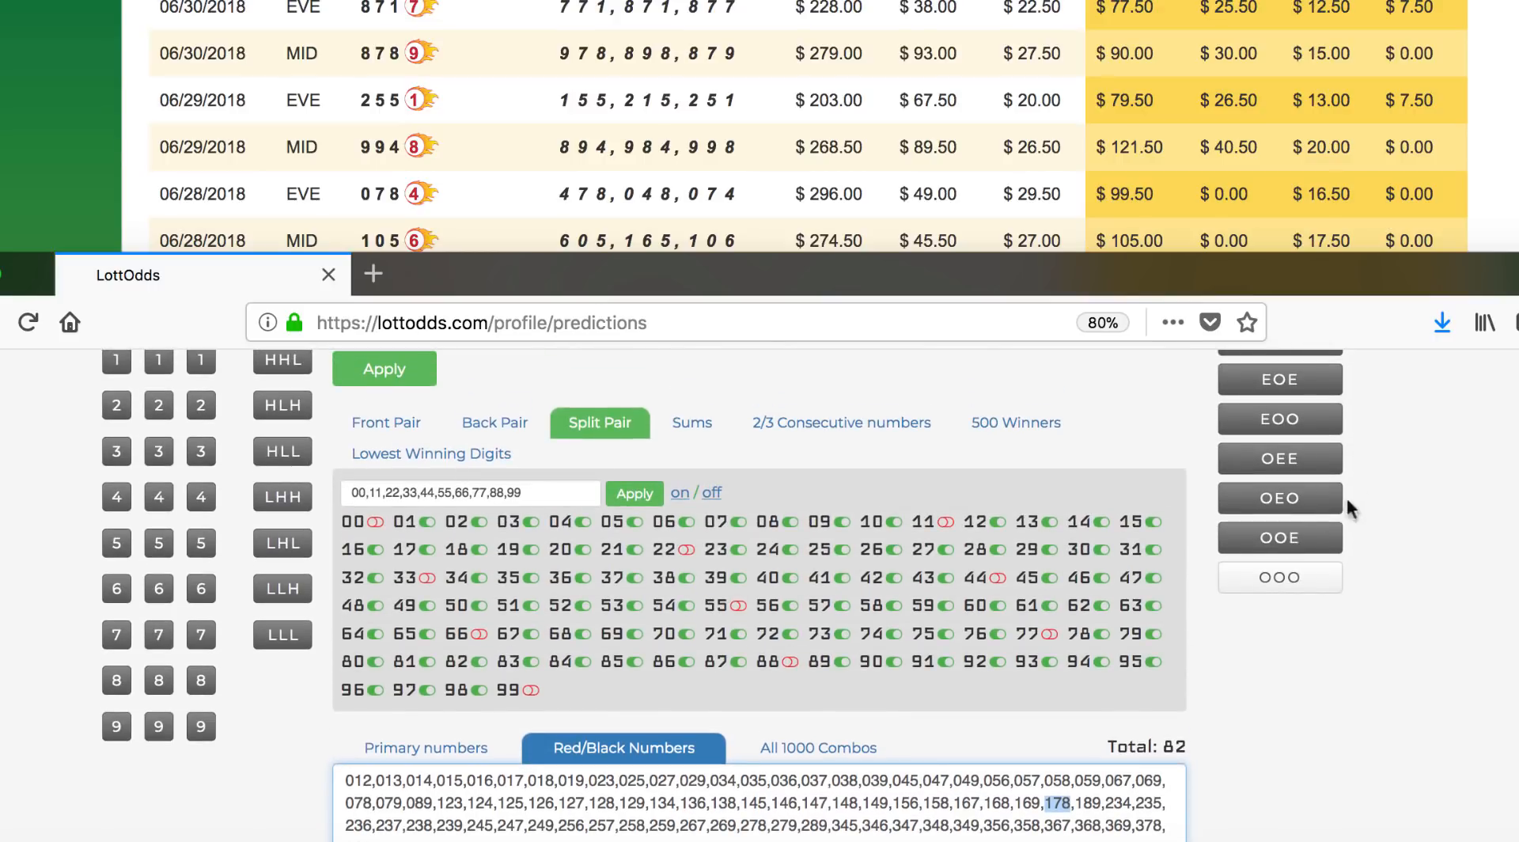
scroll(up, 3)
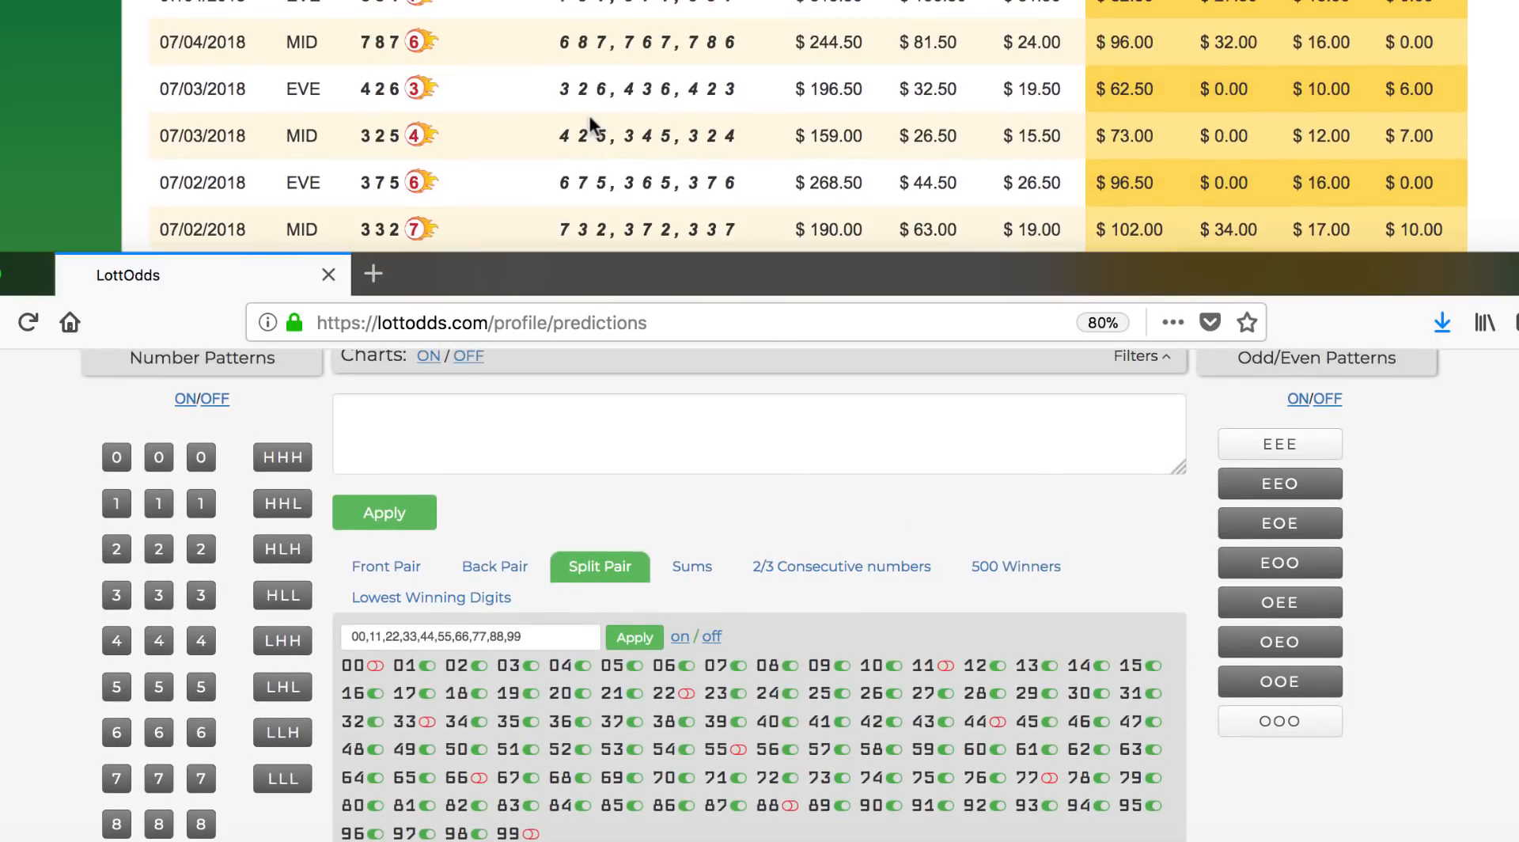
scroll(down, 3)
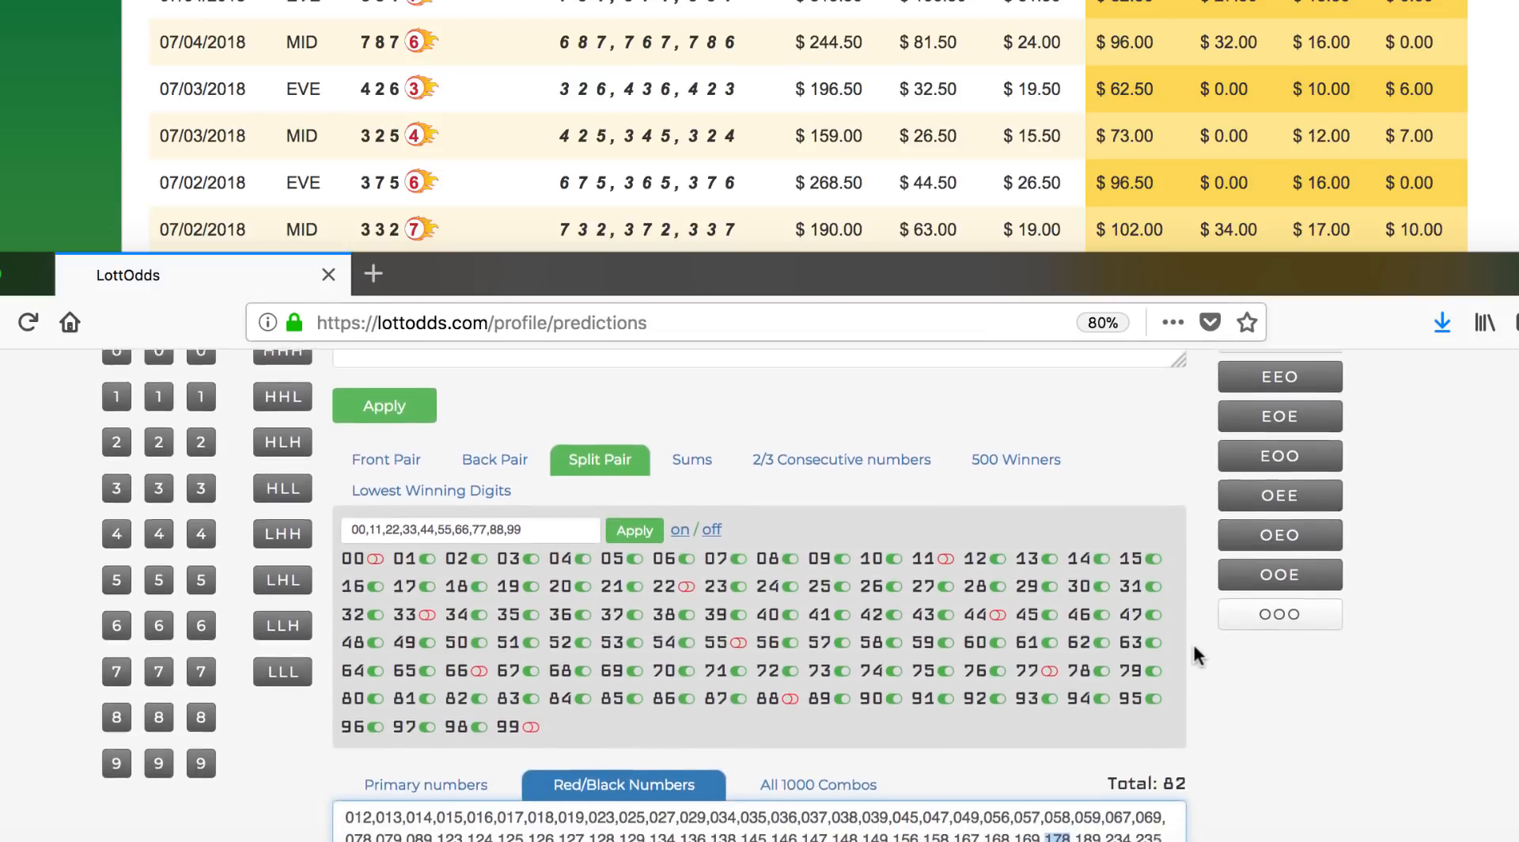
scroll(down, 3)
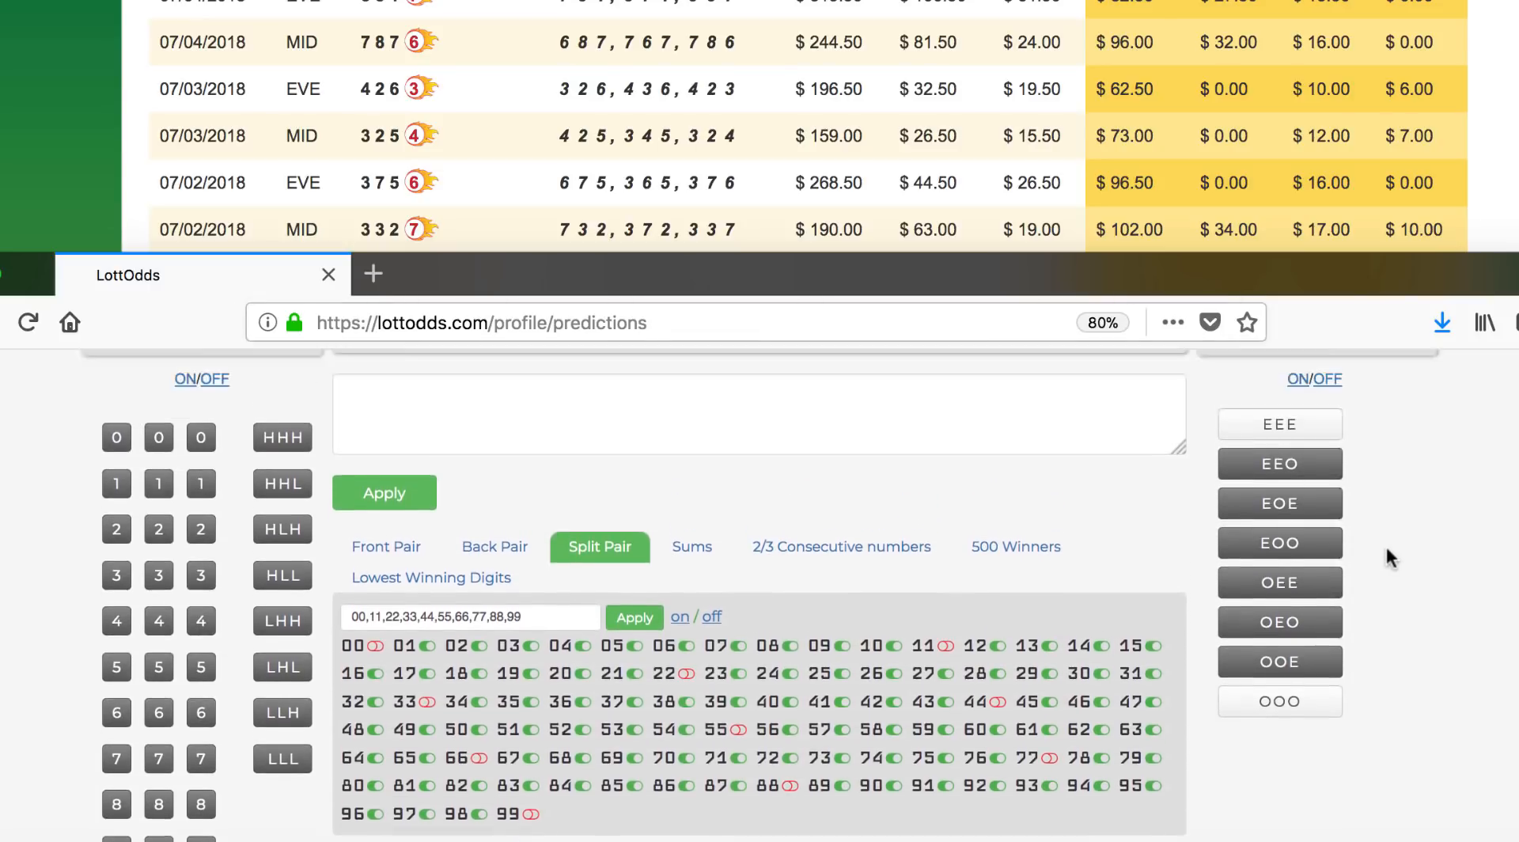
scroll(down, 3)
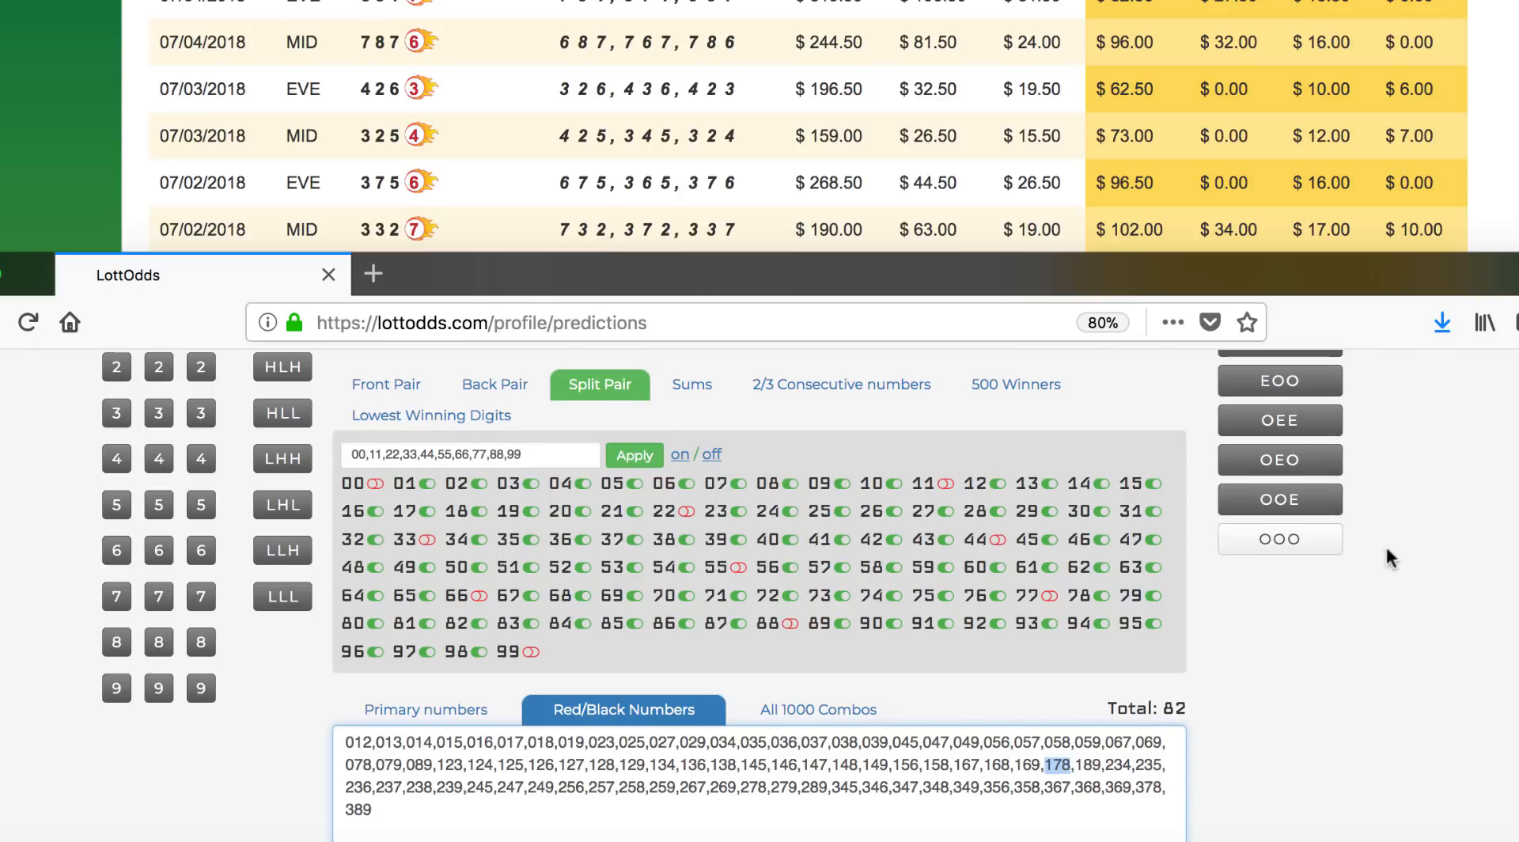
scroll(up, 3)
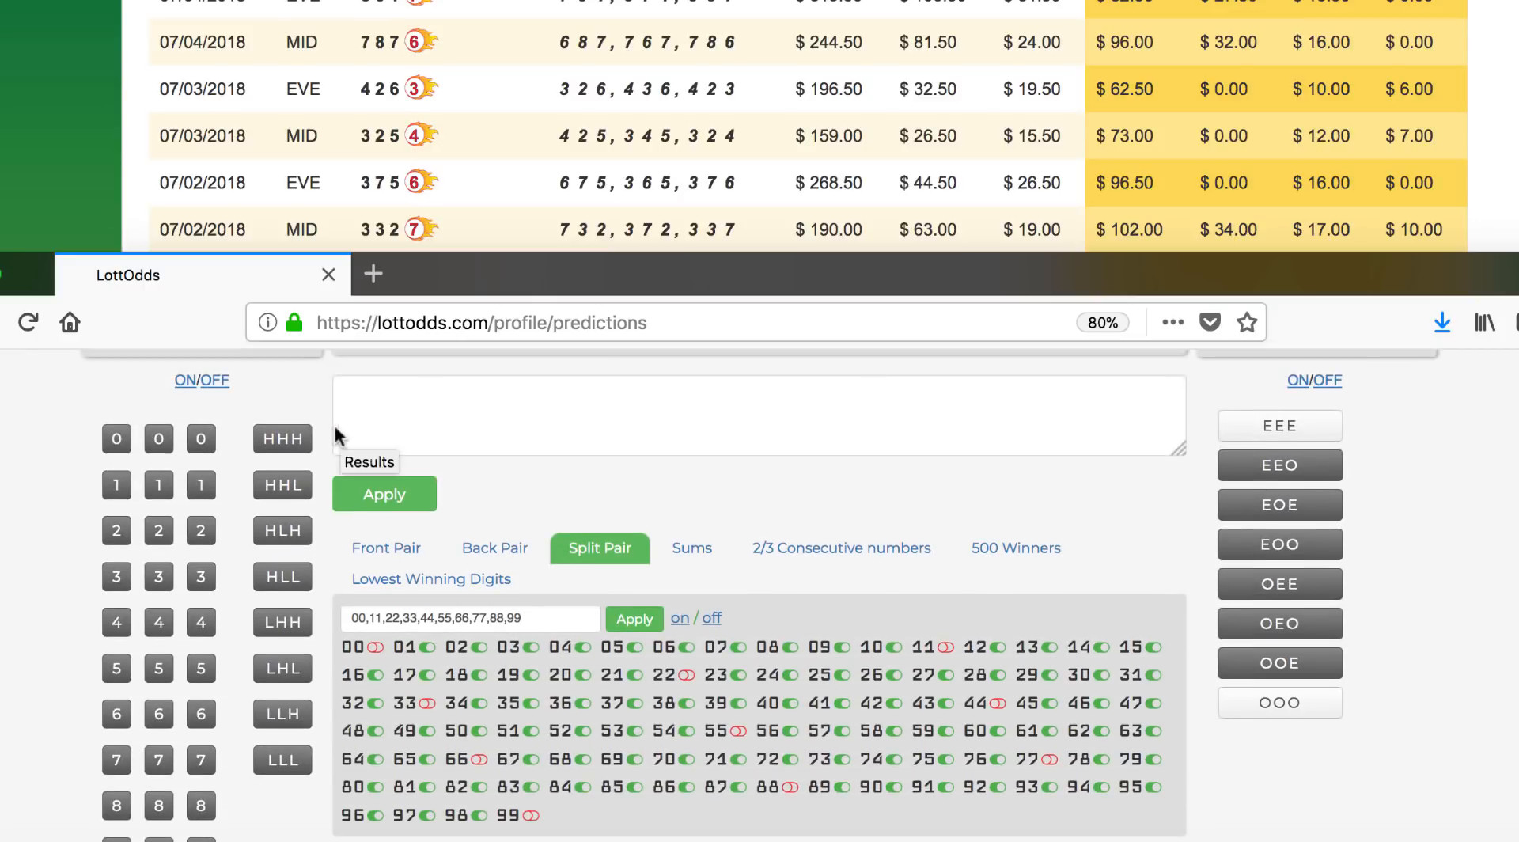
Re-enable the excluded digits under Number Patterns so the total returns to 82
scroll(down, 3)
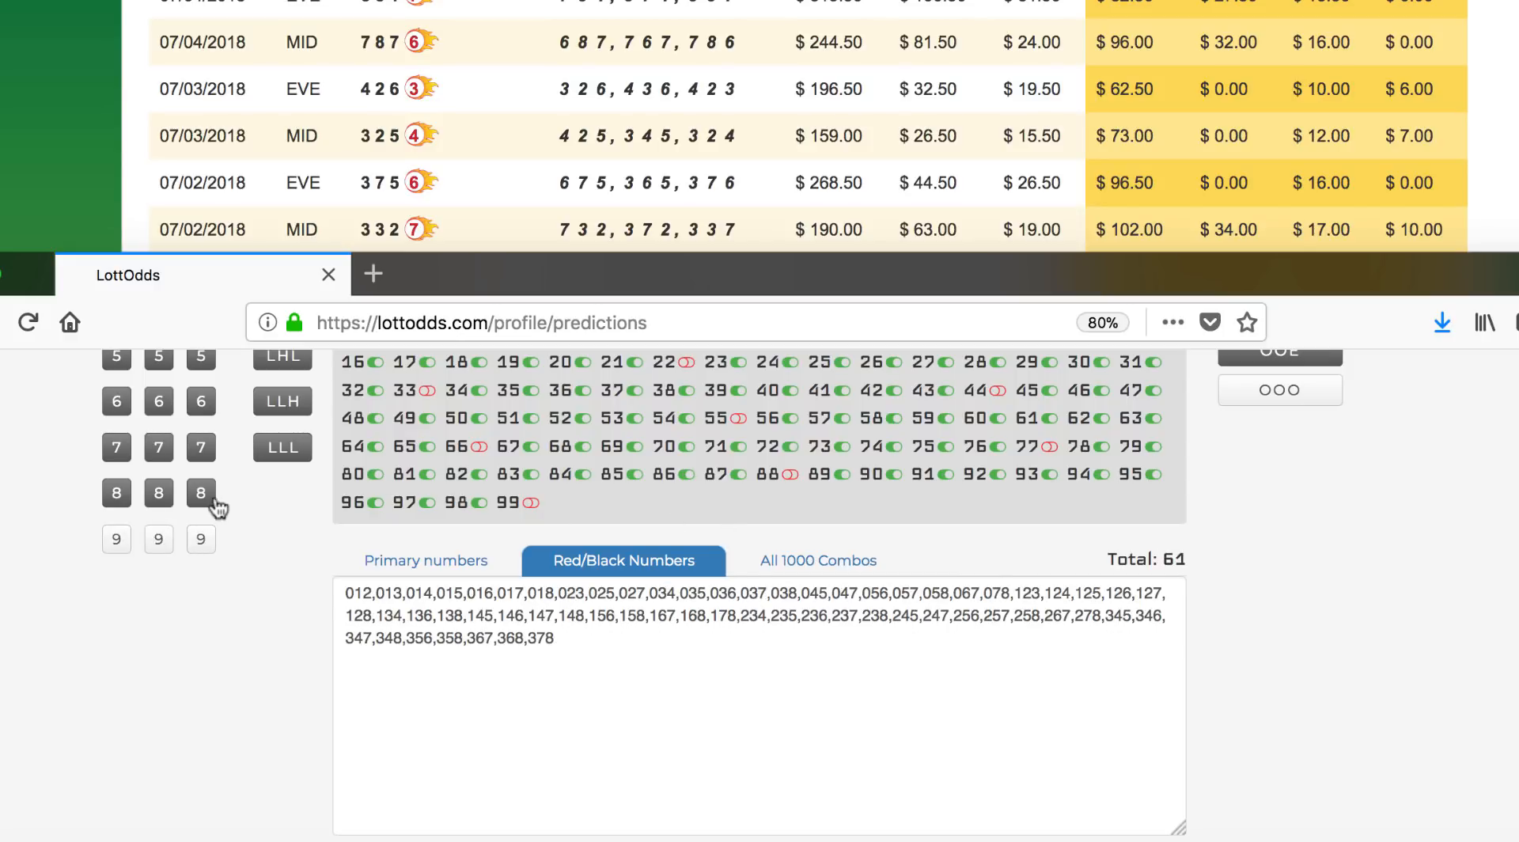
scroll(up, 3)
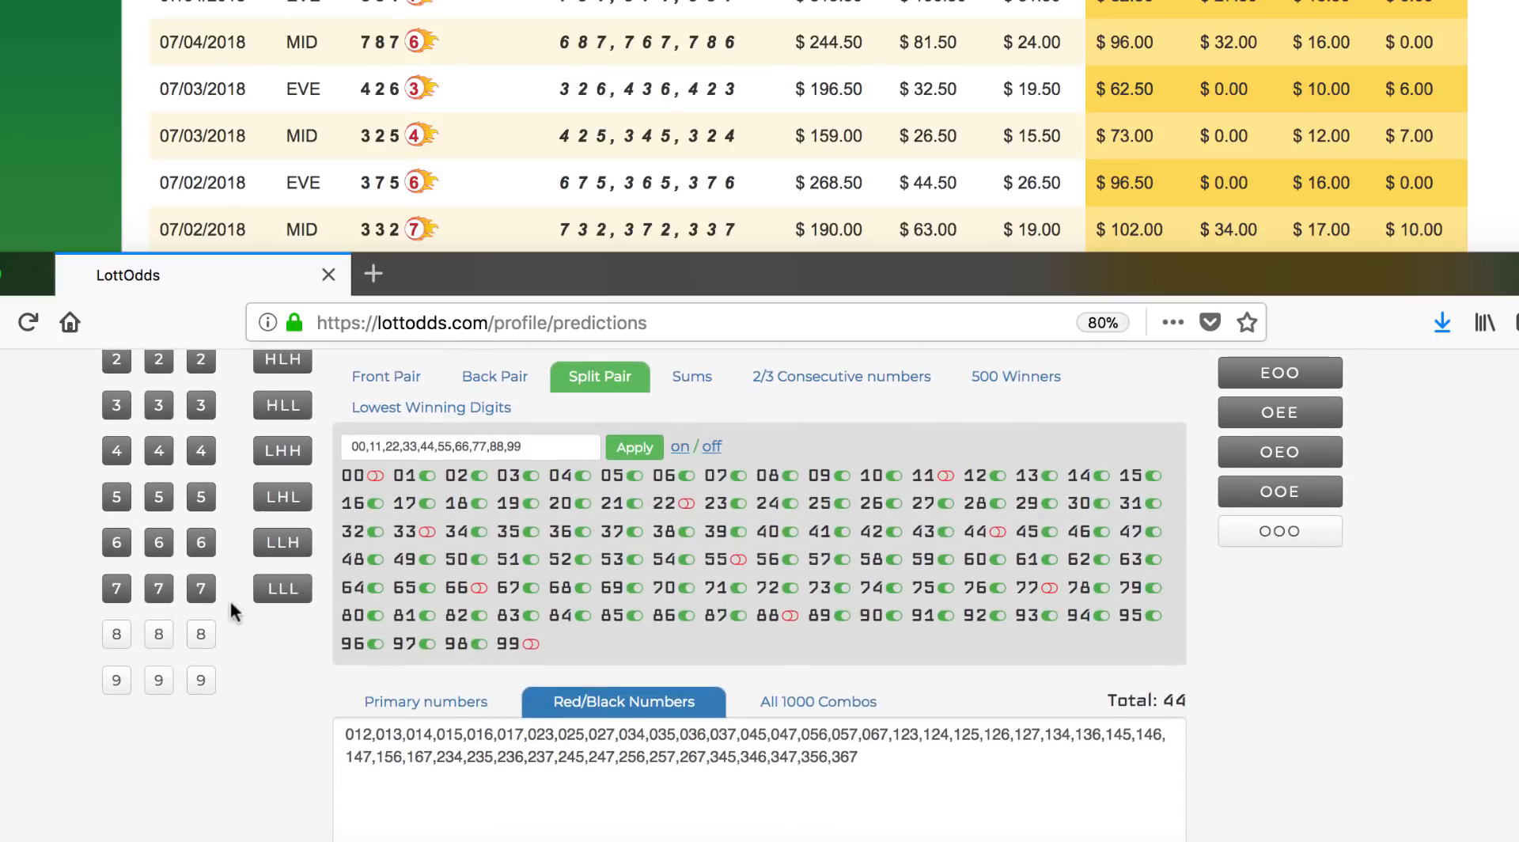
click(116, 681)
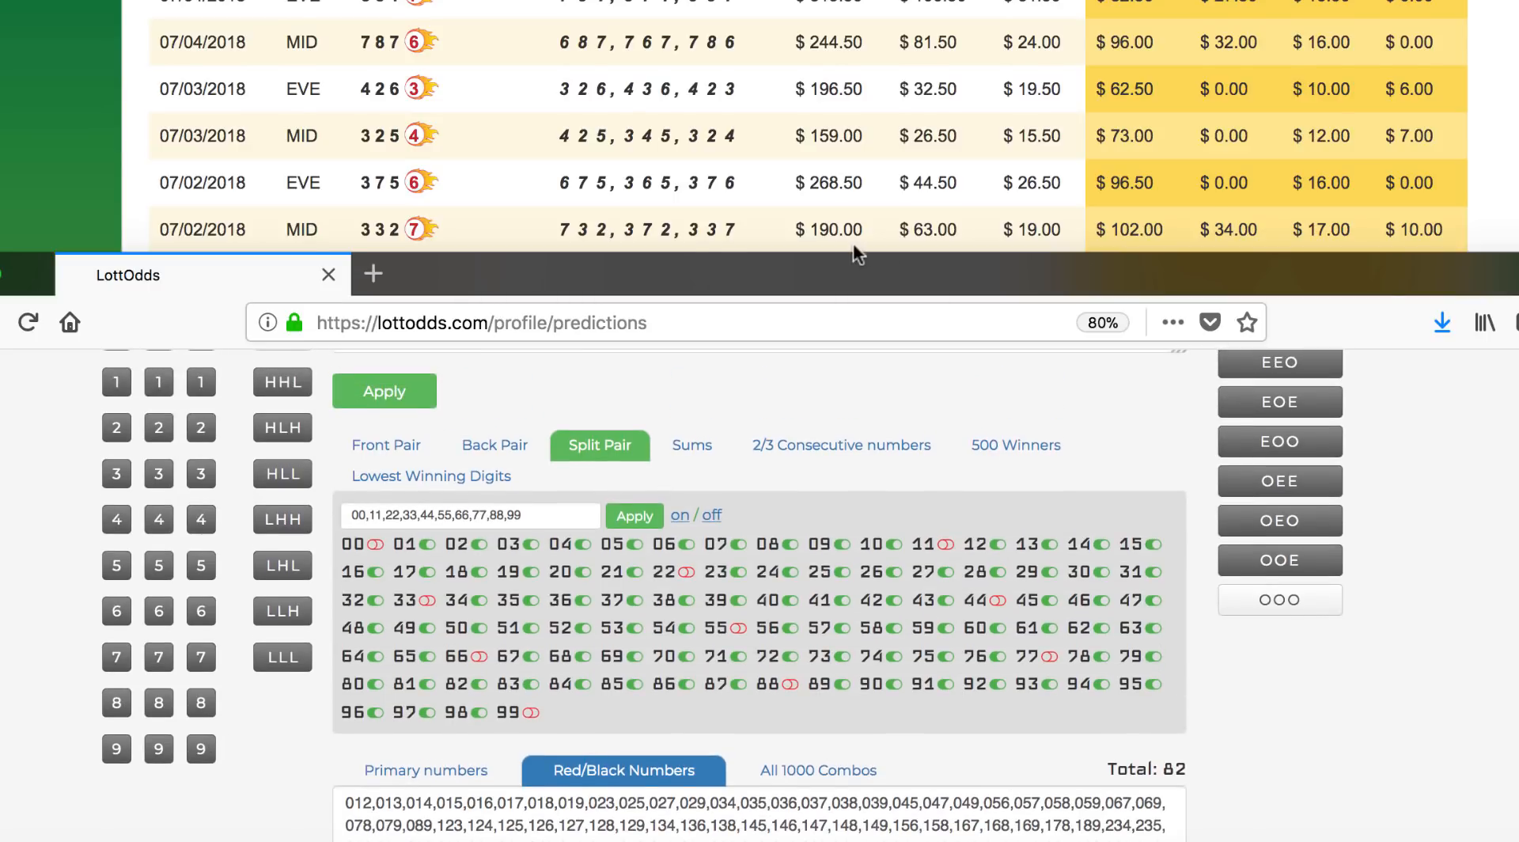
scroll(up, 3)
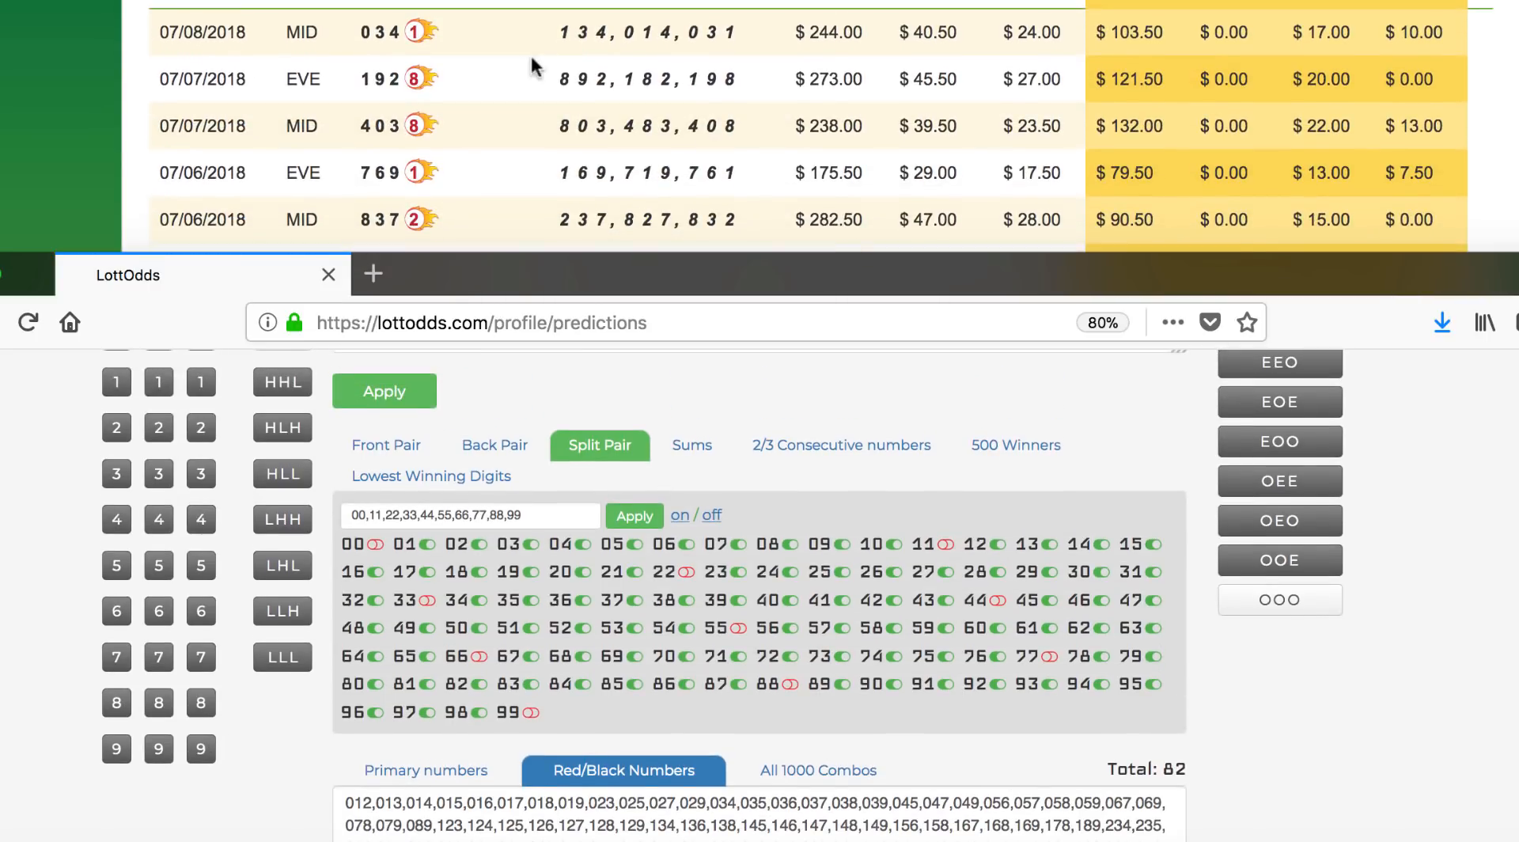
mouse_move(393, 89)
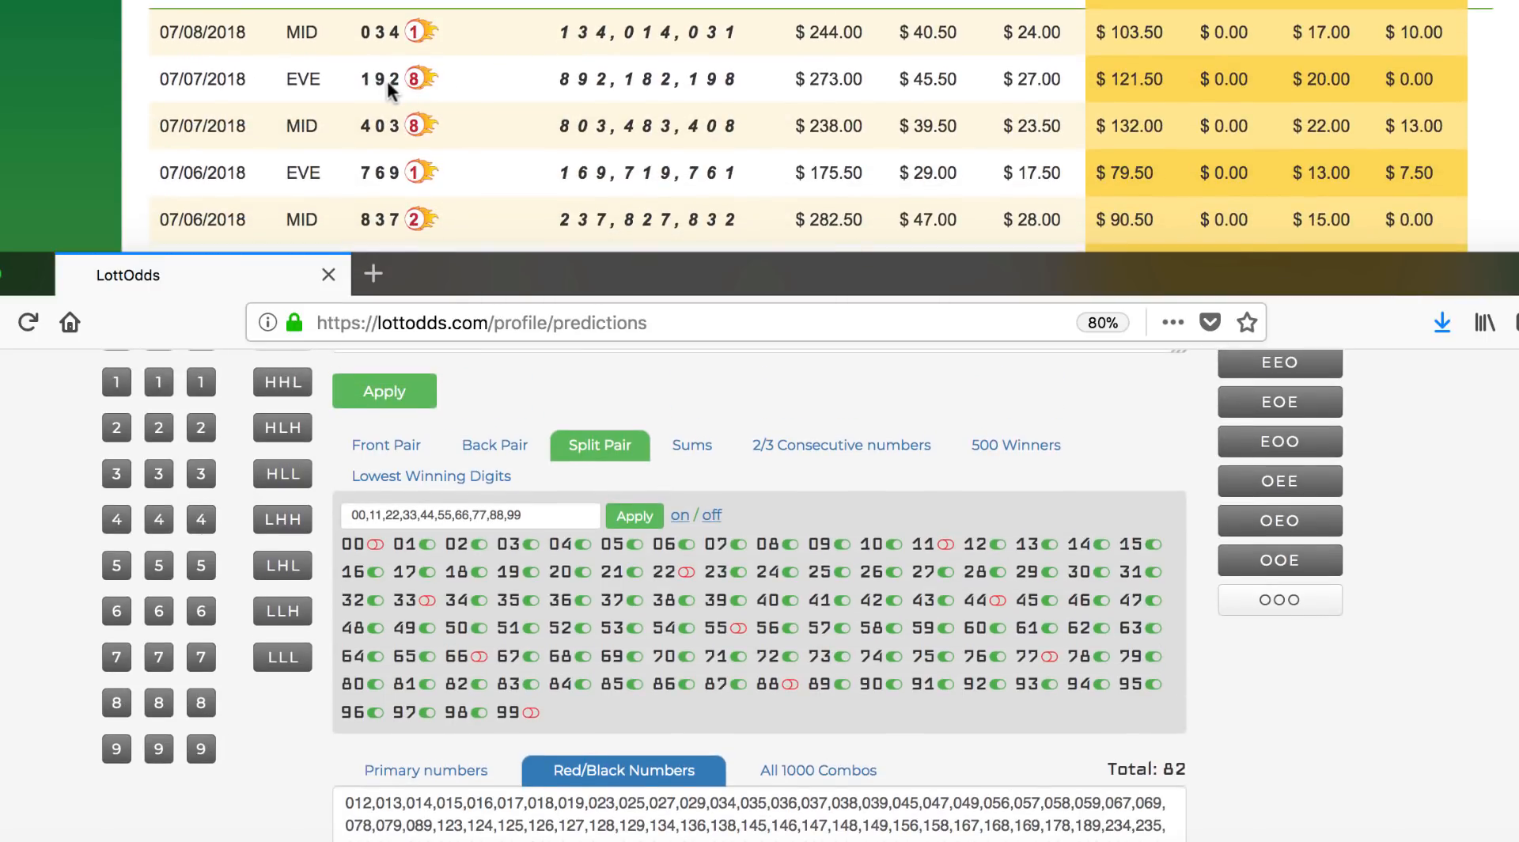
mouse_move(457, 133)
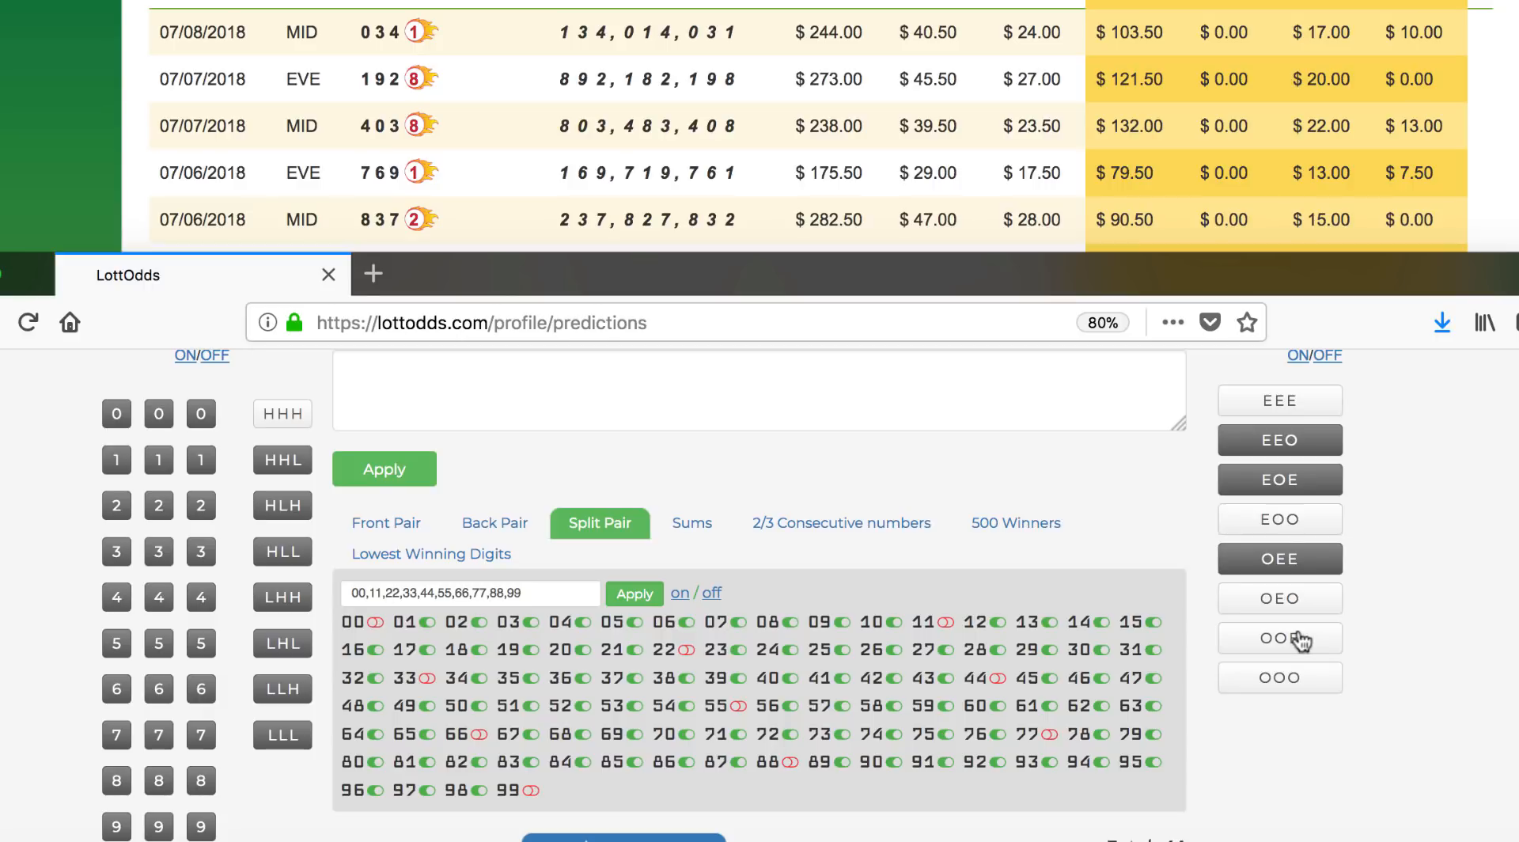
With the list at 41 combinations, show the Sums filter 0–27
scroll(down, 3)
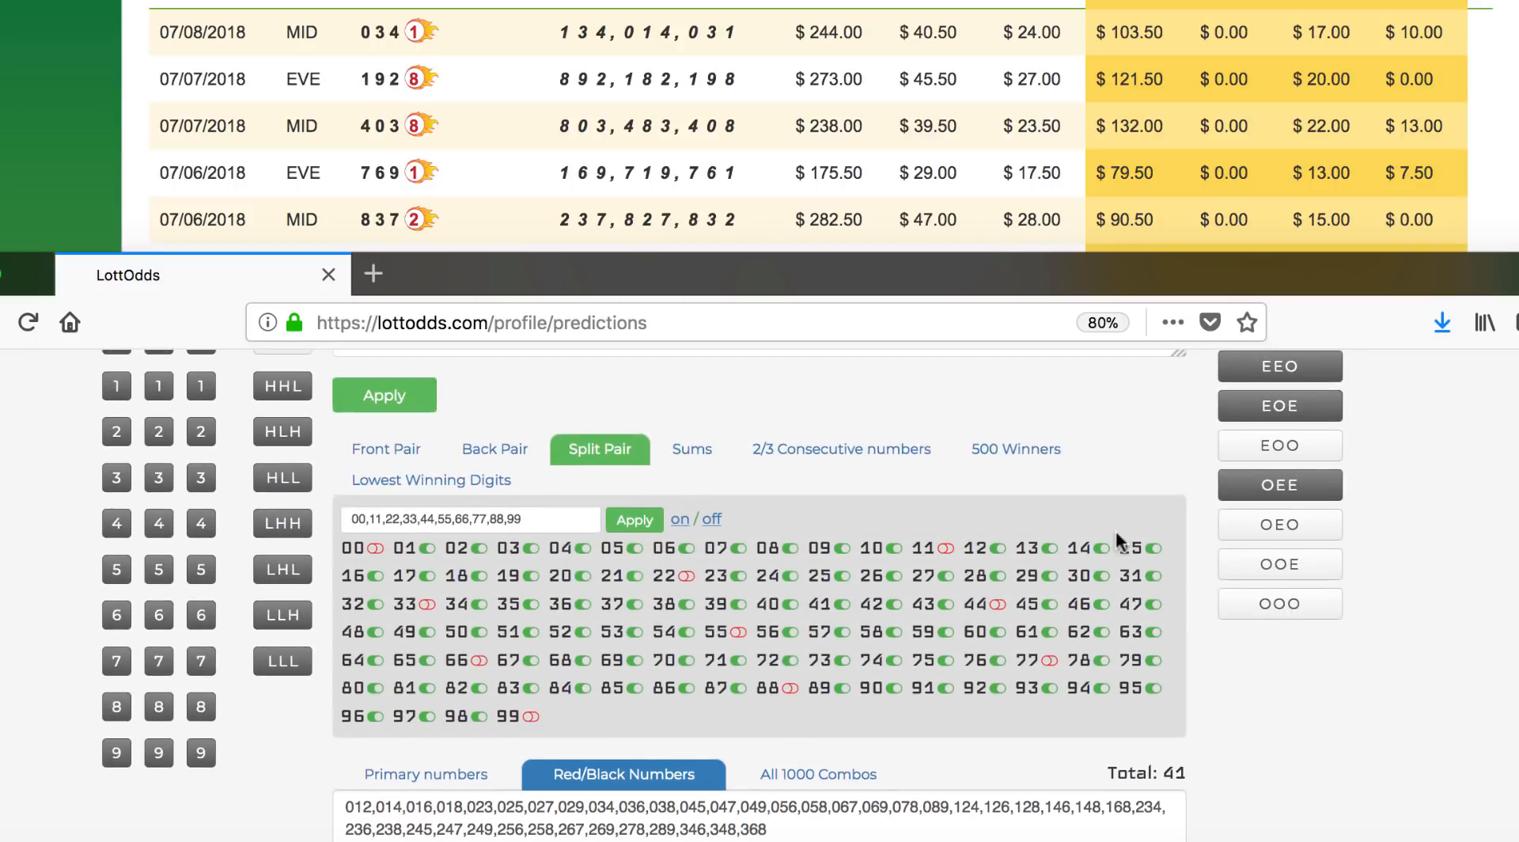
click(692, 448)
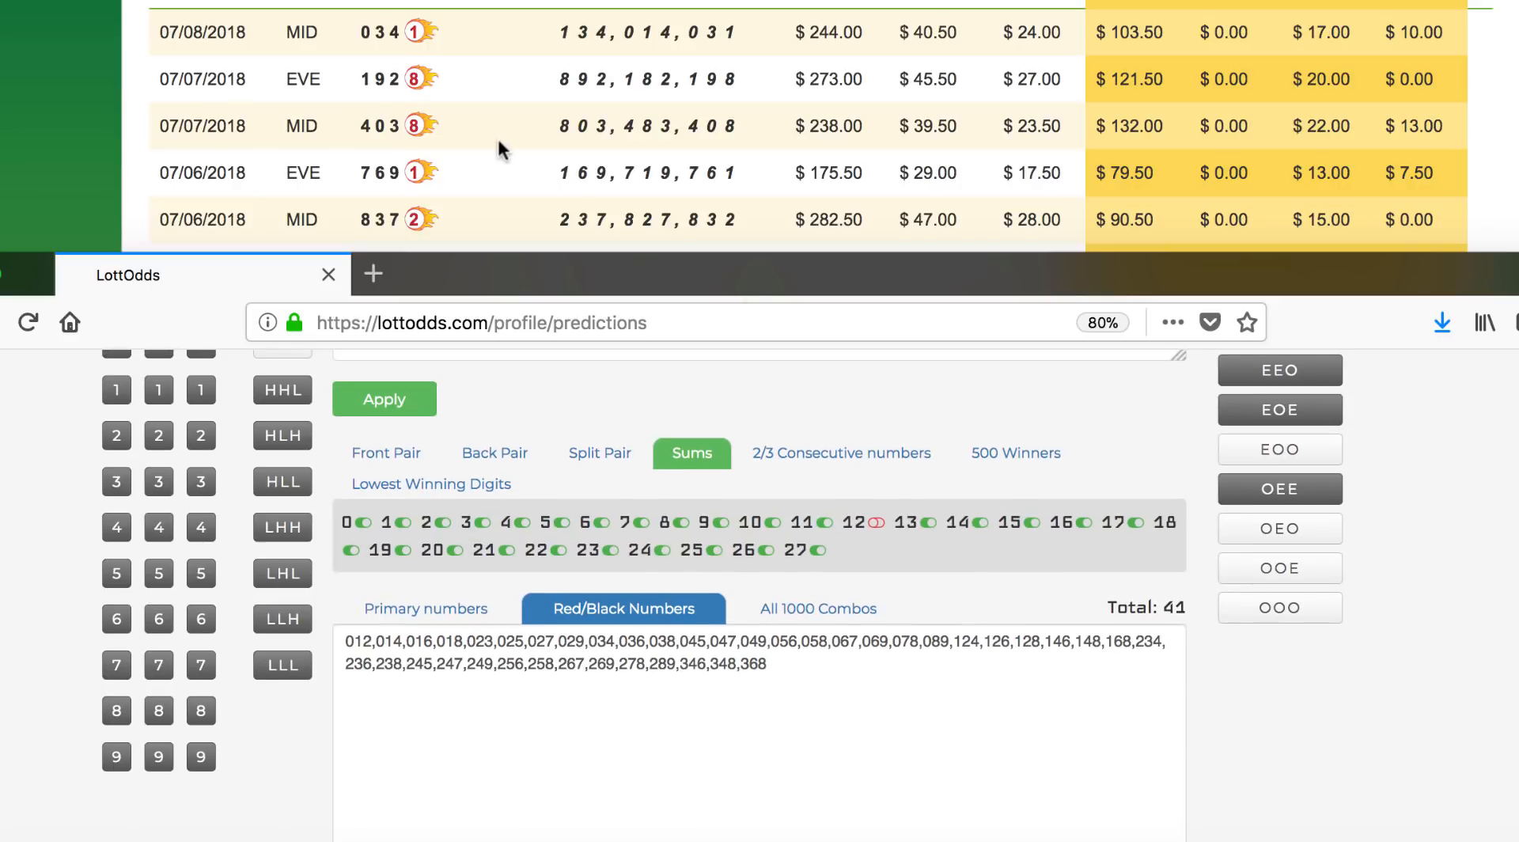
mouse_move(1209, 615)
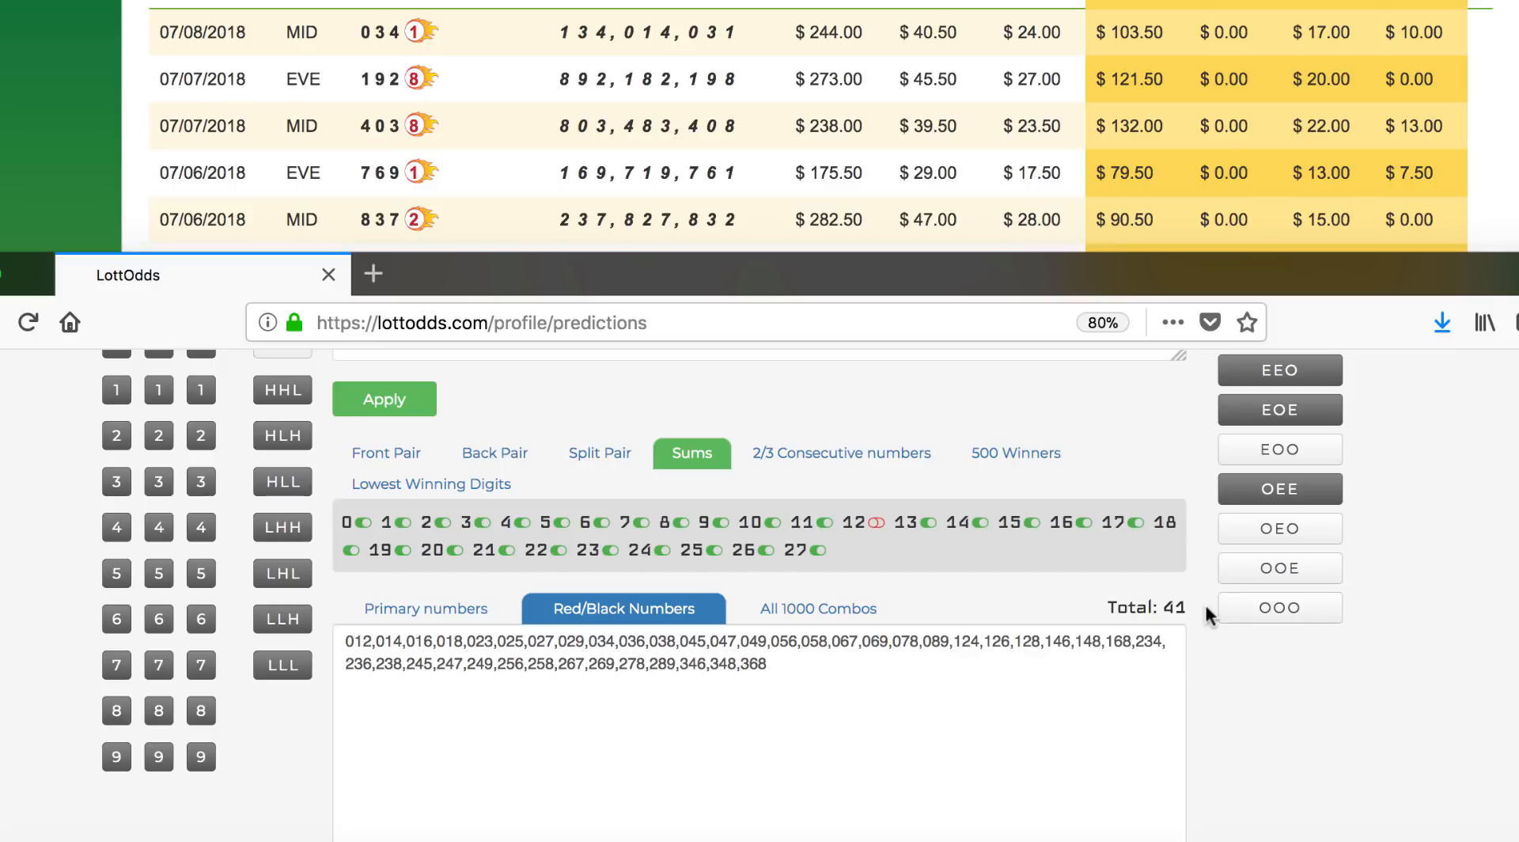
mouse_move(461, 146)
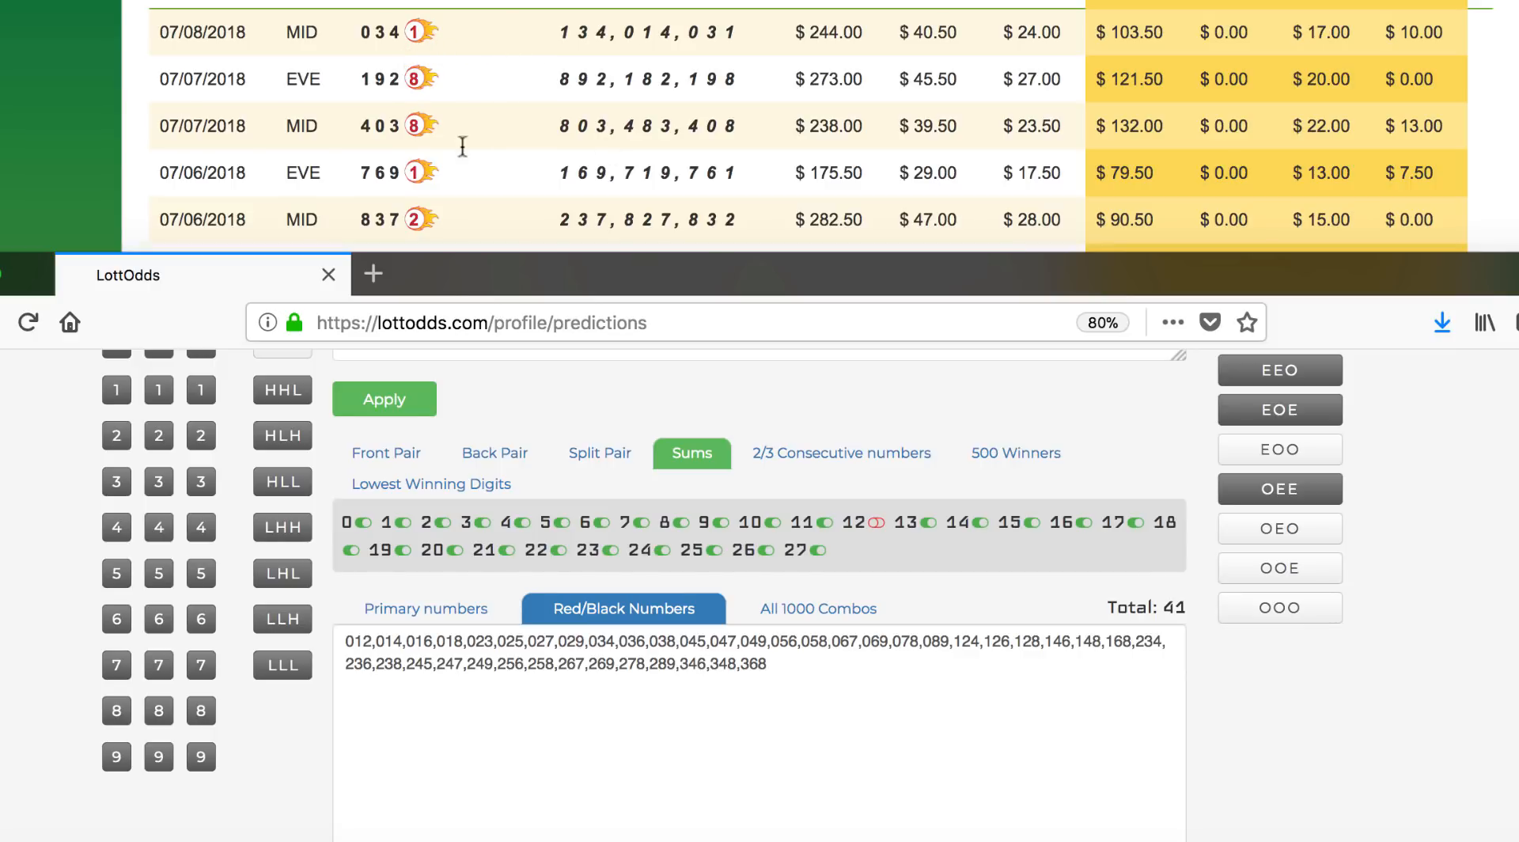
Mark 034 in the 41-combination list to match the 07/08 NJ winner
click(607, 644)
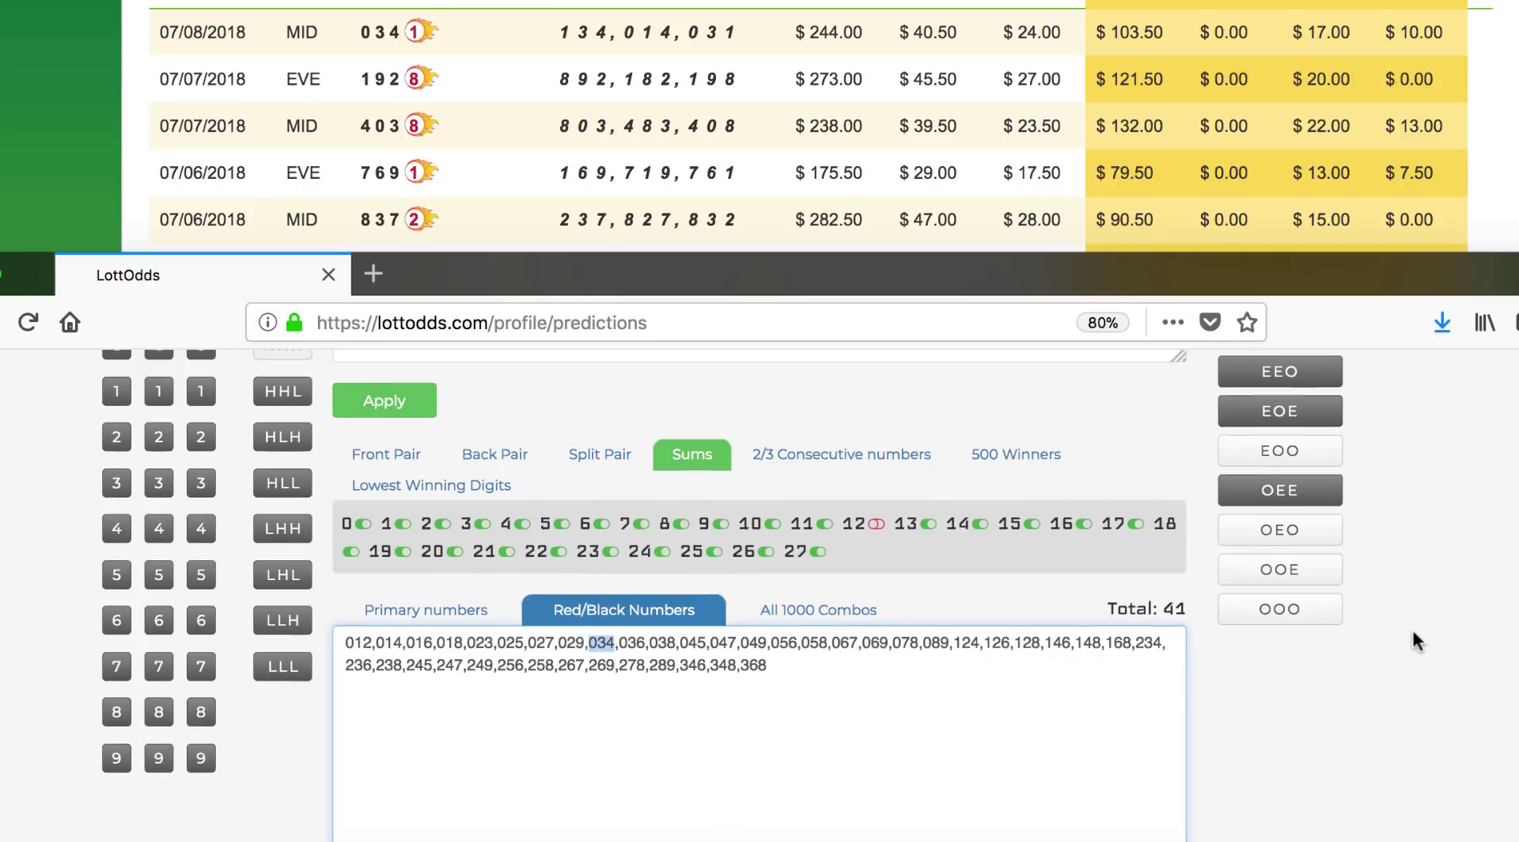
scroll(up, 3)
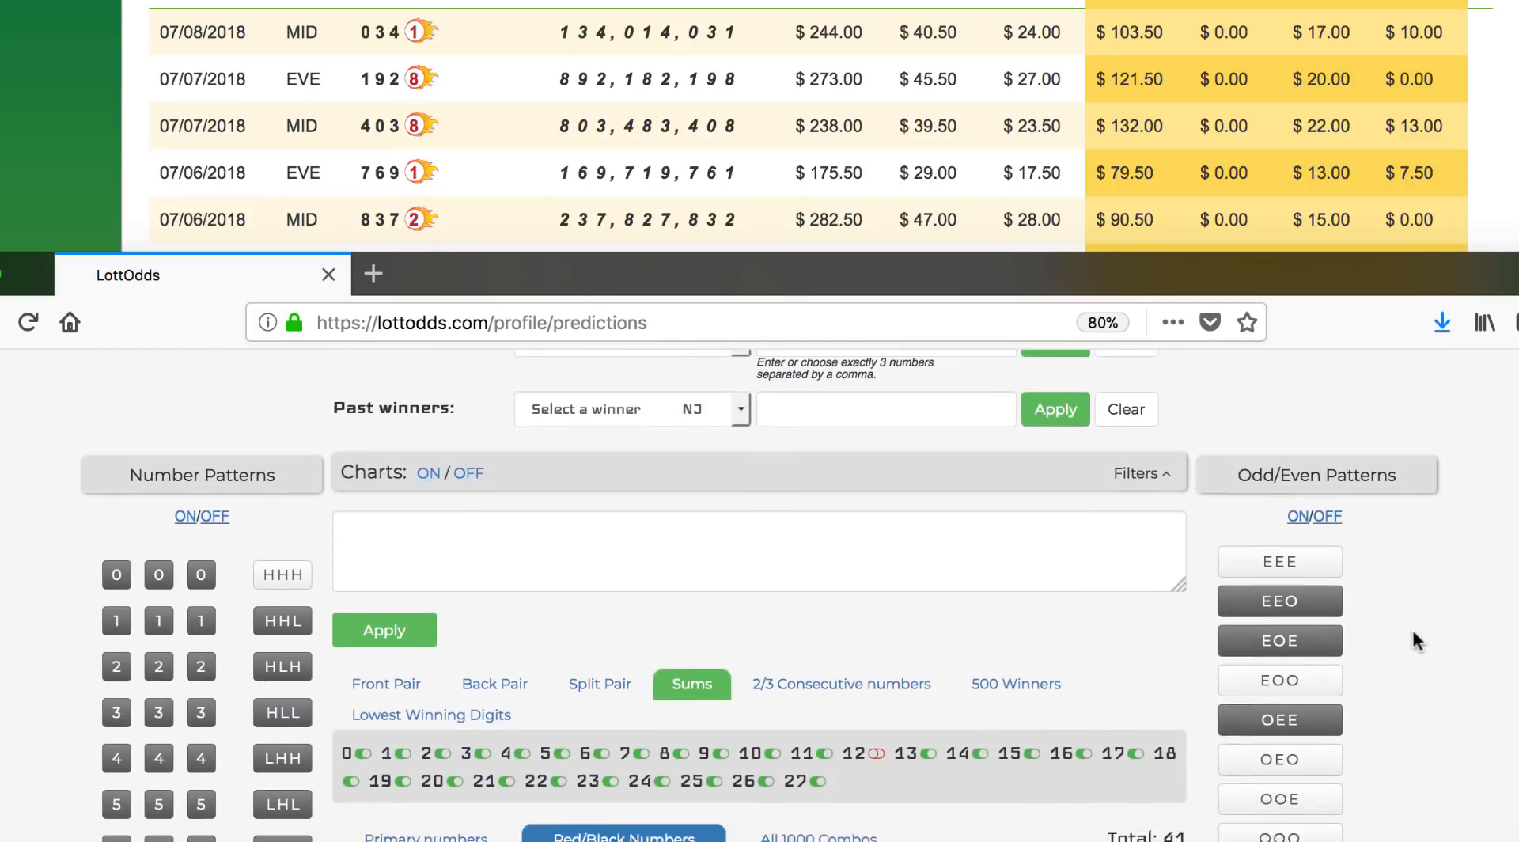
scroll(down, 3)
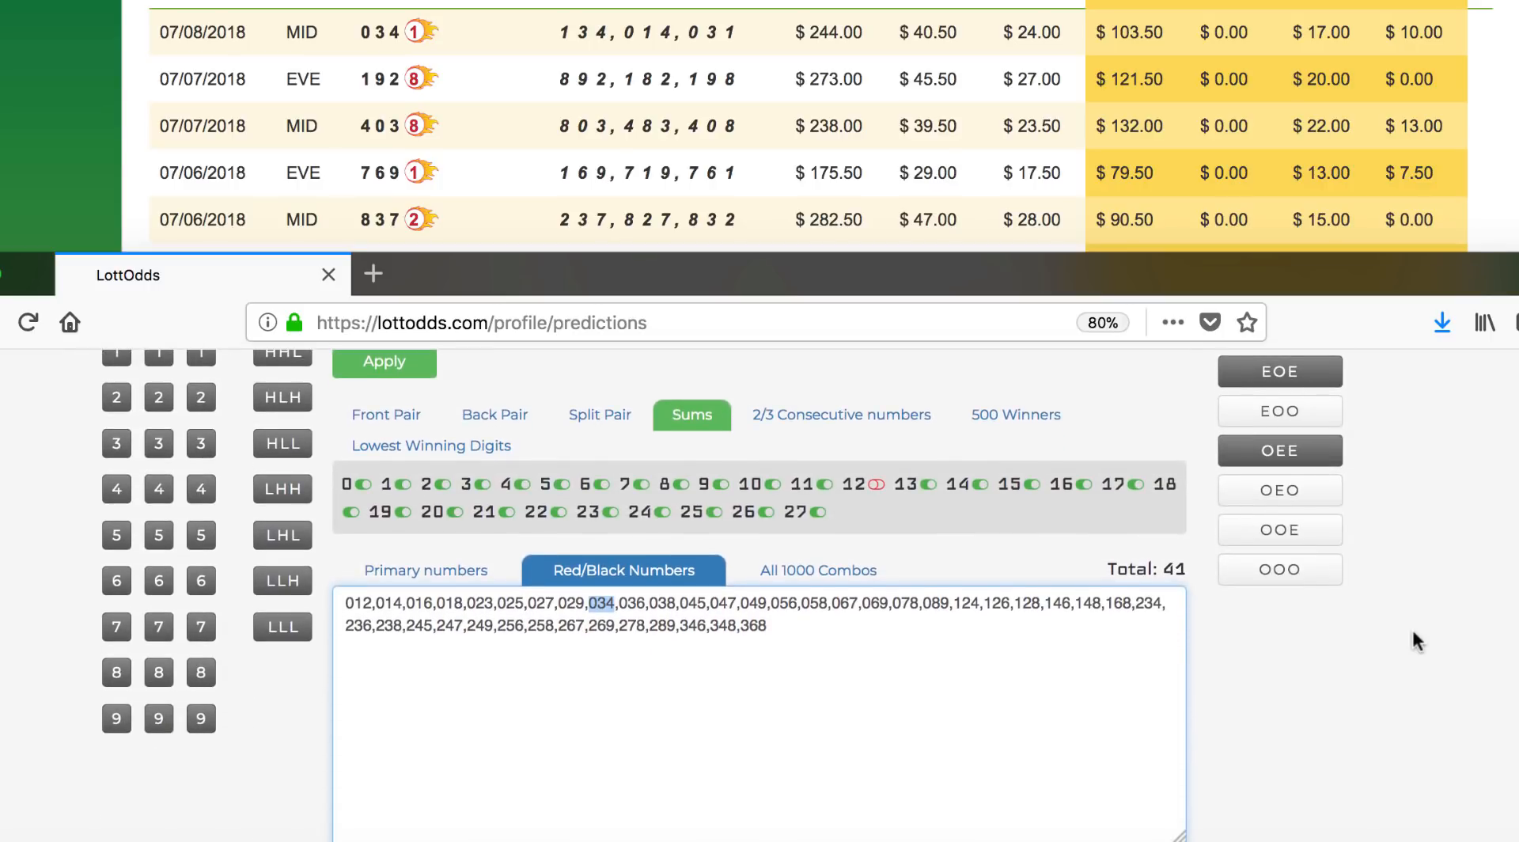
scroll(up, 3)
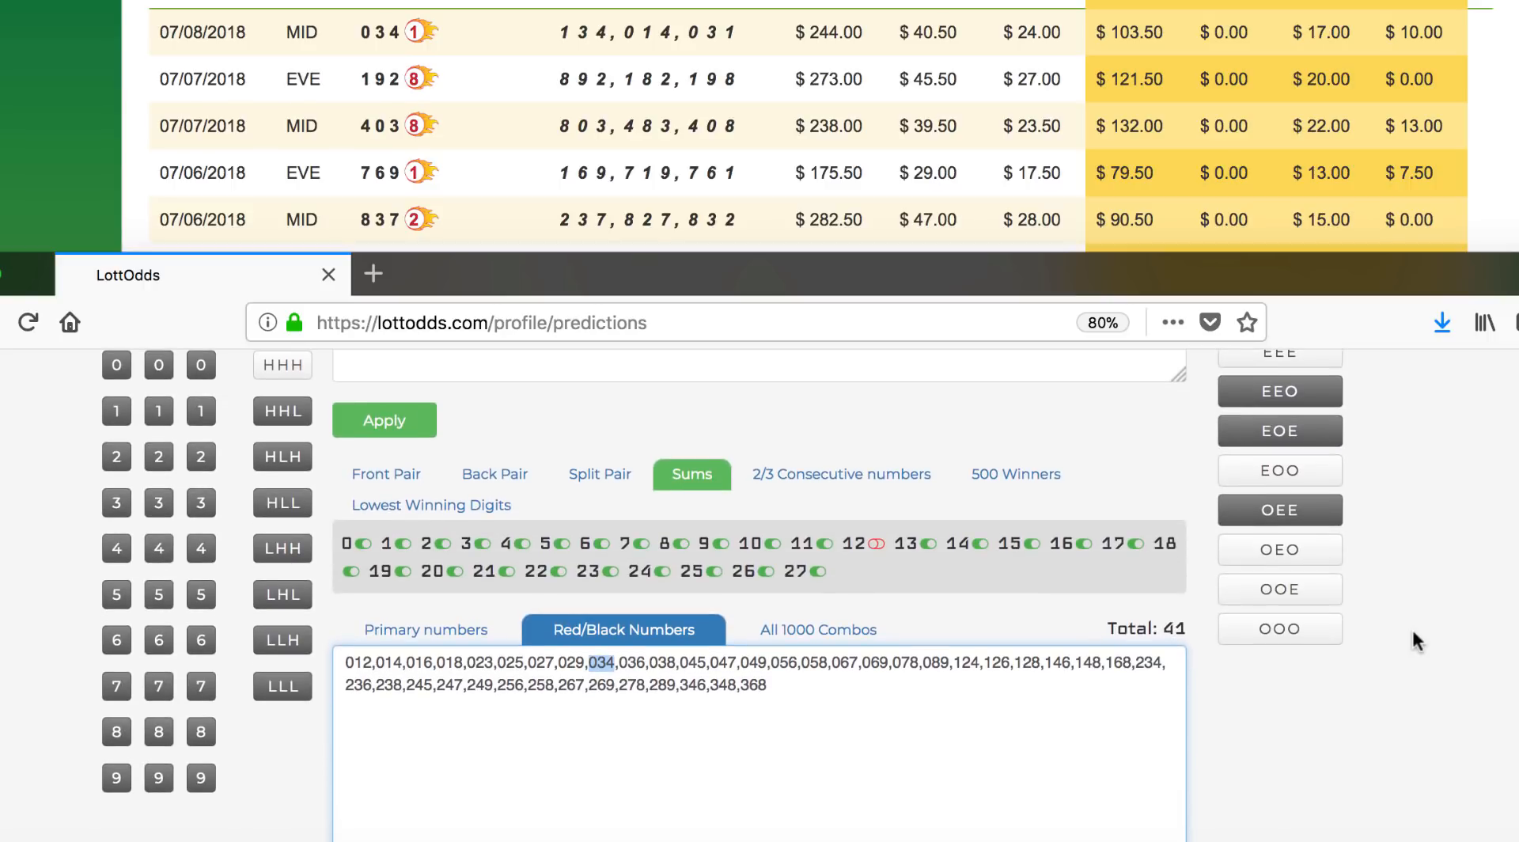
mouse_move(1393, 514)
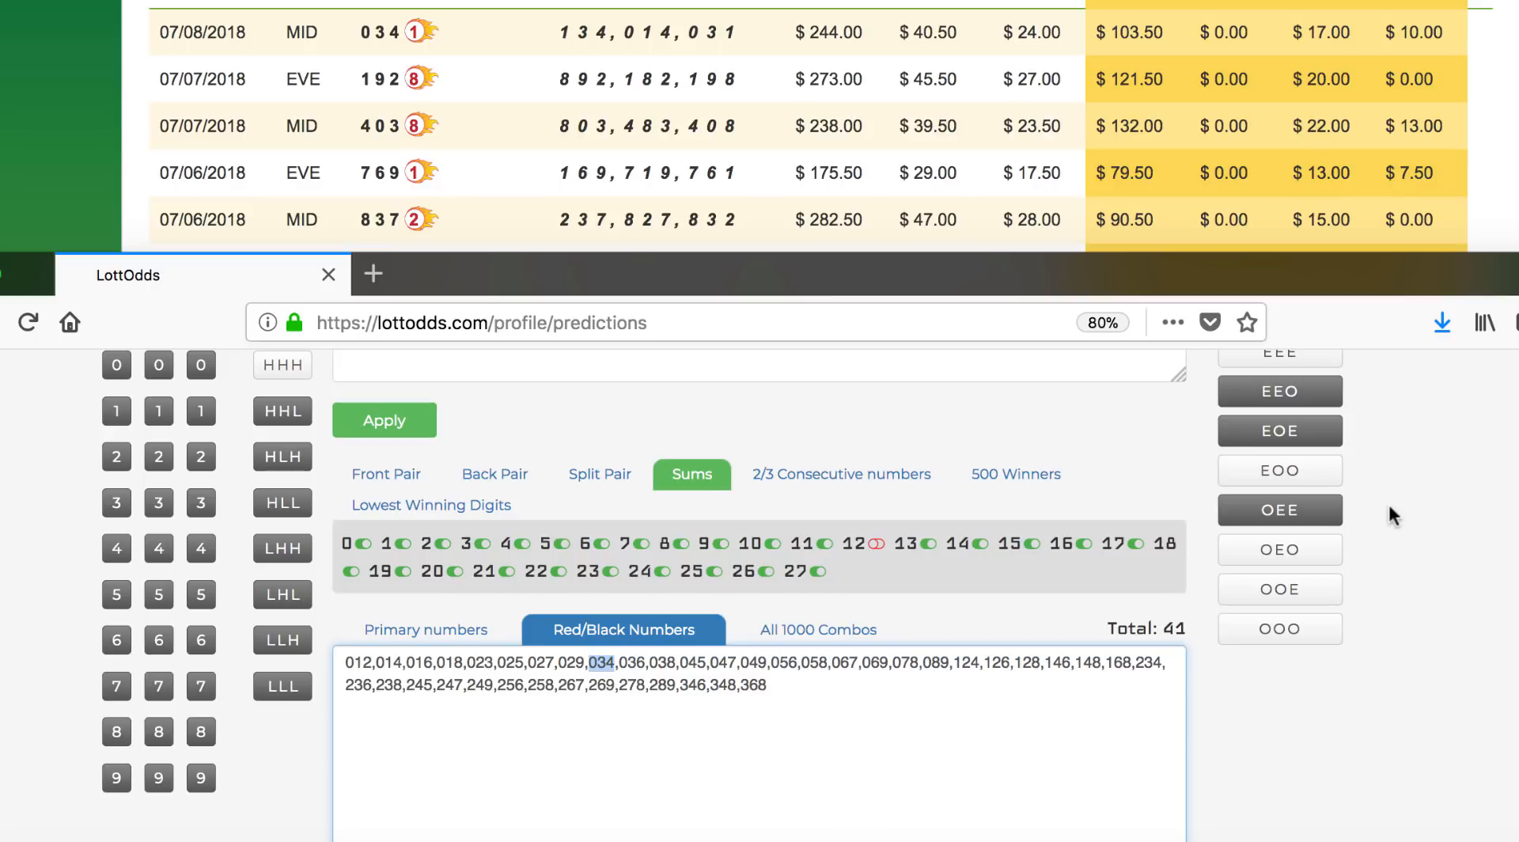
mouse_move(818, 630)
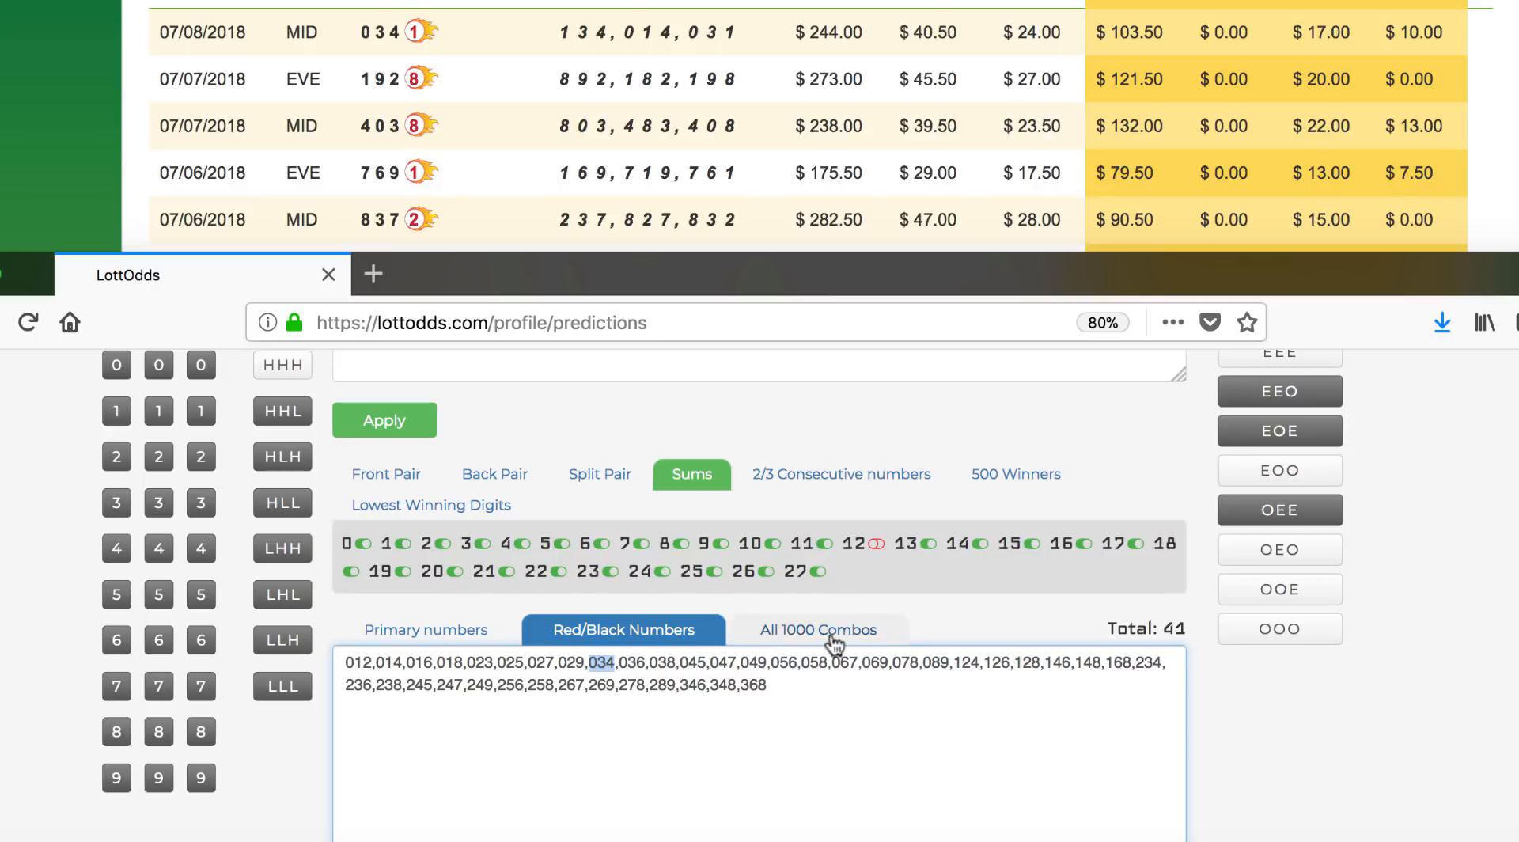
scroll(down, 3)
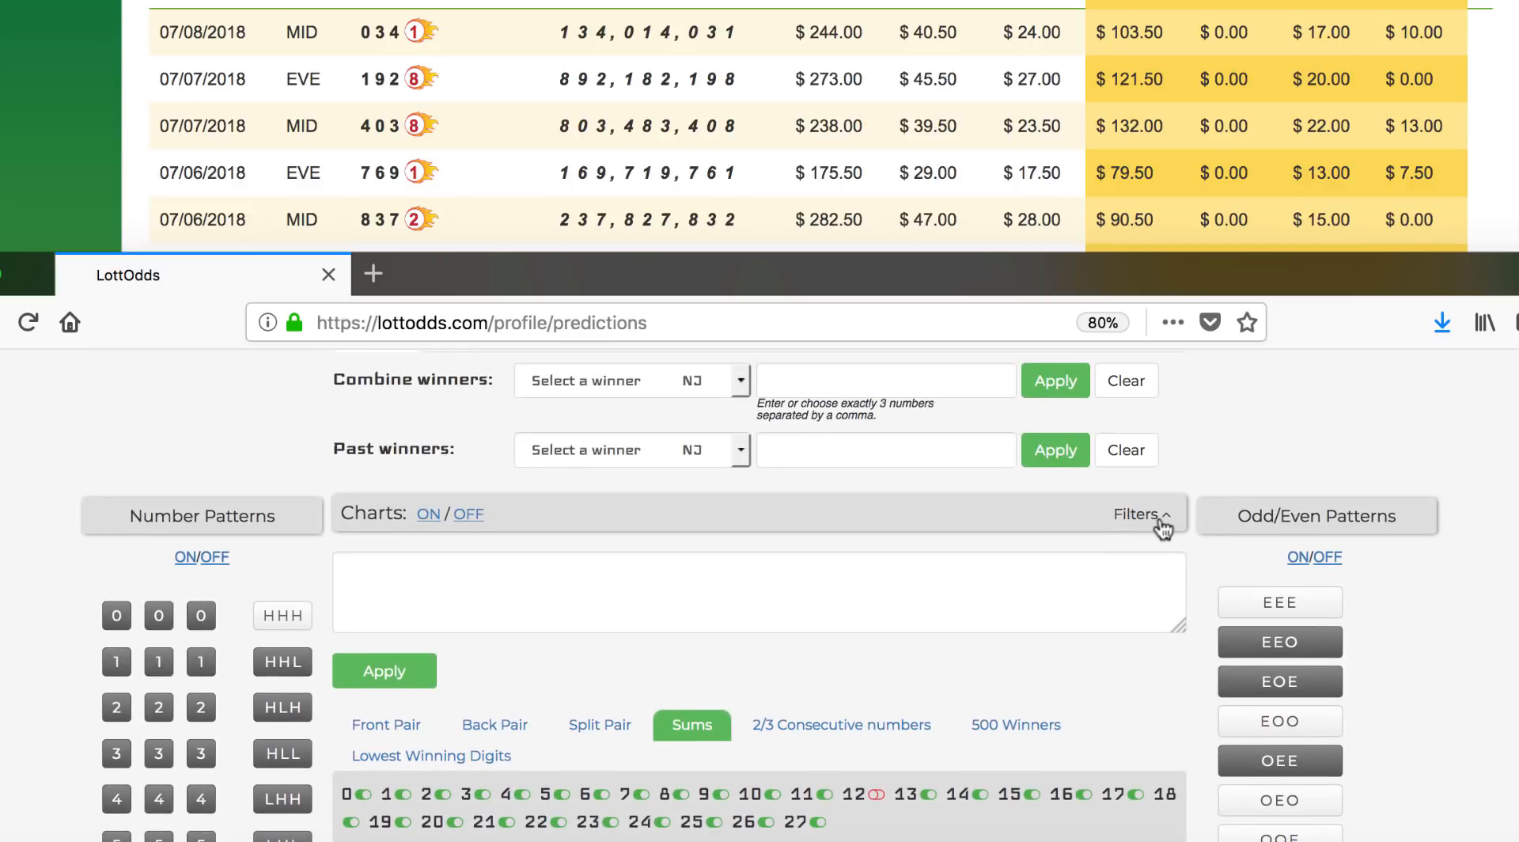
Collapse the filter panel so the 41 combinations sit under the charts heading
click(1138, 514)
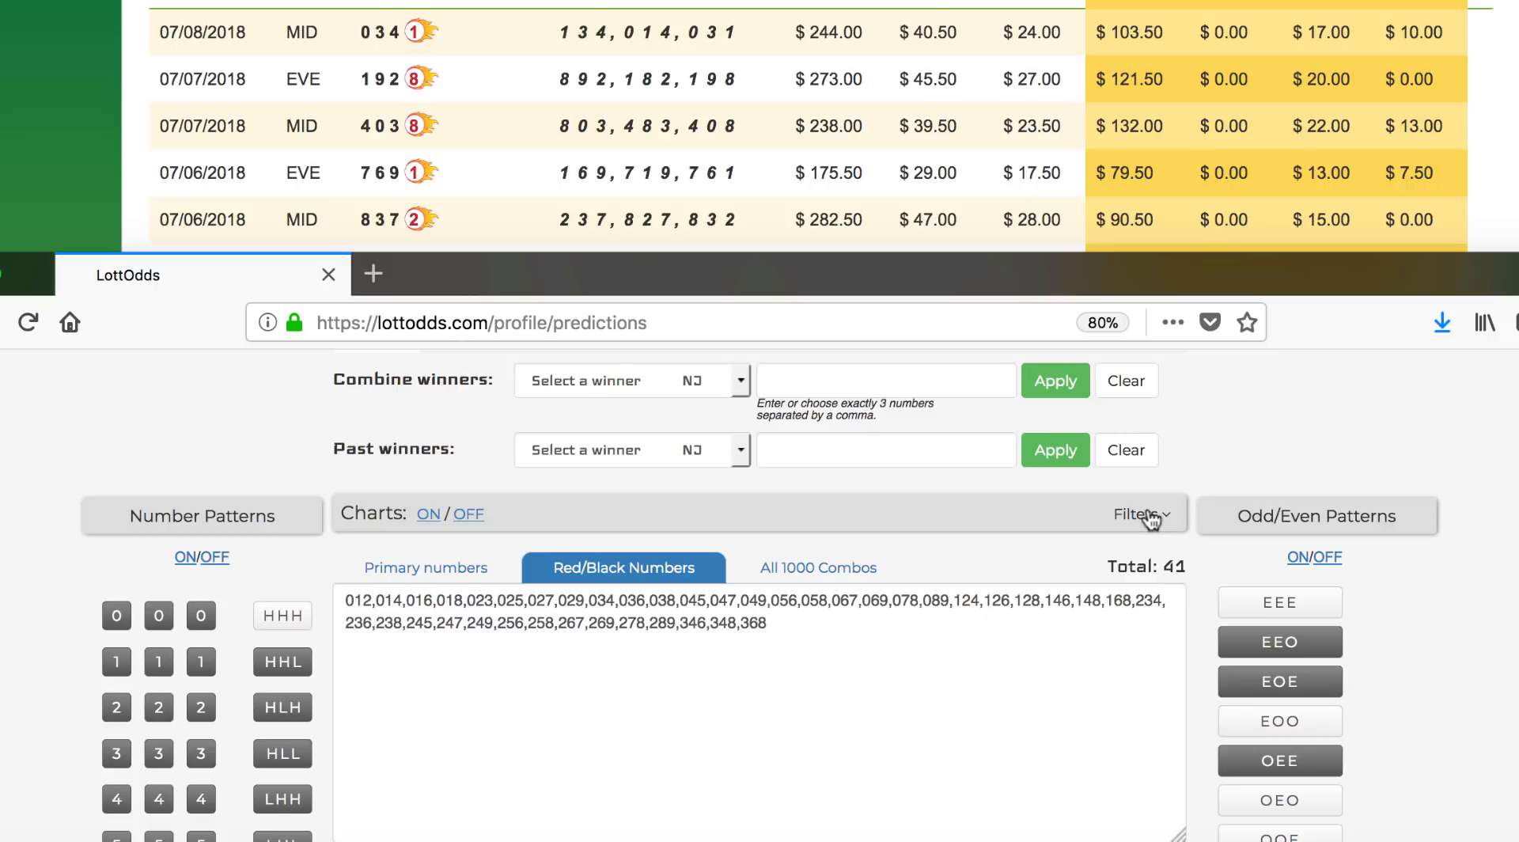
mouse_move(1064, 521)
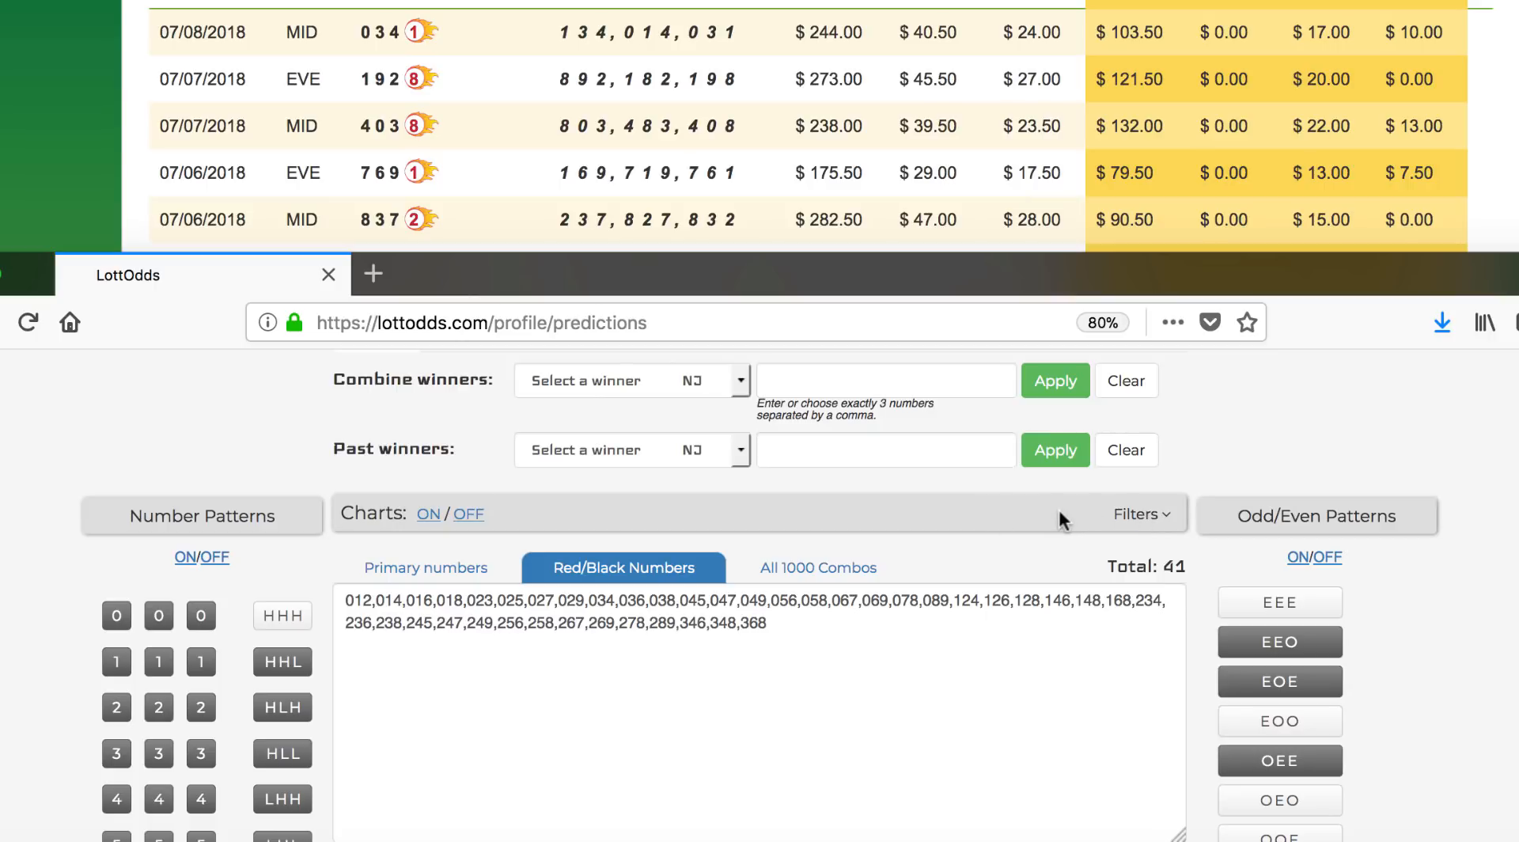
scroll(down, 3)
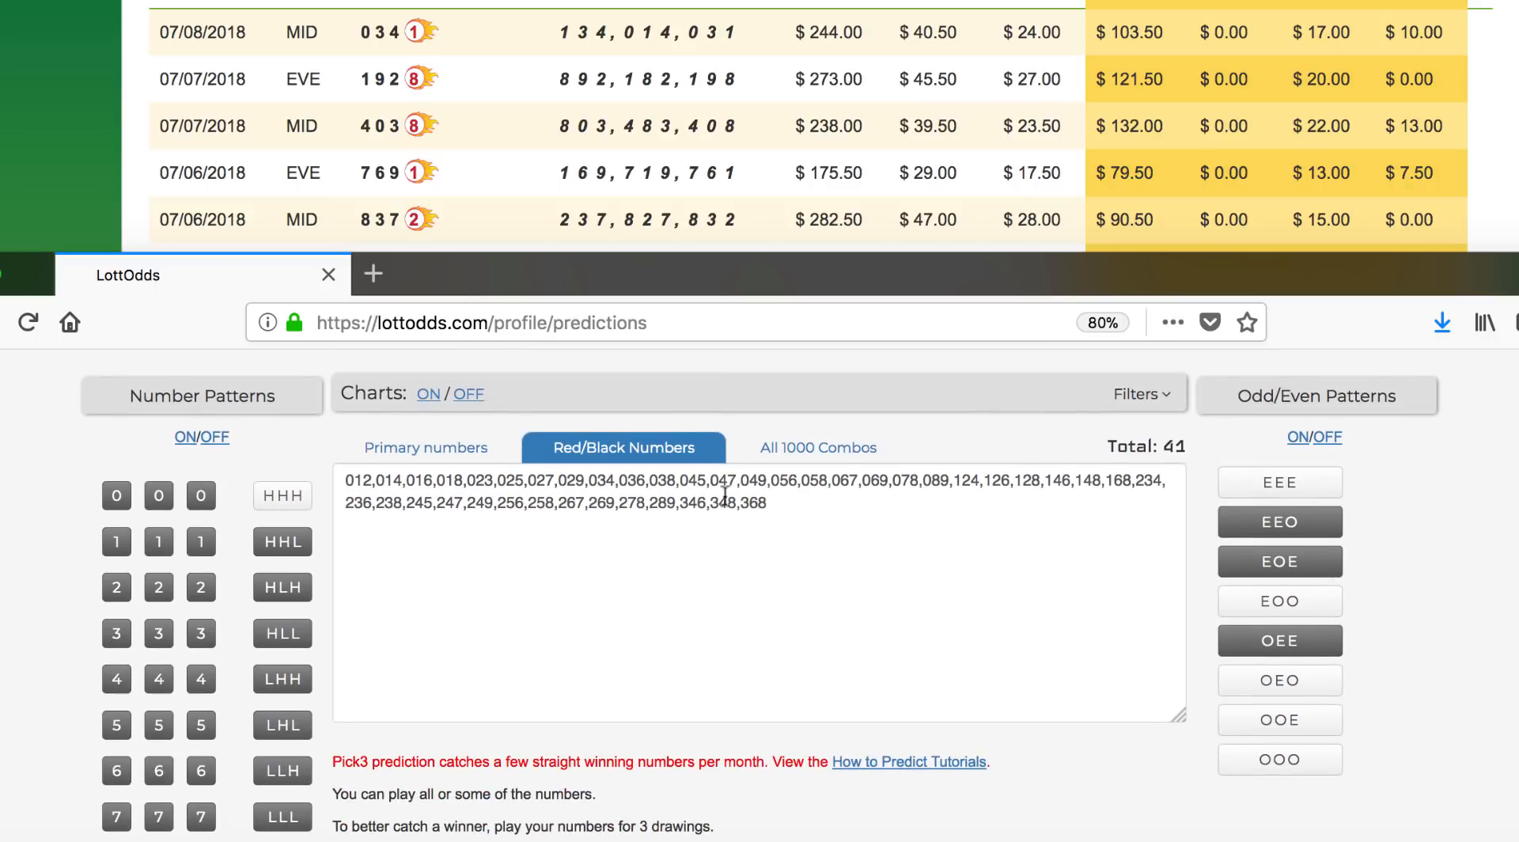
mouse_move(377, 100)
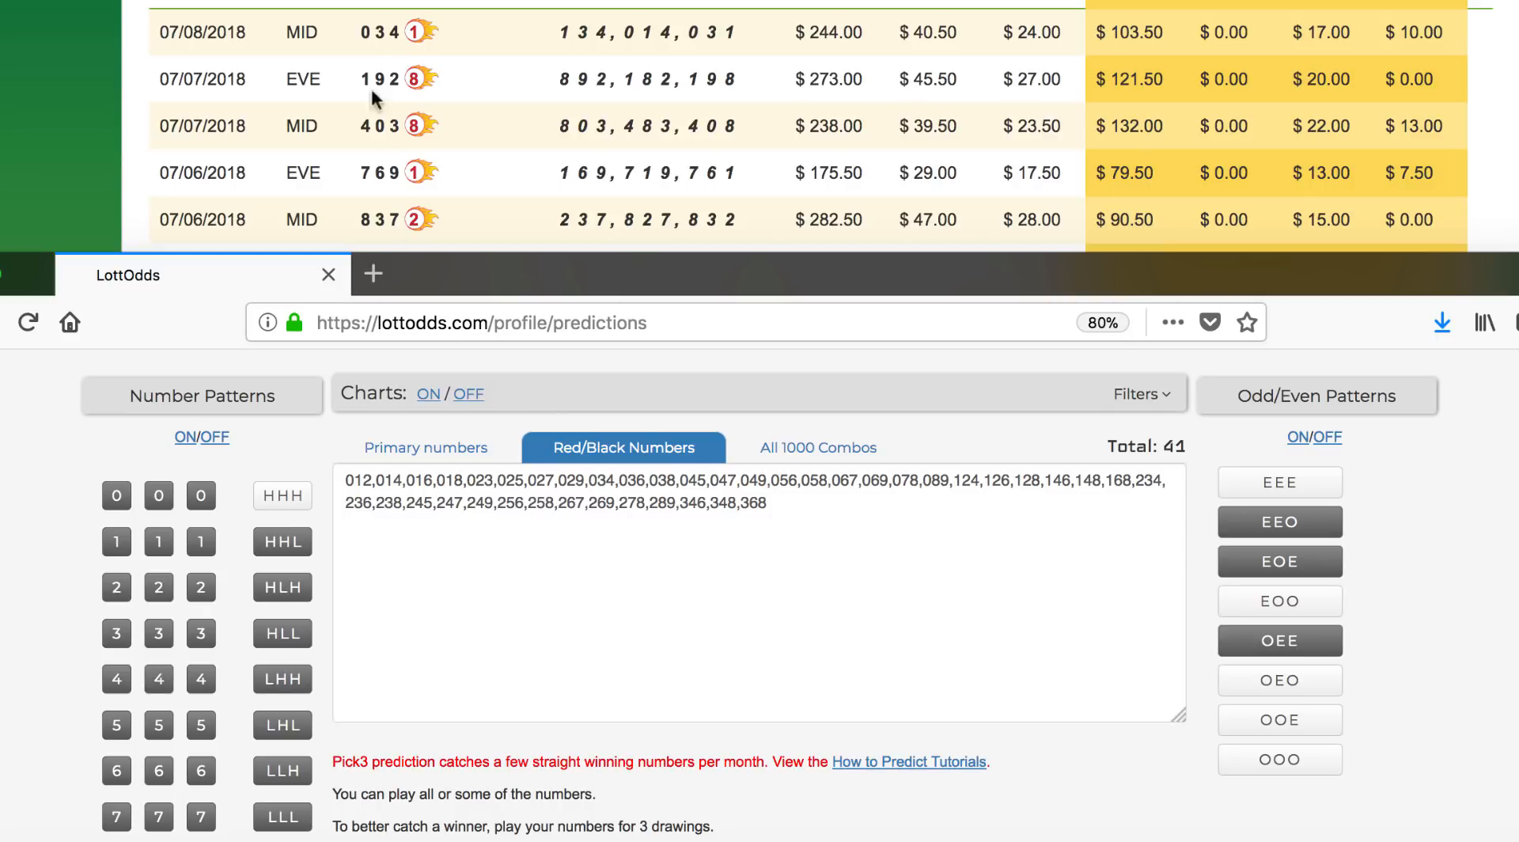
scroll(down, 3)
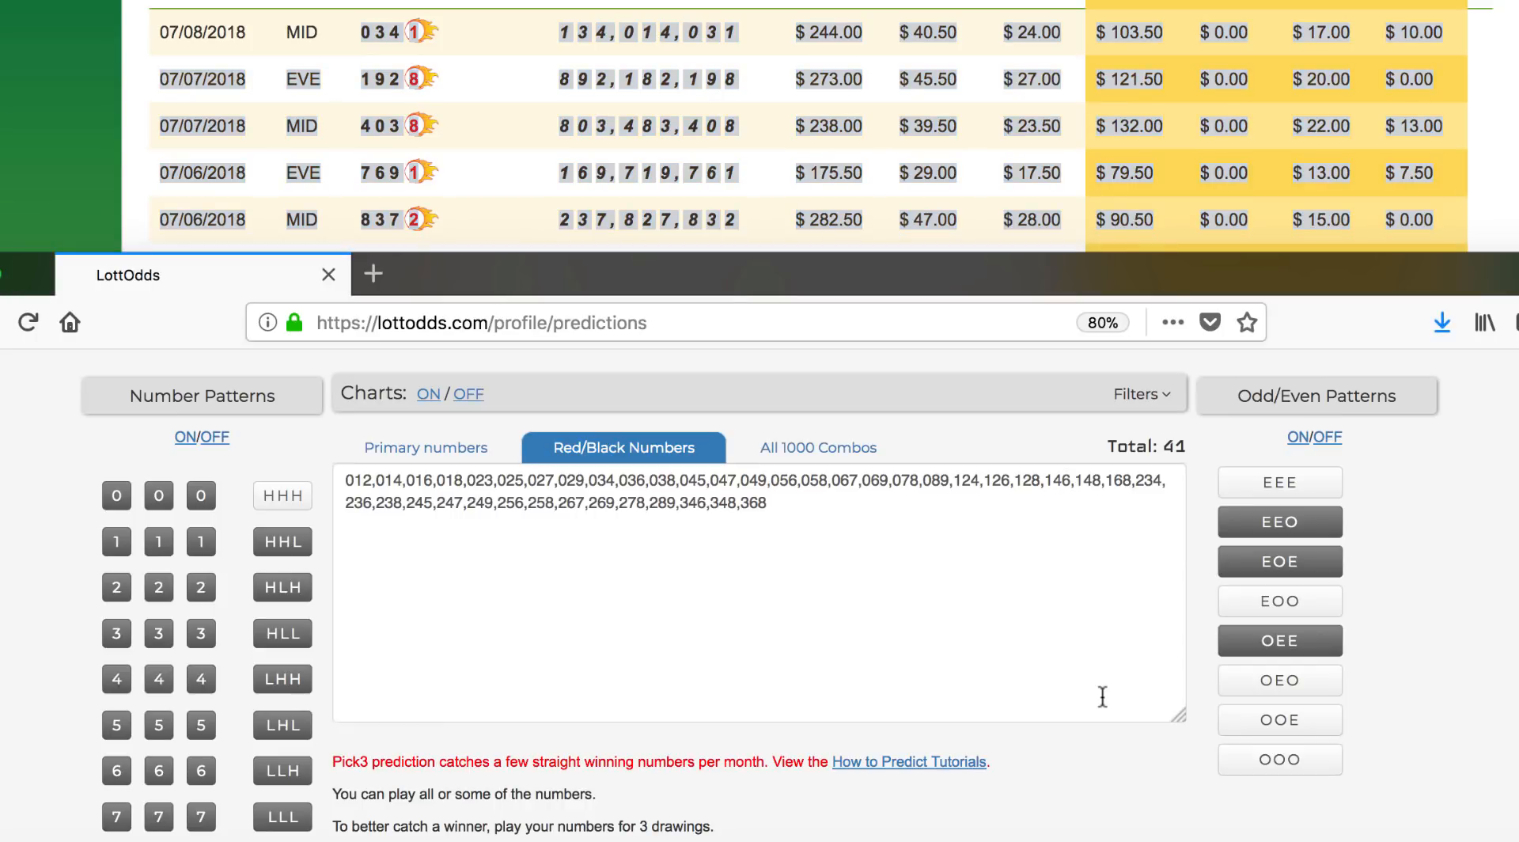
scroll(up, 3)
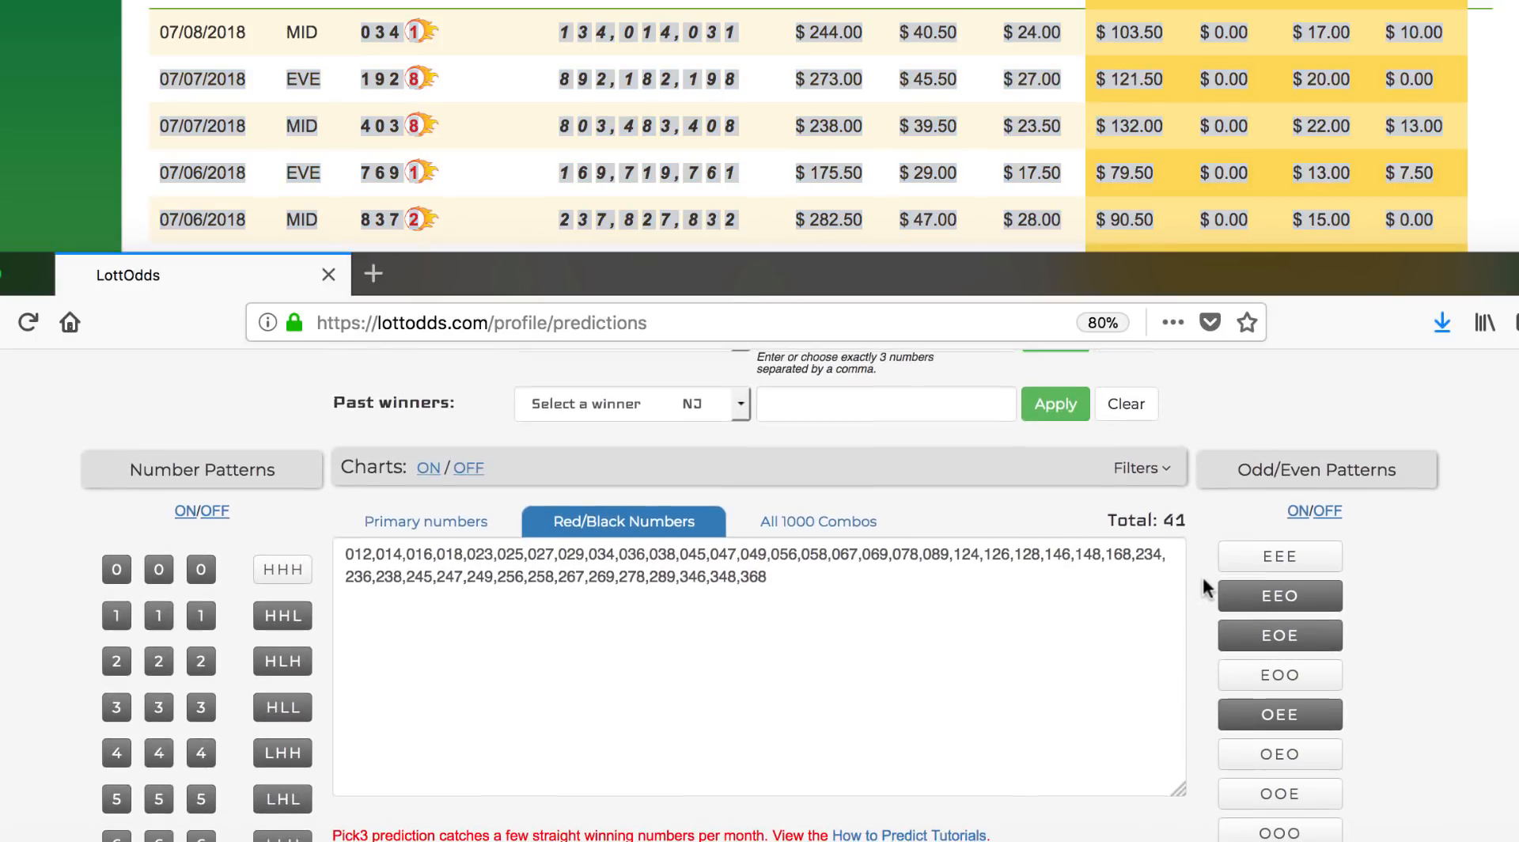